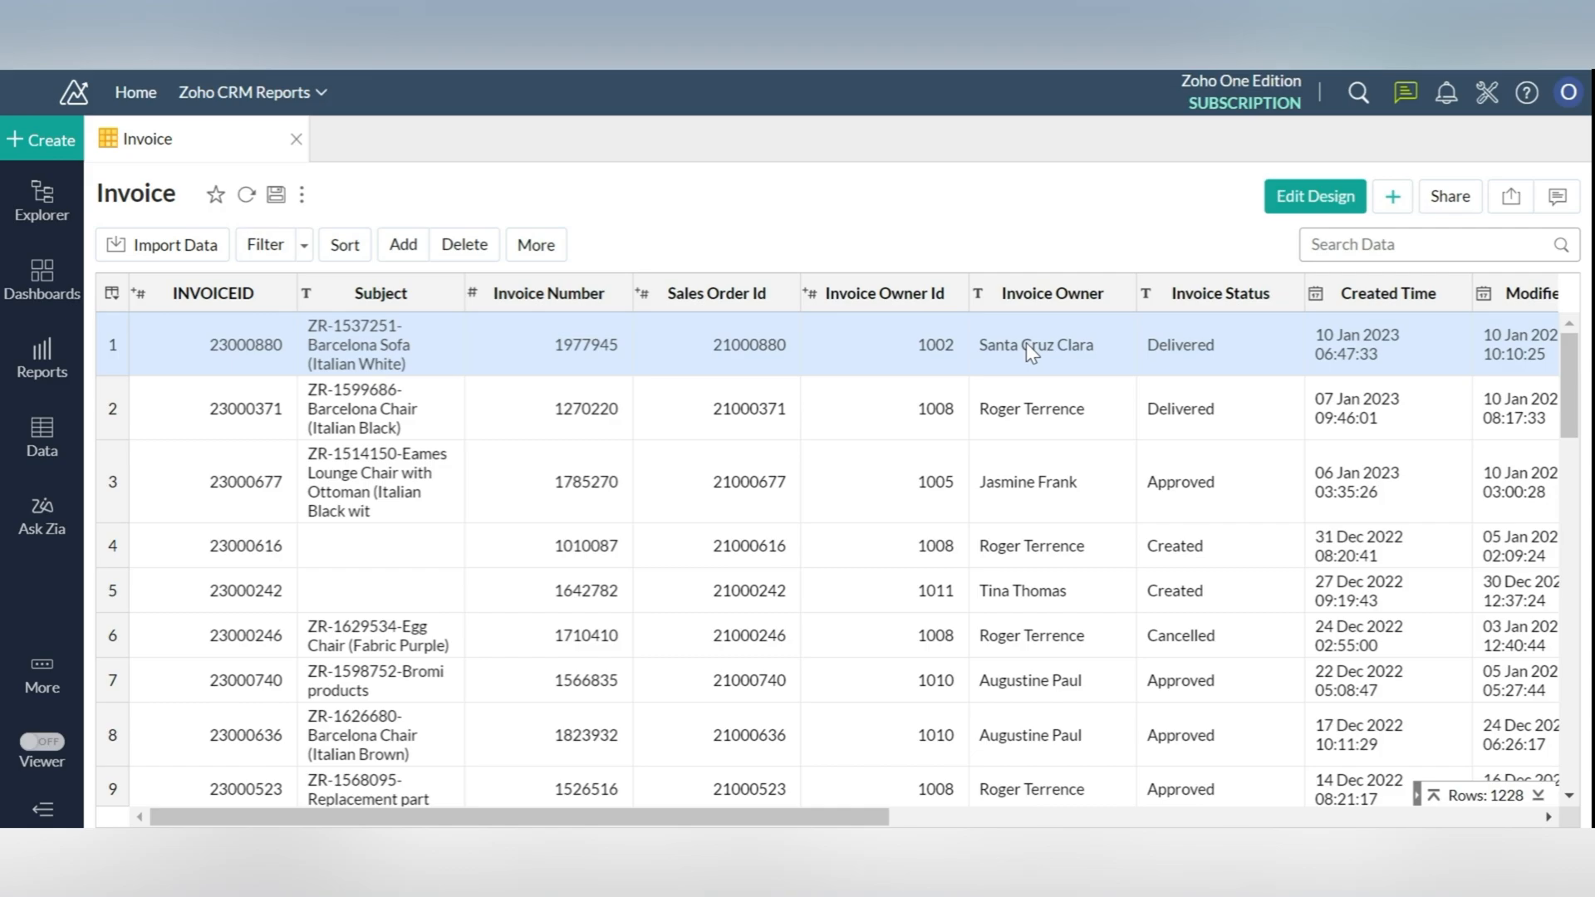
{"action": "mouse_move", "coordinate": [336, 107]}
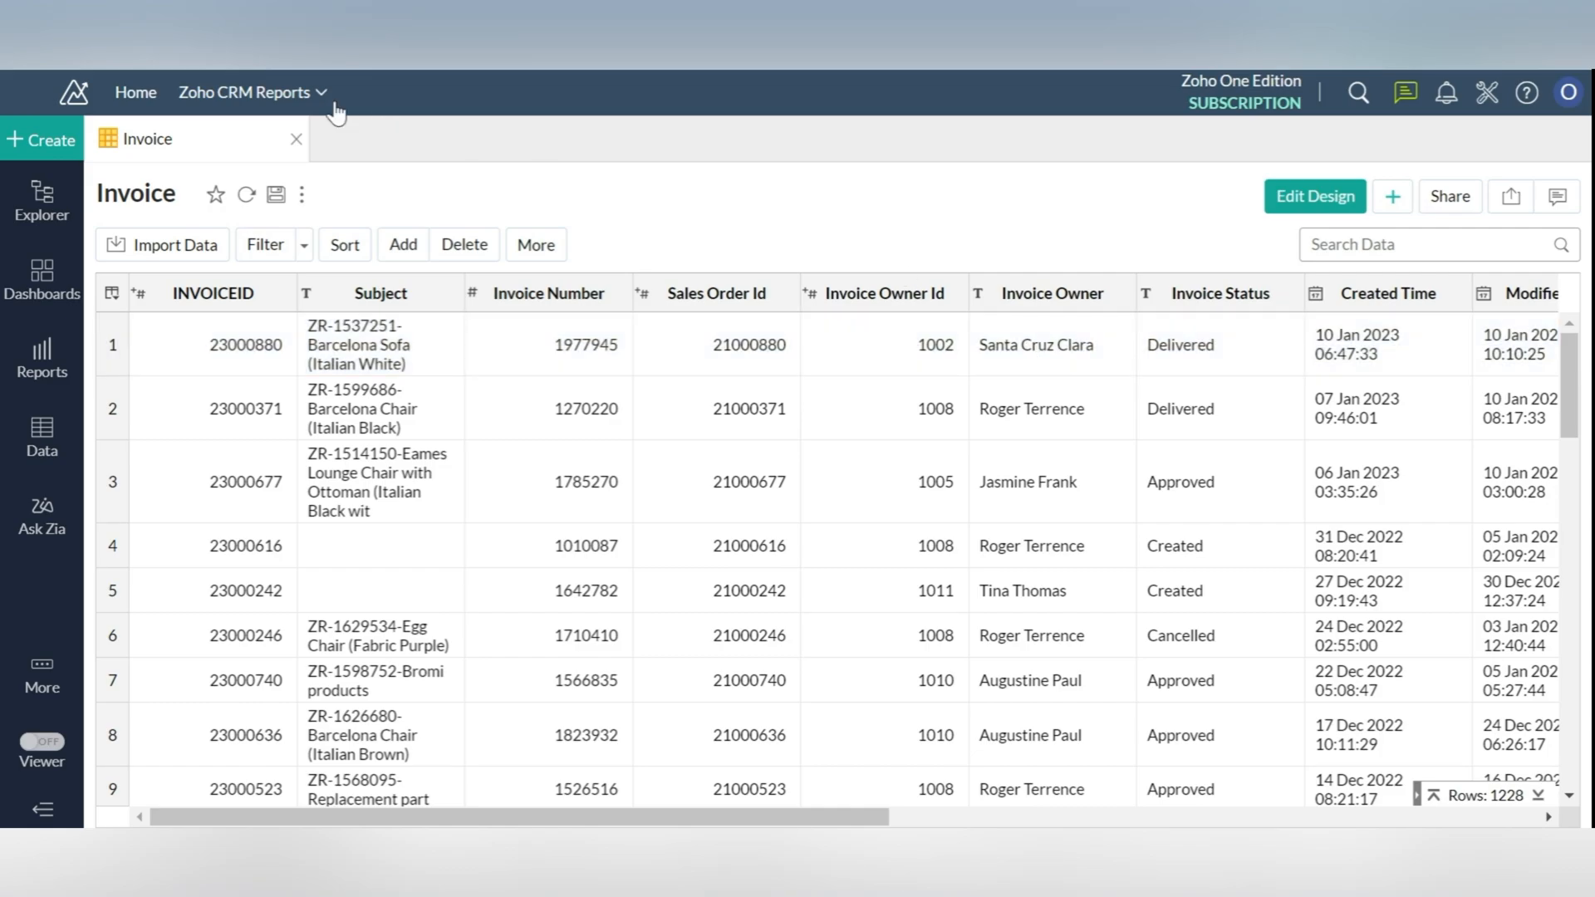
Open the Create menu listing new table, report and dashboard options
{"action": "left_click", "coordinate": [41, 139]}
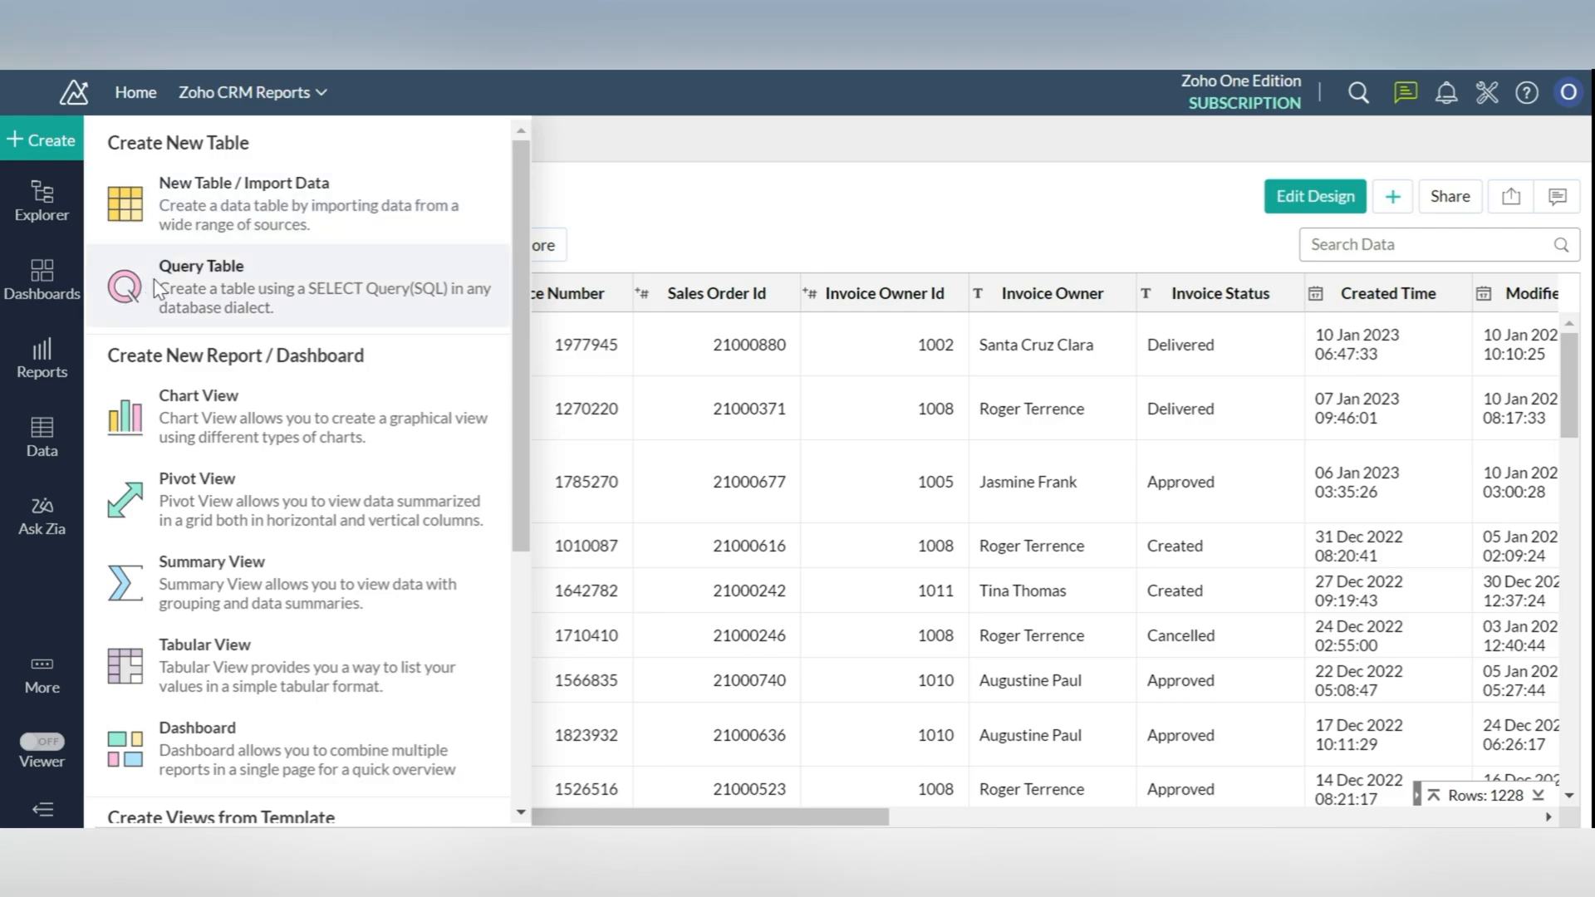
Write a query table selecting Customer ID and min(Date of Subscription) from Invoices, grouped by Customer ID
{"action": "left_click", "coordinate": [201, 286]}
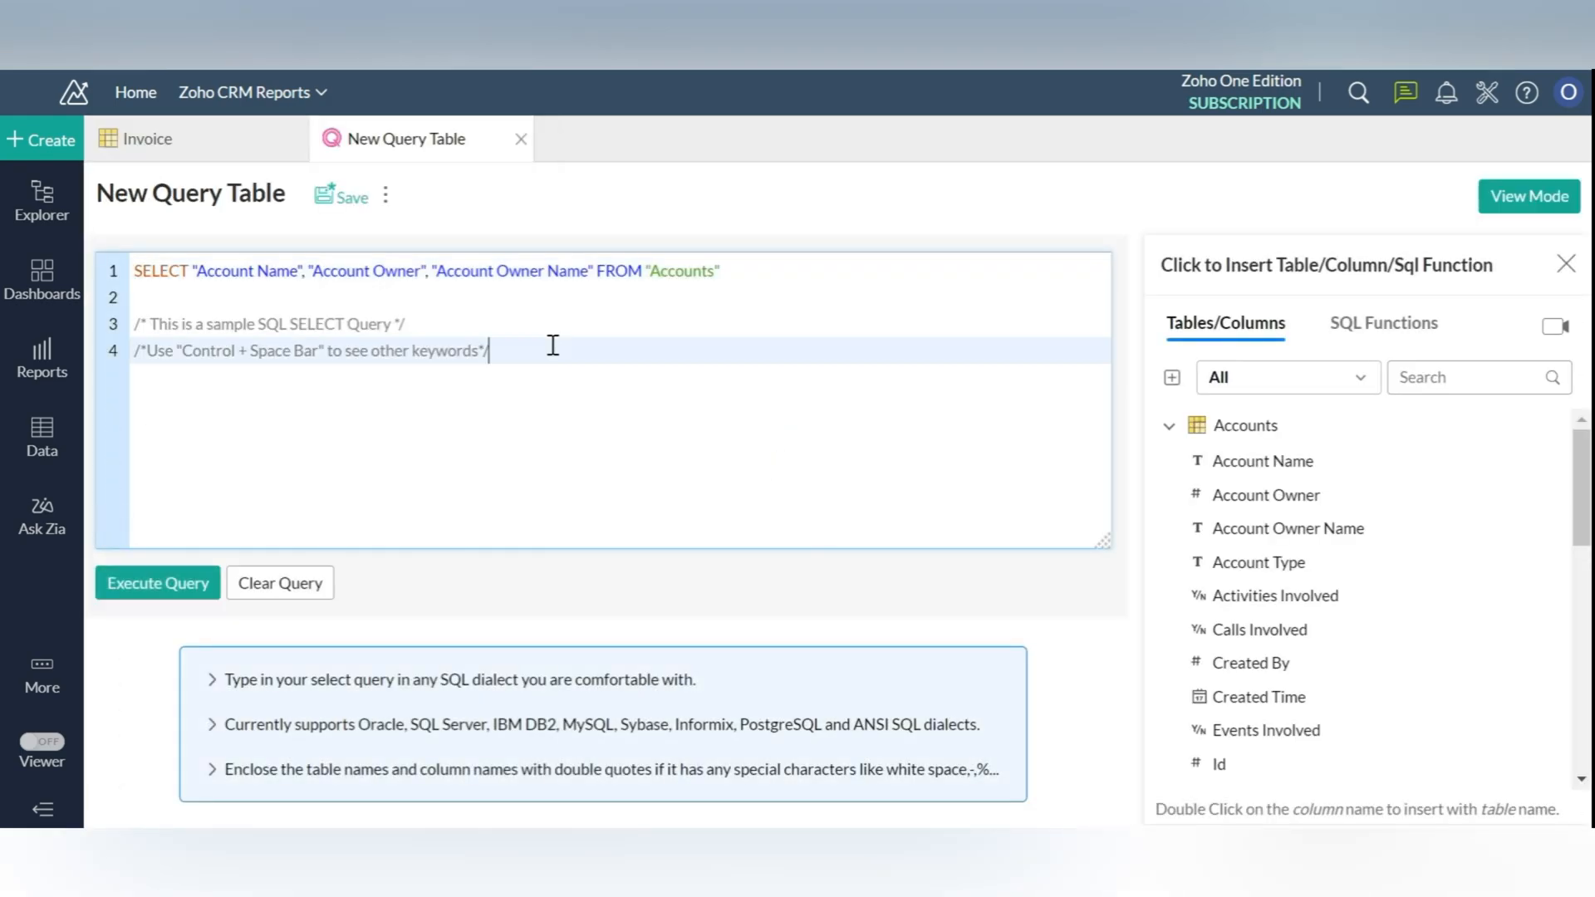
{"action": "left_click", "coordinate": [279, 583]}
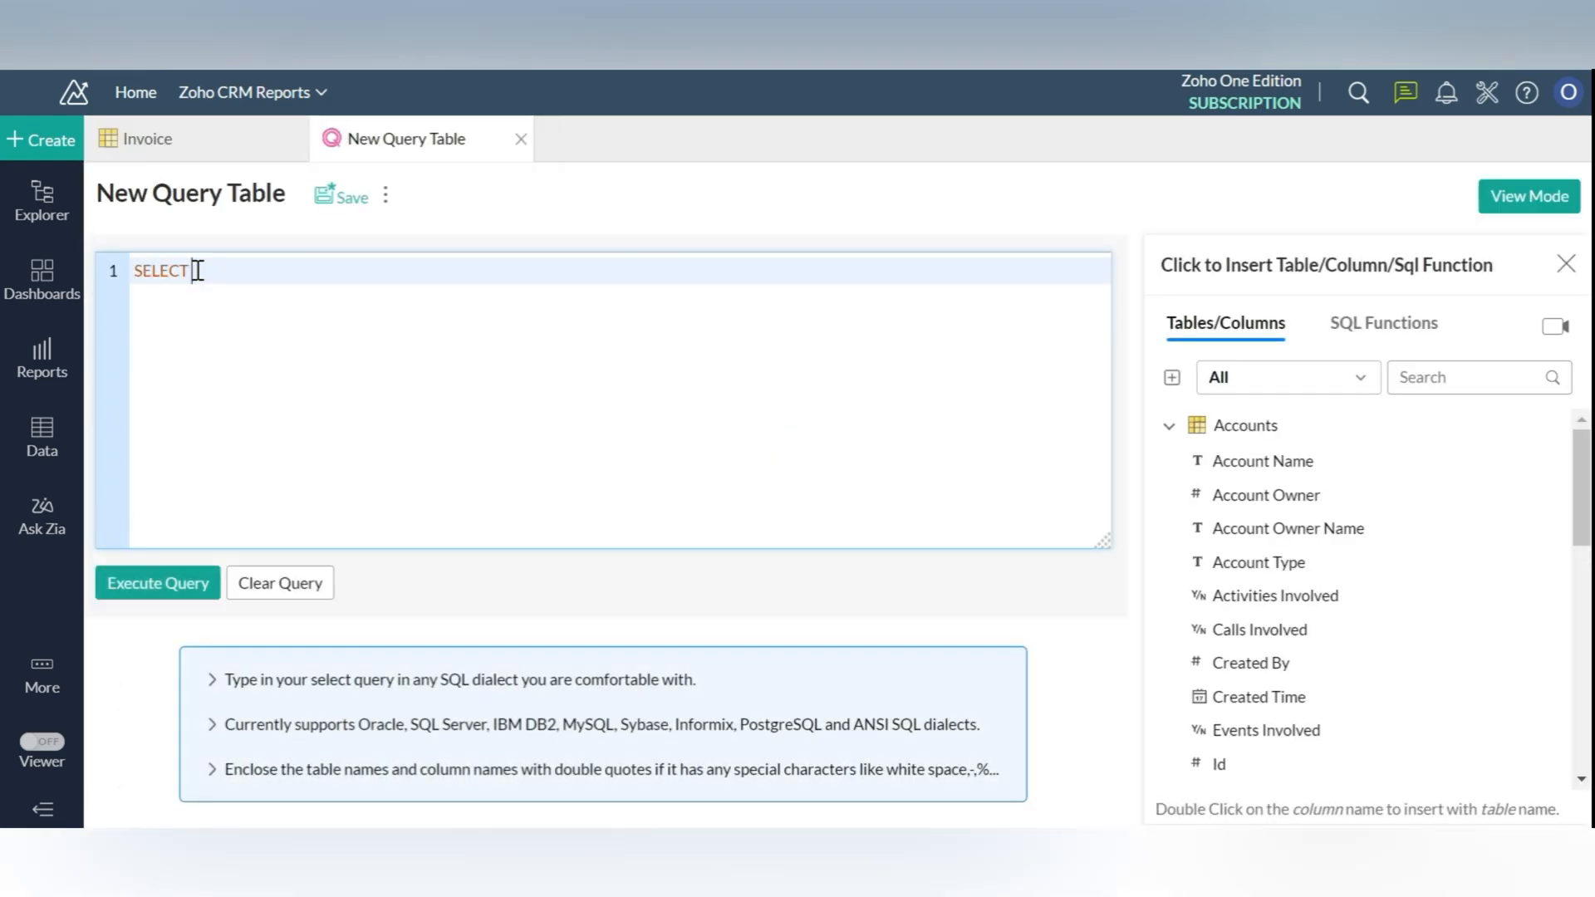
{"action": "key", "text": "Return"}
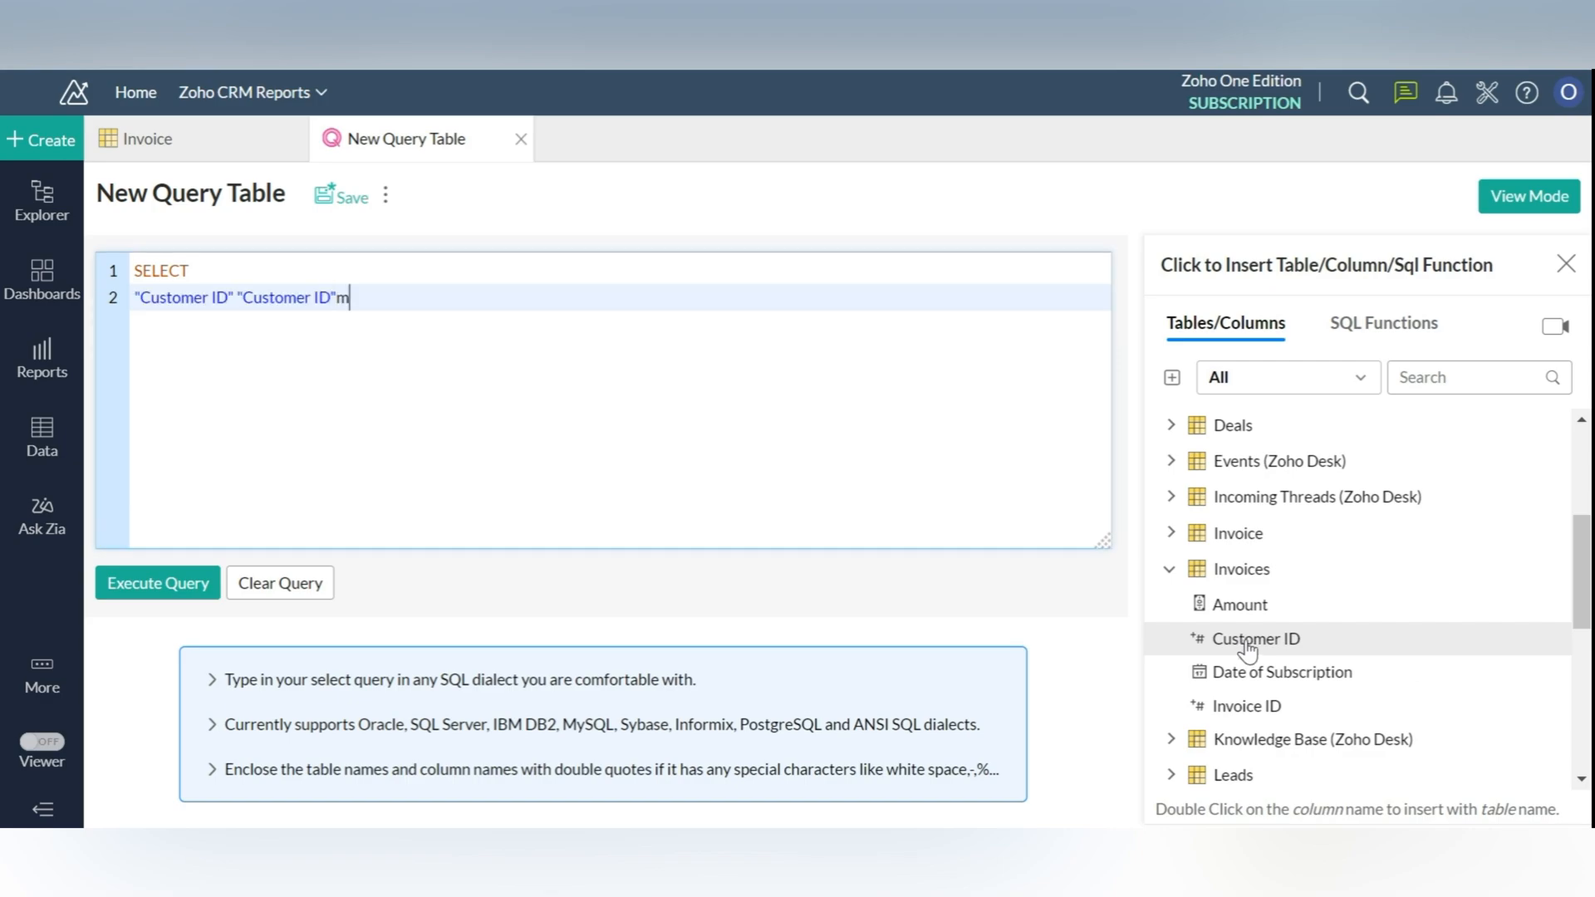
{"action": "key", "text": "Backspace"}
{"action": "type", "text": ","}
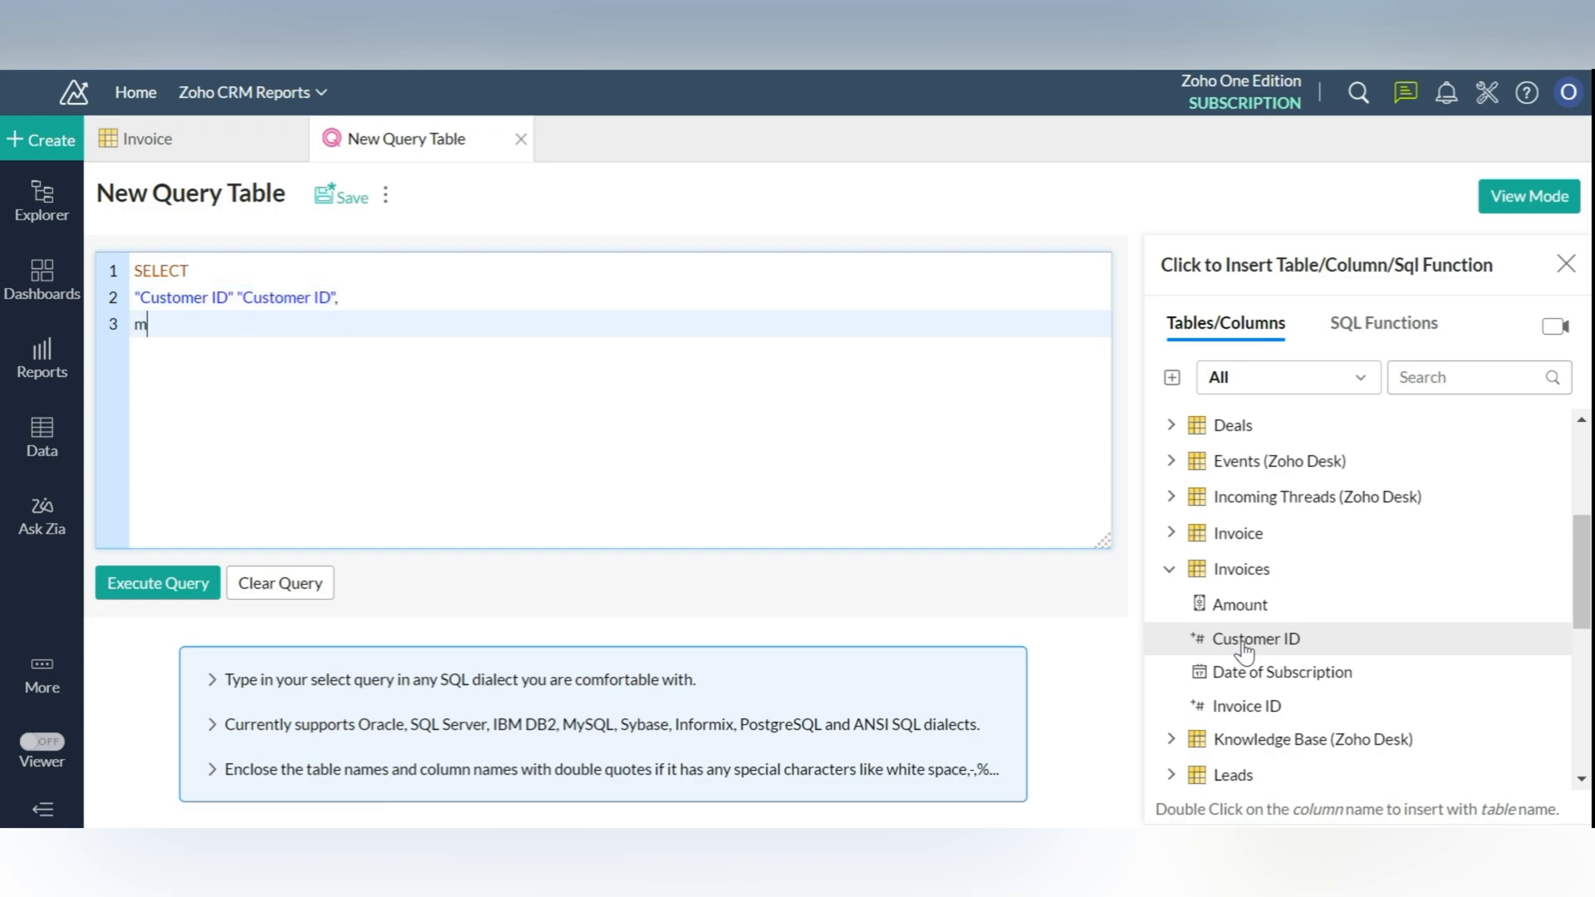
{"action": "type", "text": "in()"}
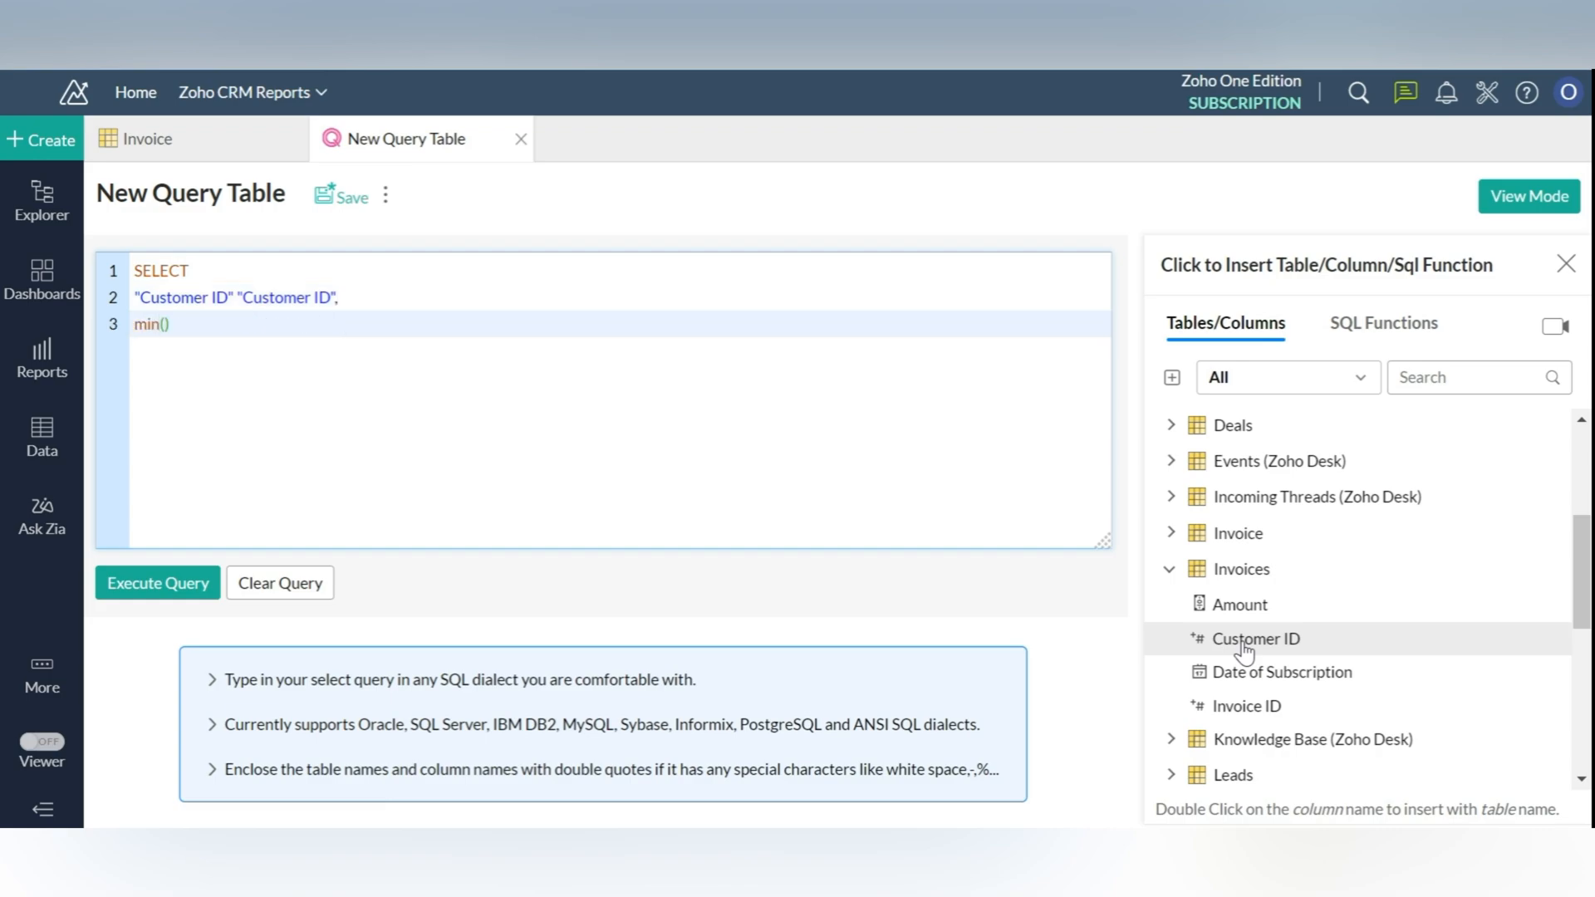
{"action": "double_click", "coordinate": [1285, 671]}
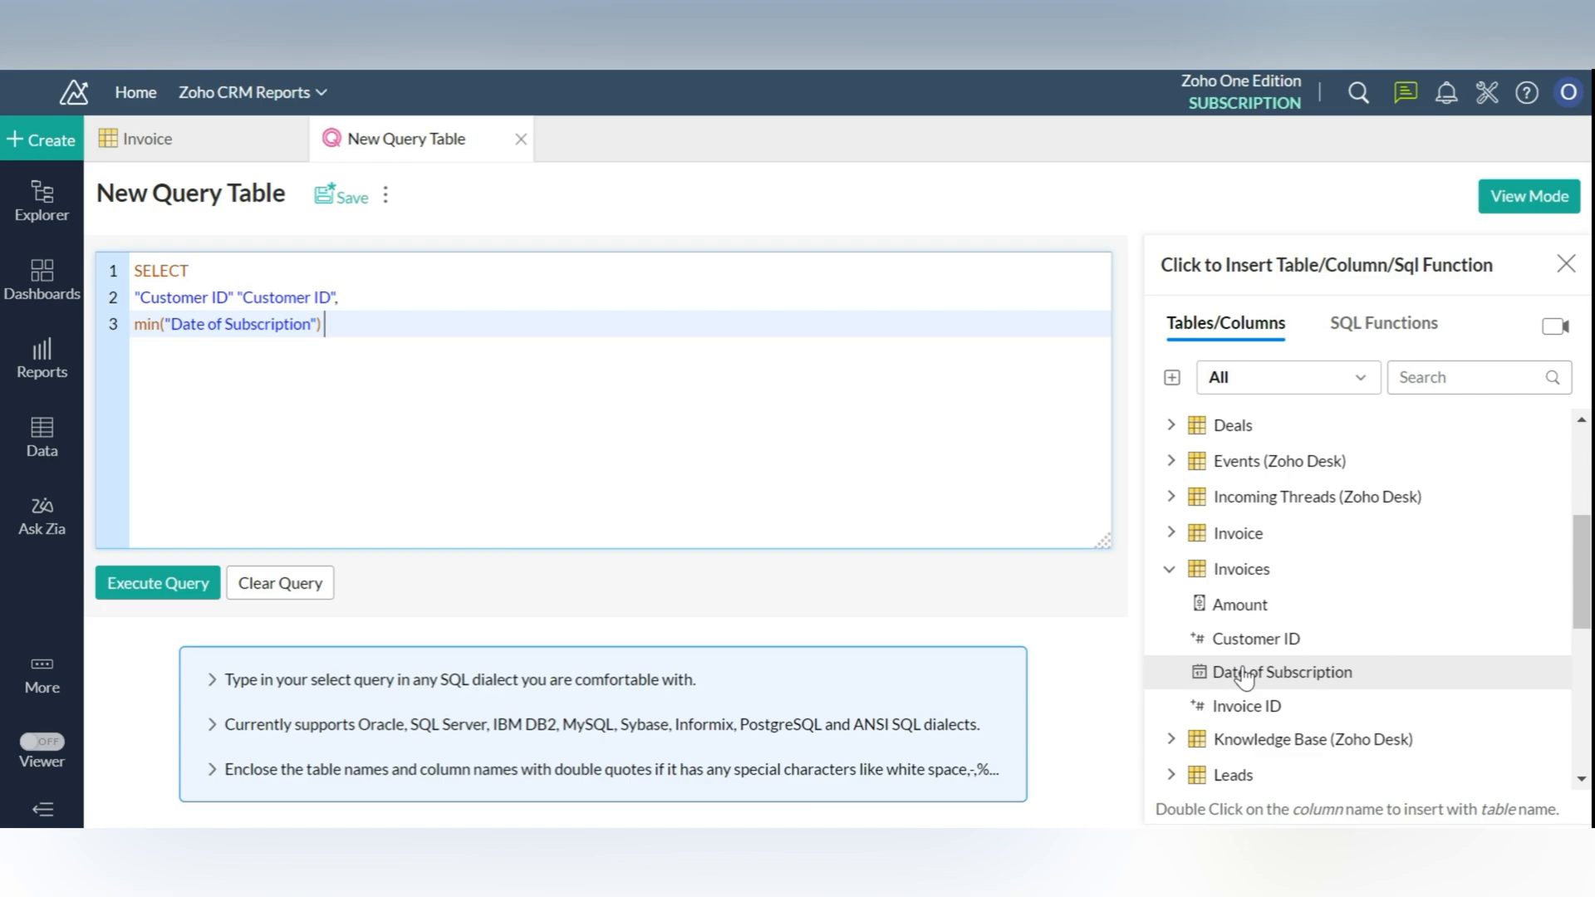
{"action": "type", "text": "\"Date\""}
{"action": "type", "text": "g"}
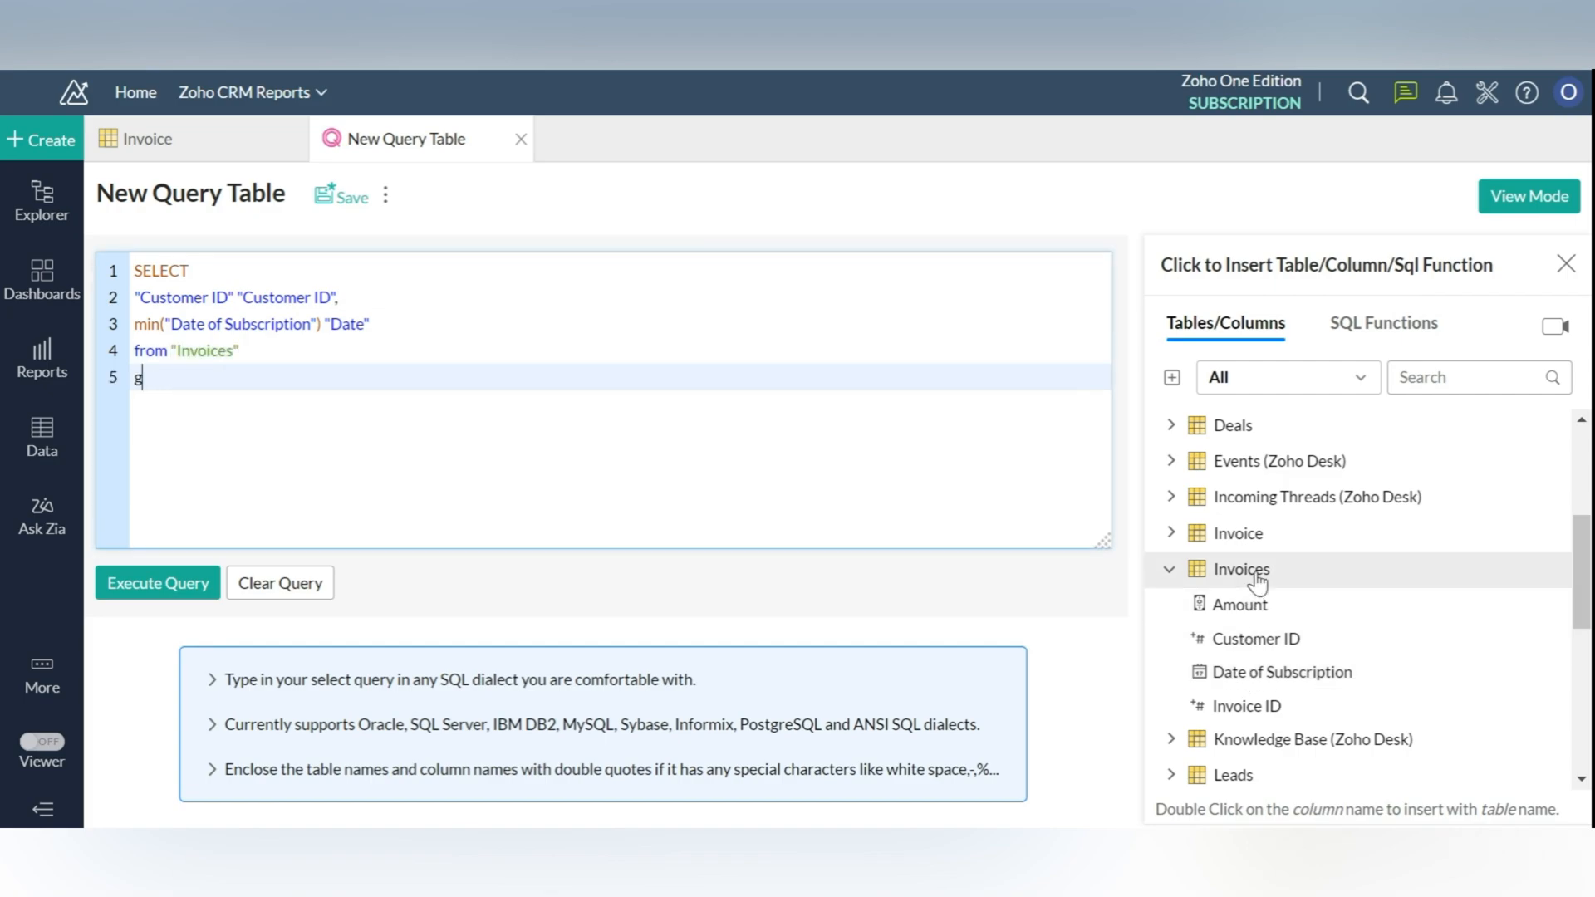
{"action": "type", "text": "roup by"}
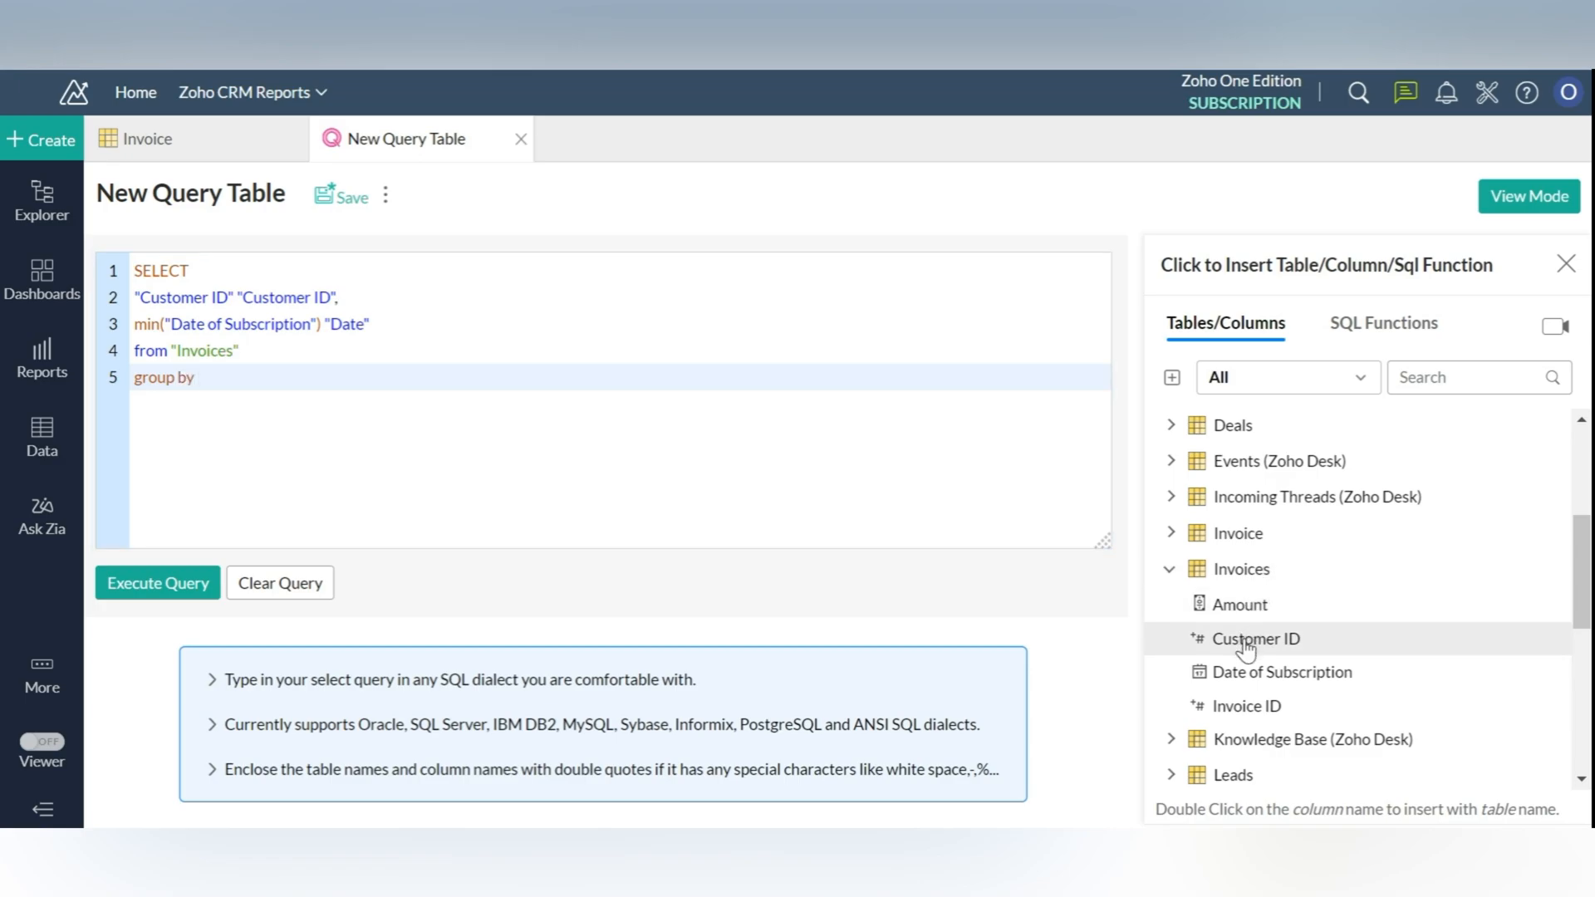
{"action": "double_click", "coordinate": [1255, 638]}
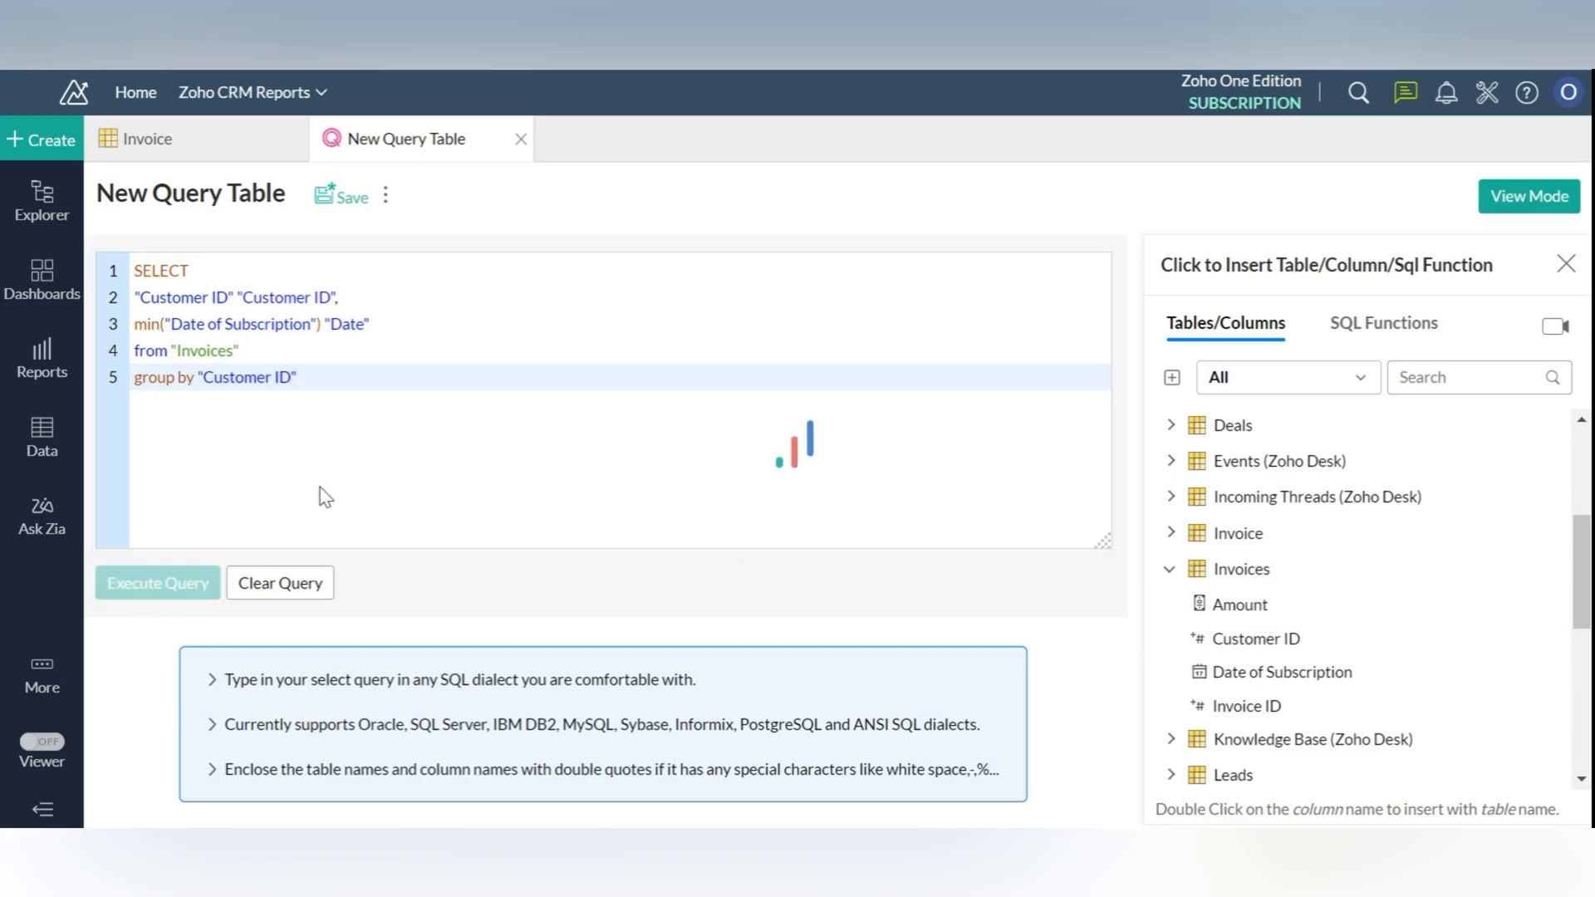
Run the query and save it as 'Customer Start Date'
{"action": "left_click", "coordinate": [157, 583]}
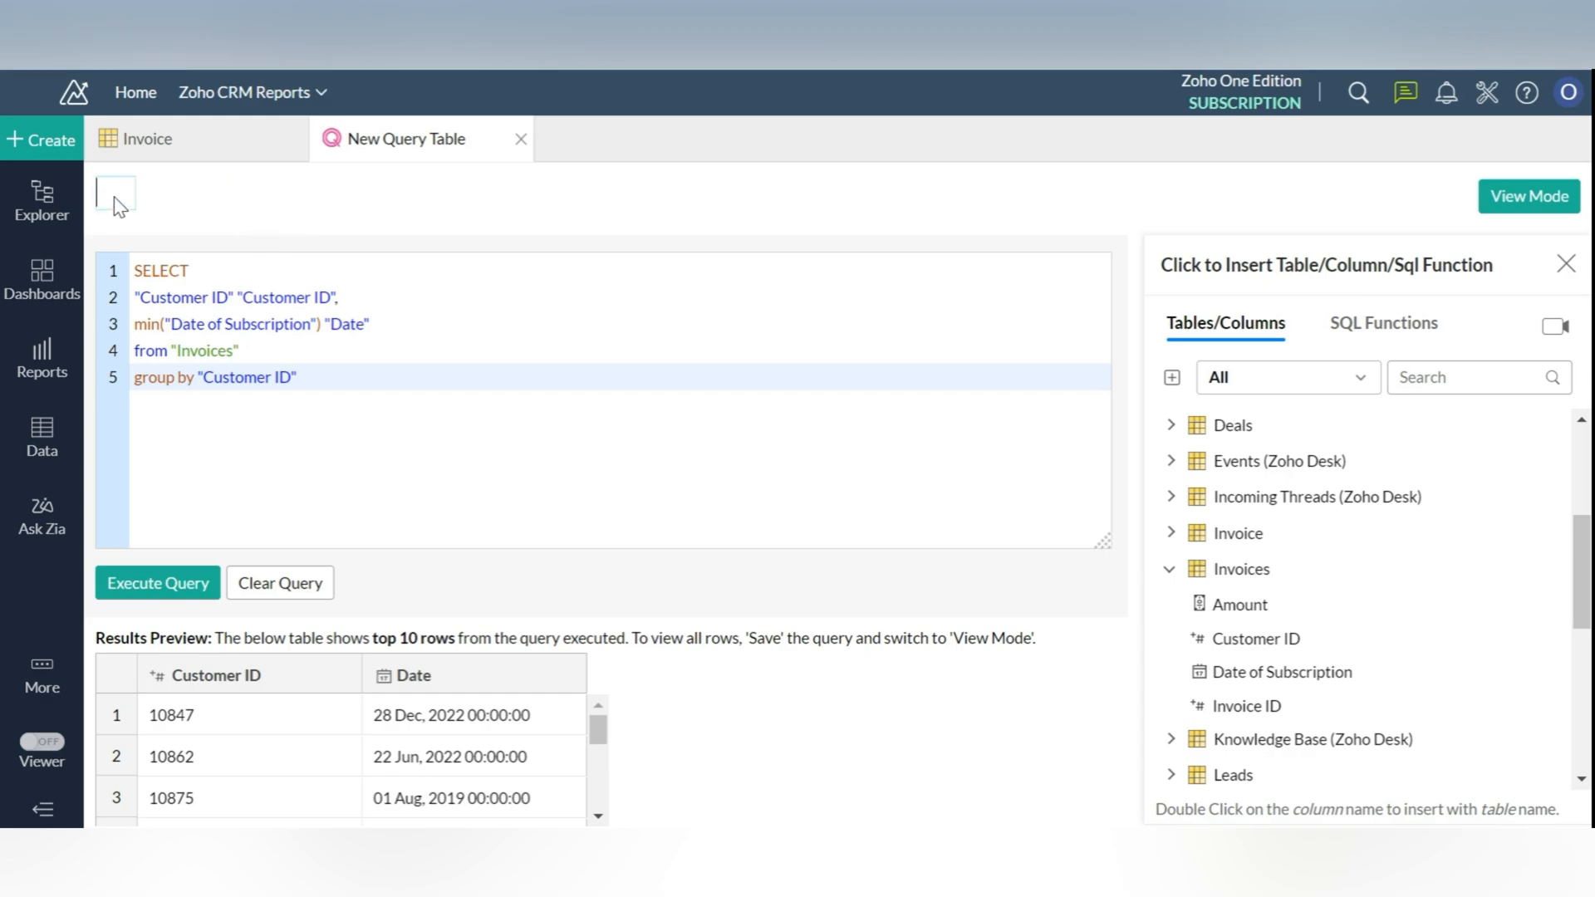
{"action": "left_click", "coordinate": [120, 196]}
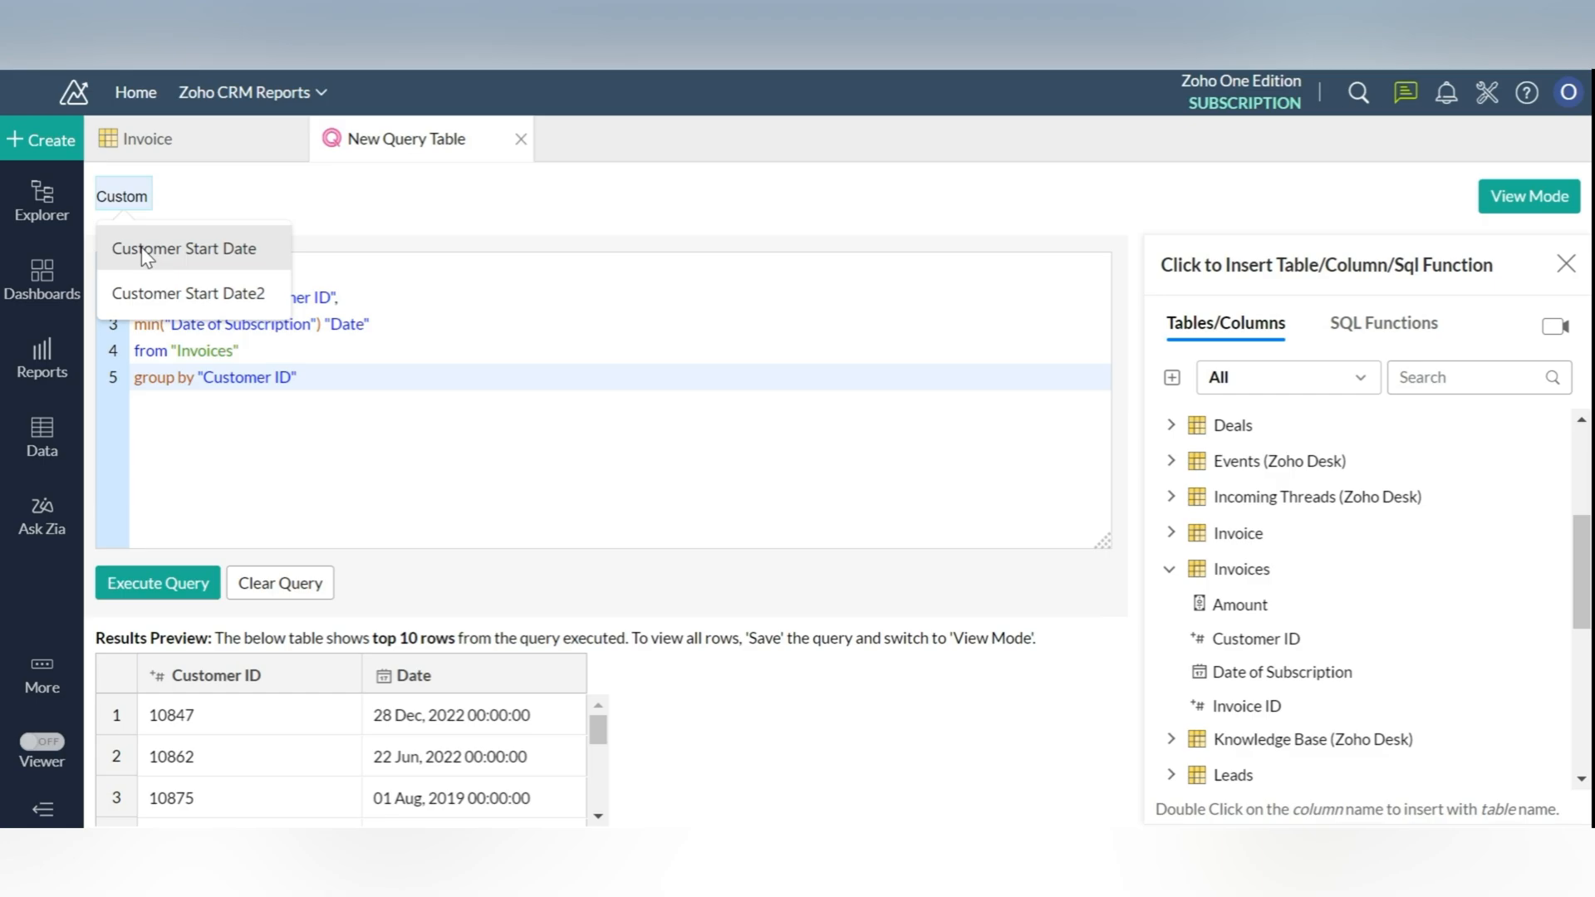
{"action": "left_click", "coordinate": [185, 248]}
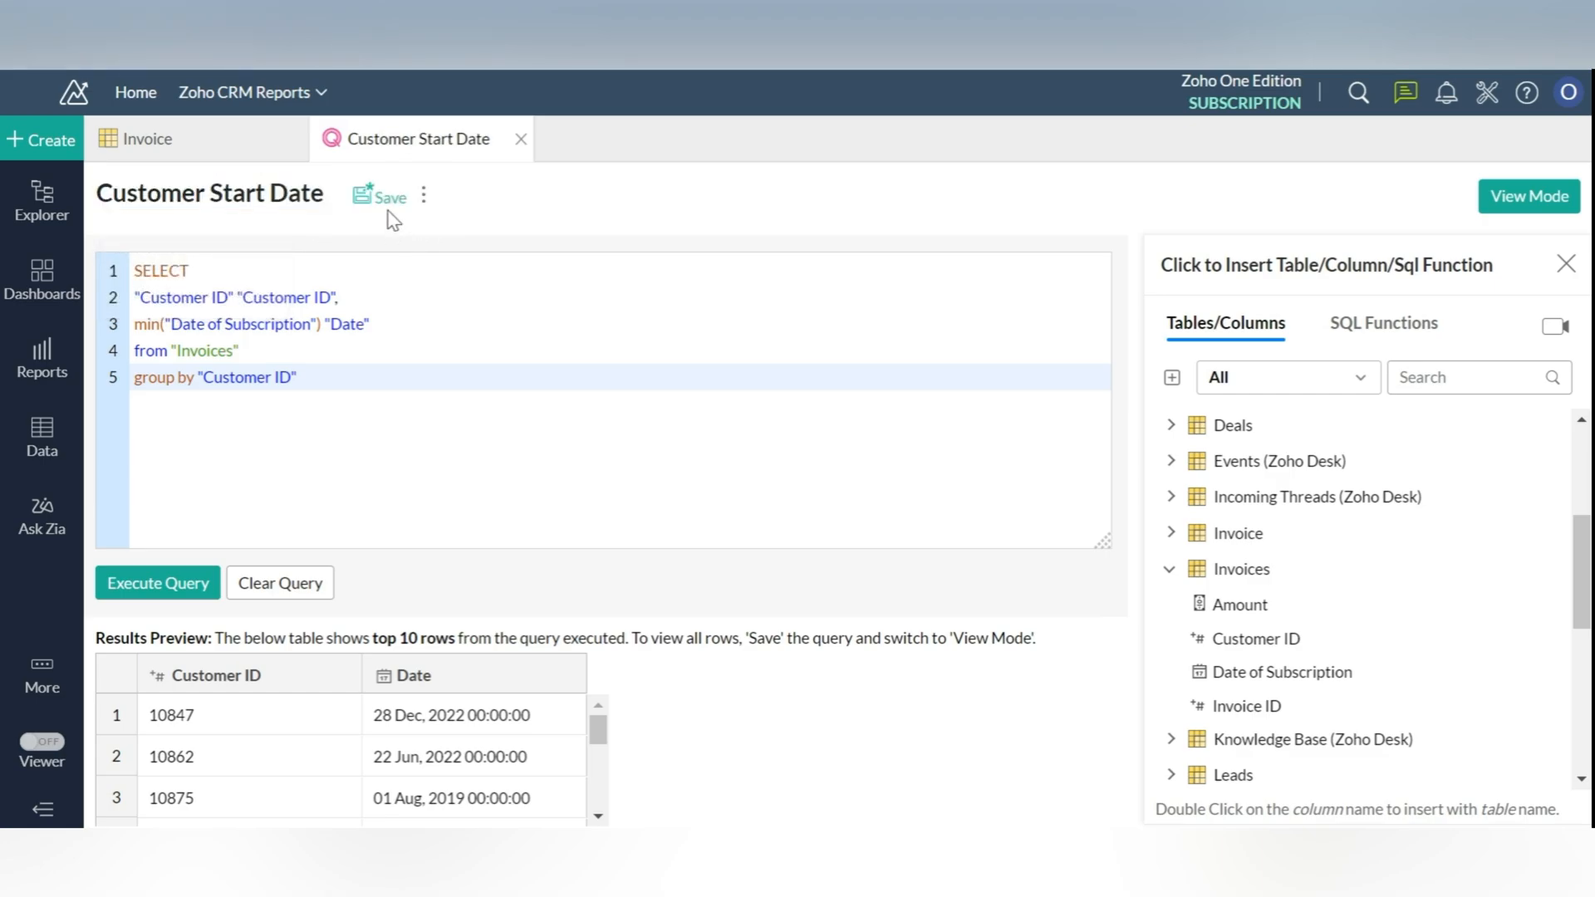
{"action": "left_click", "coordinate": [384, 196]}
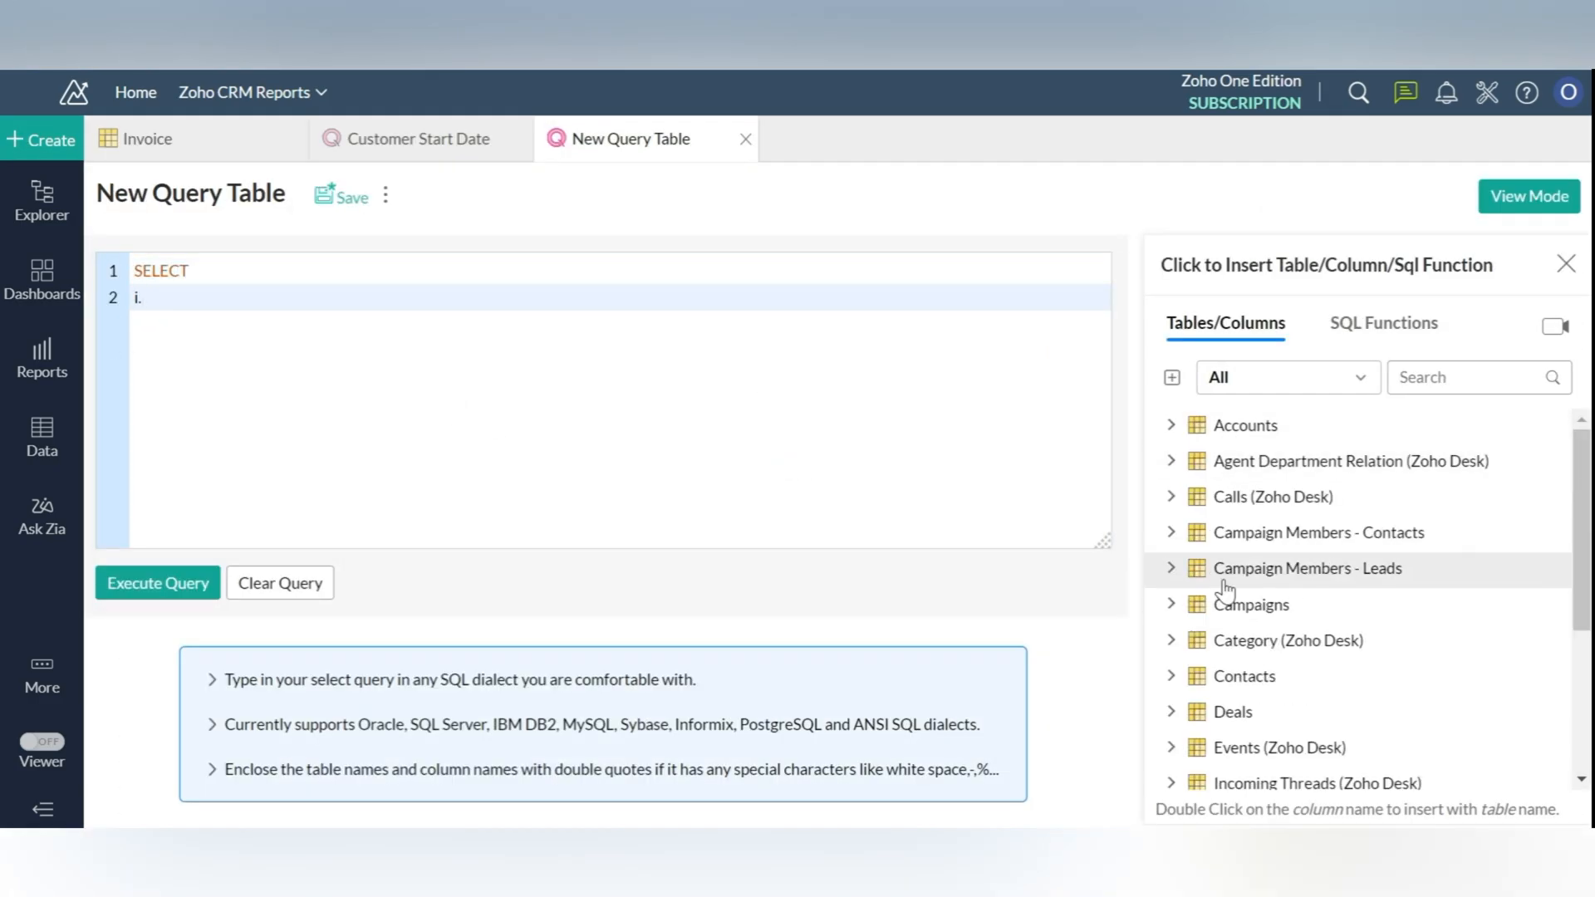
Select Invoice ID, Date of Subscription, Customer ID and Amount, joining Customer Start Date on Customer ID
{"action": "double_click", "coordinate": [1245, 703]}
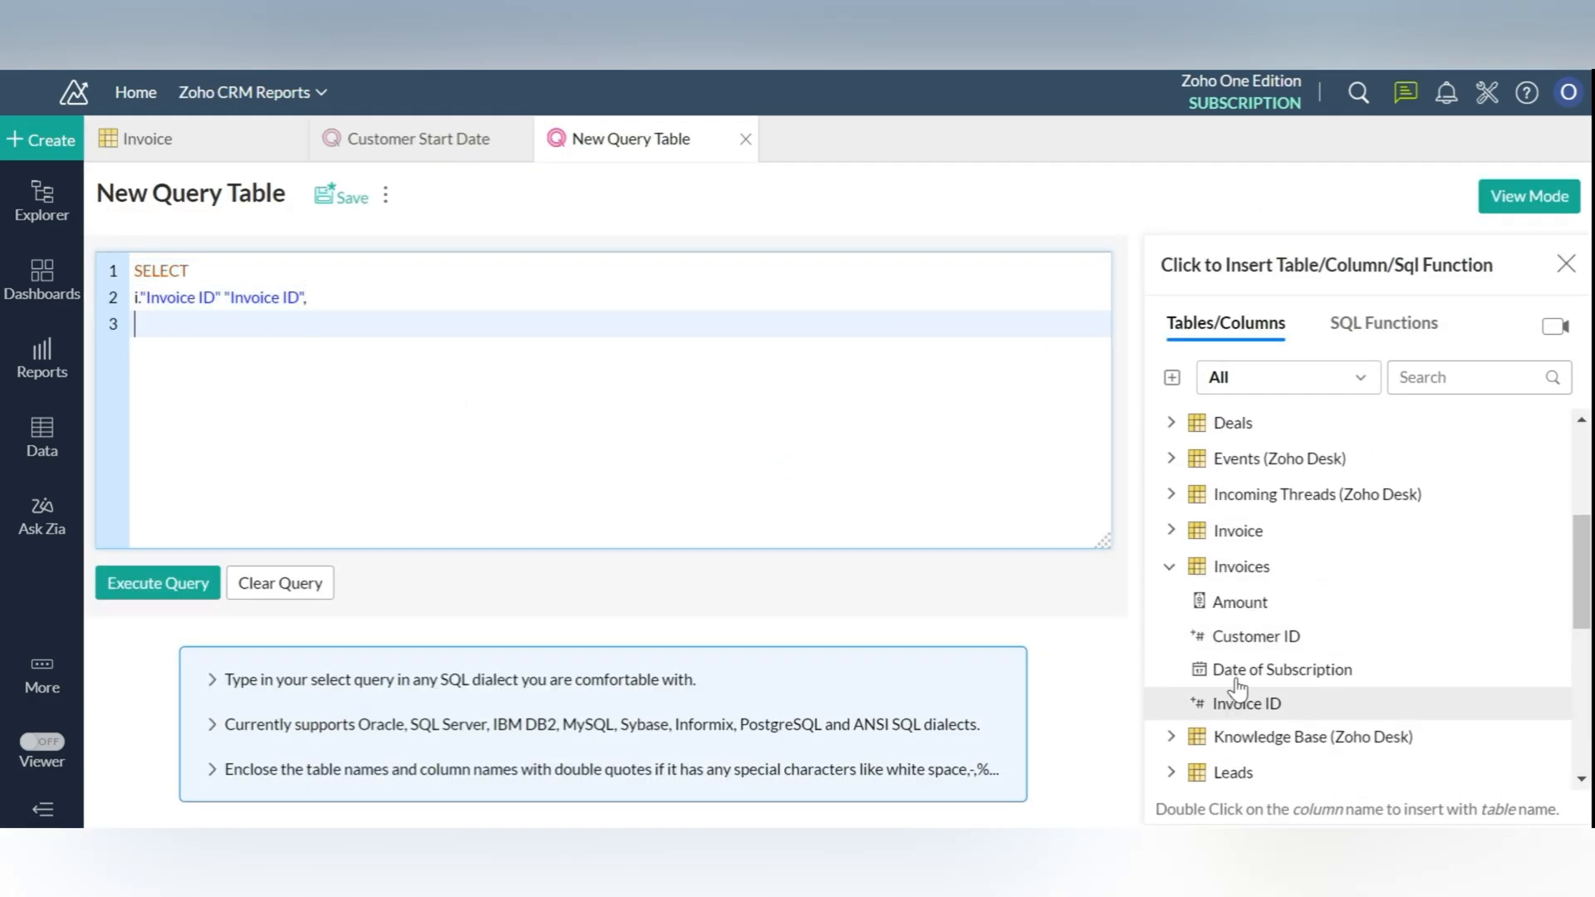
{"action": "double_click", "coordinate": [1282, 670]}
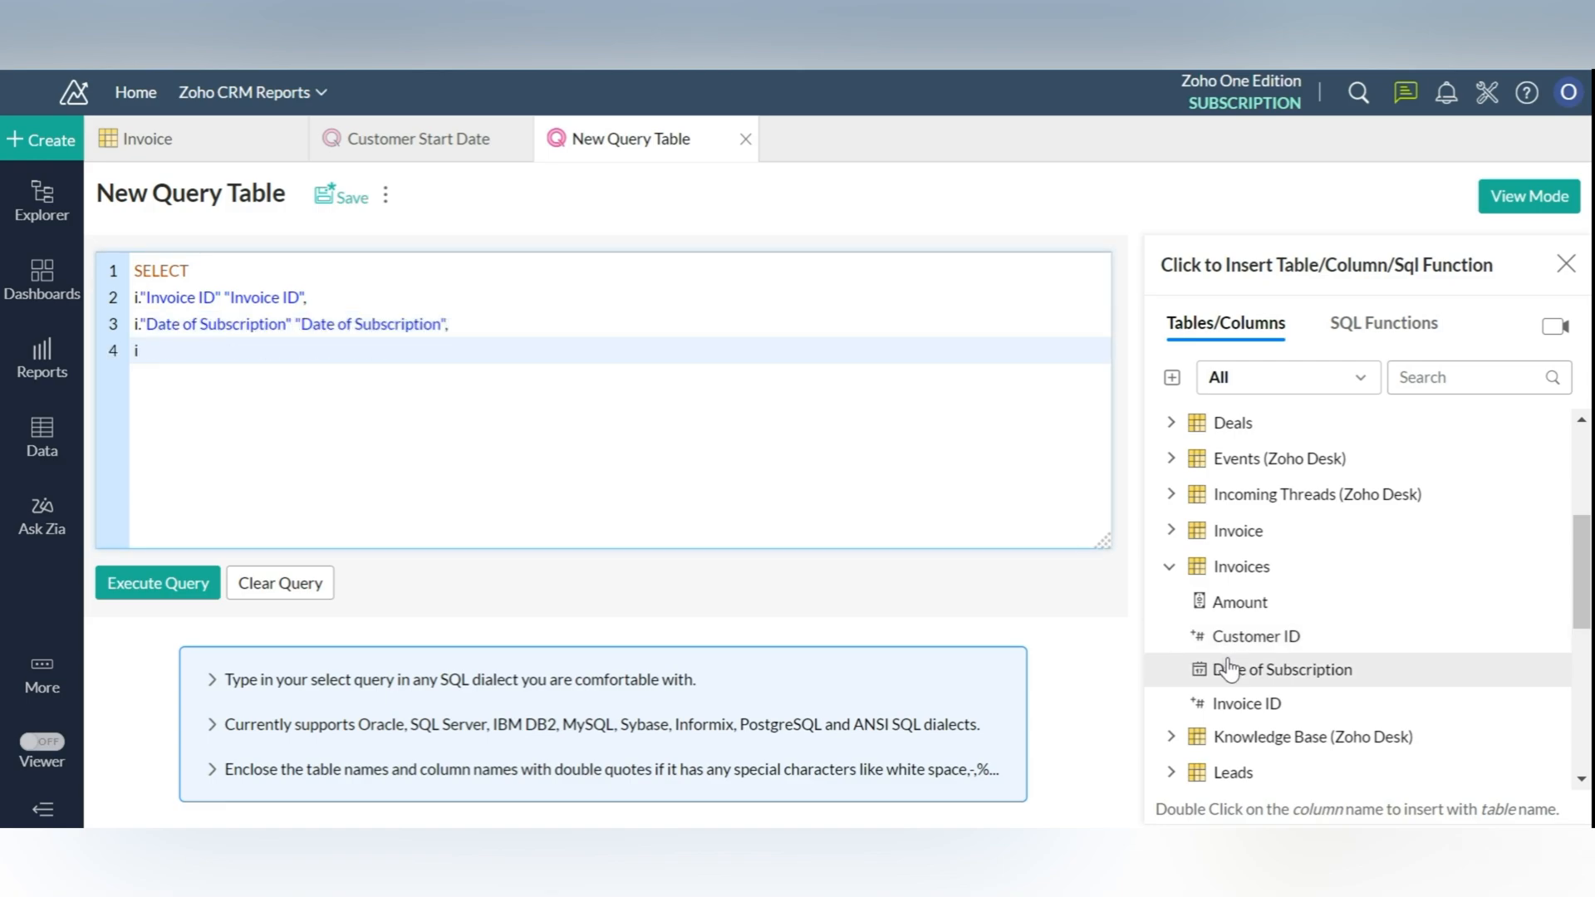
{"action": "double_click", "coordinate": [1237, 602]}
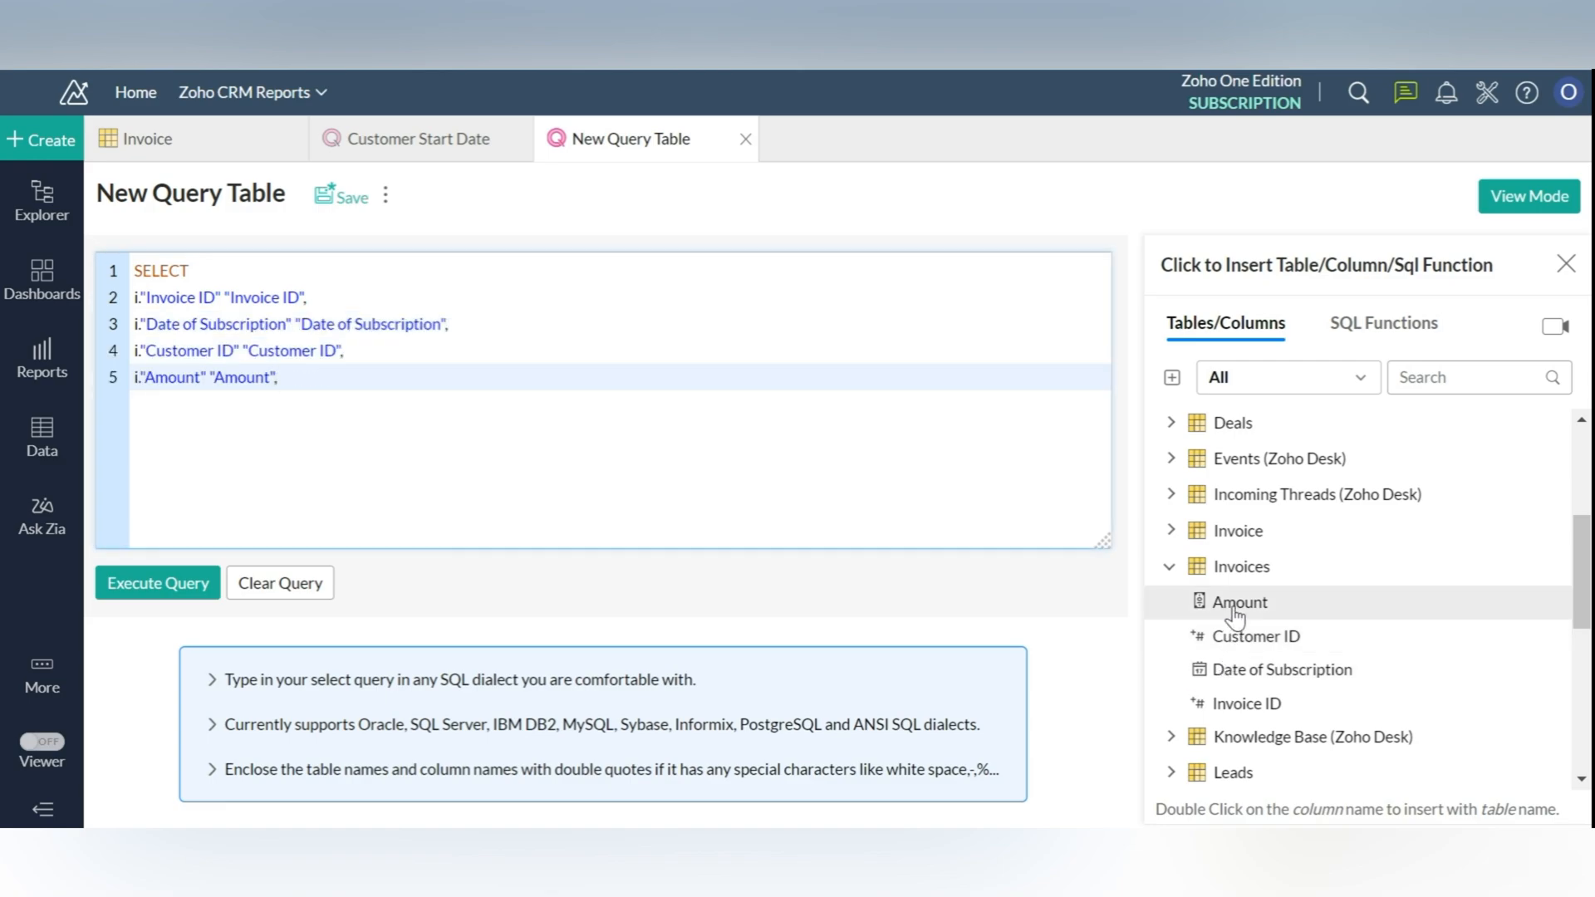
{"action": "double_click", "coordinate": [1240, 567]}
{"action": "type", "text": "left join \"Customer Start Date\""}
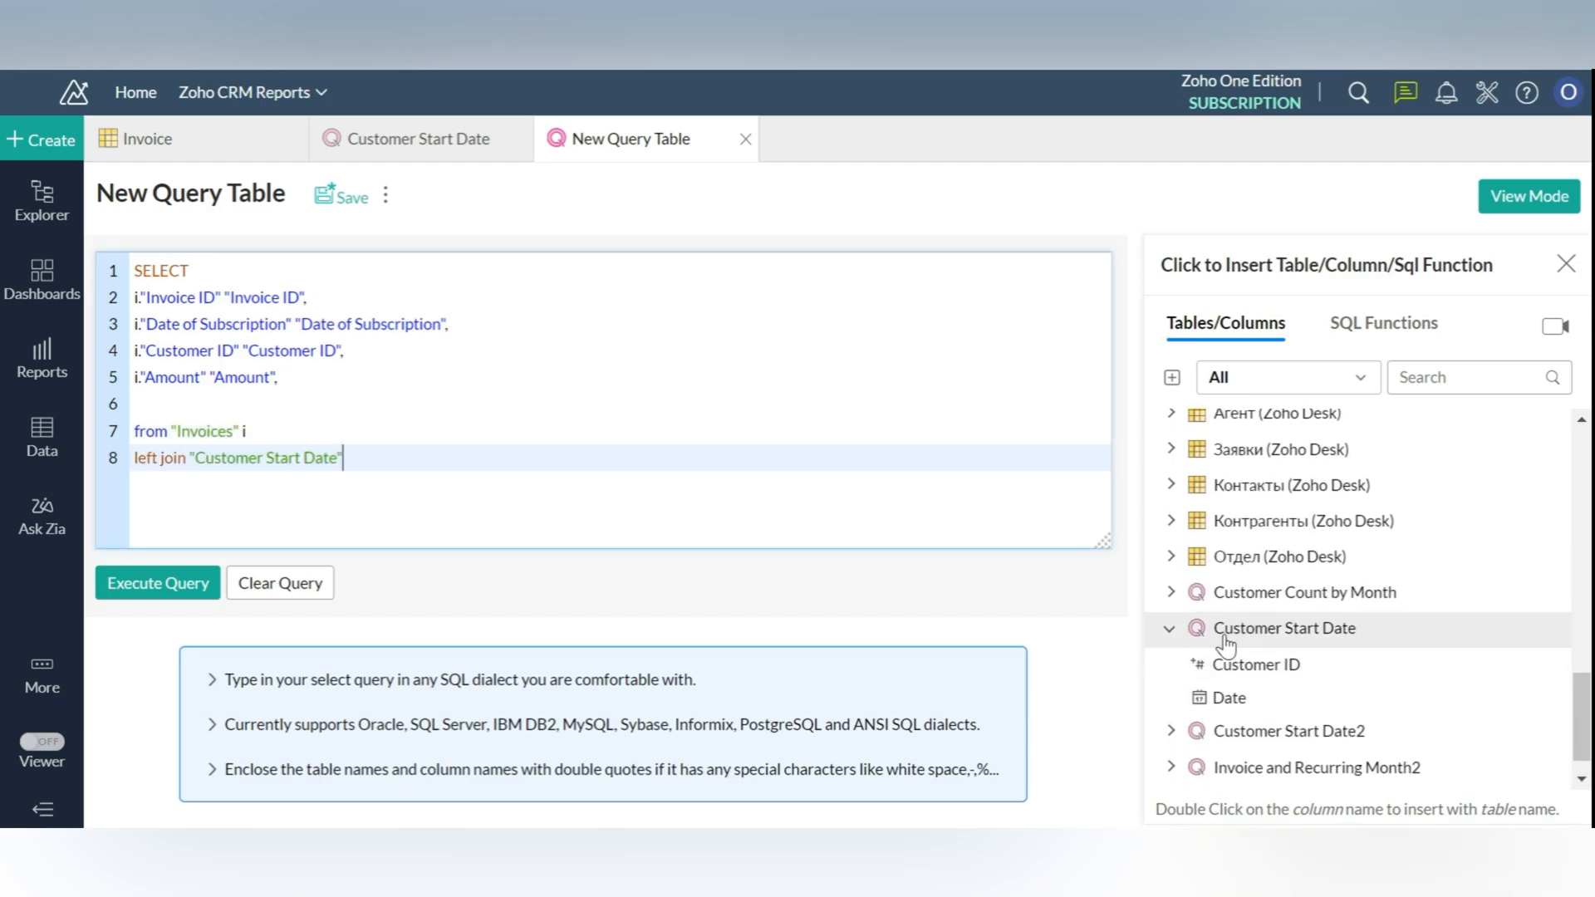
{"action": "double_click", "coordinate": [1255, 665]}
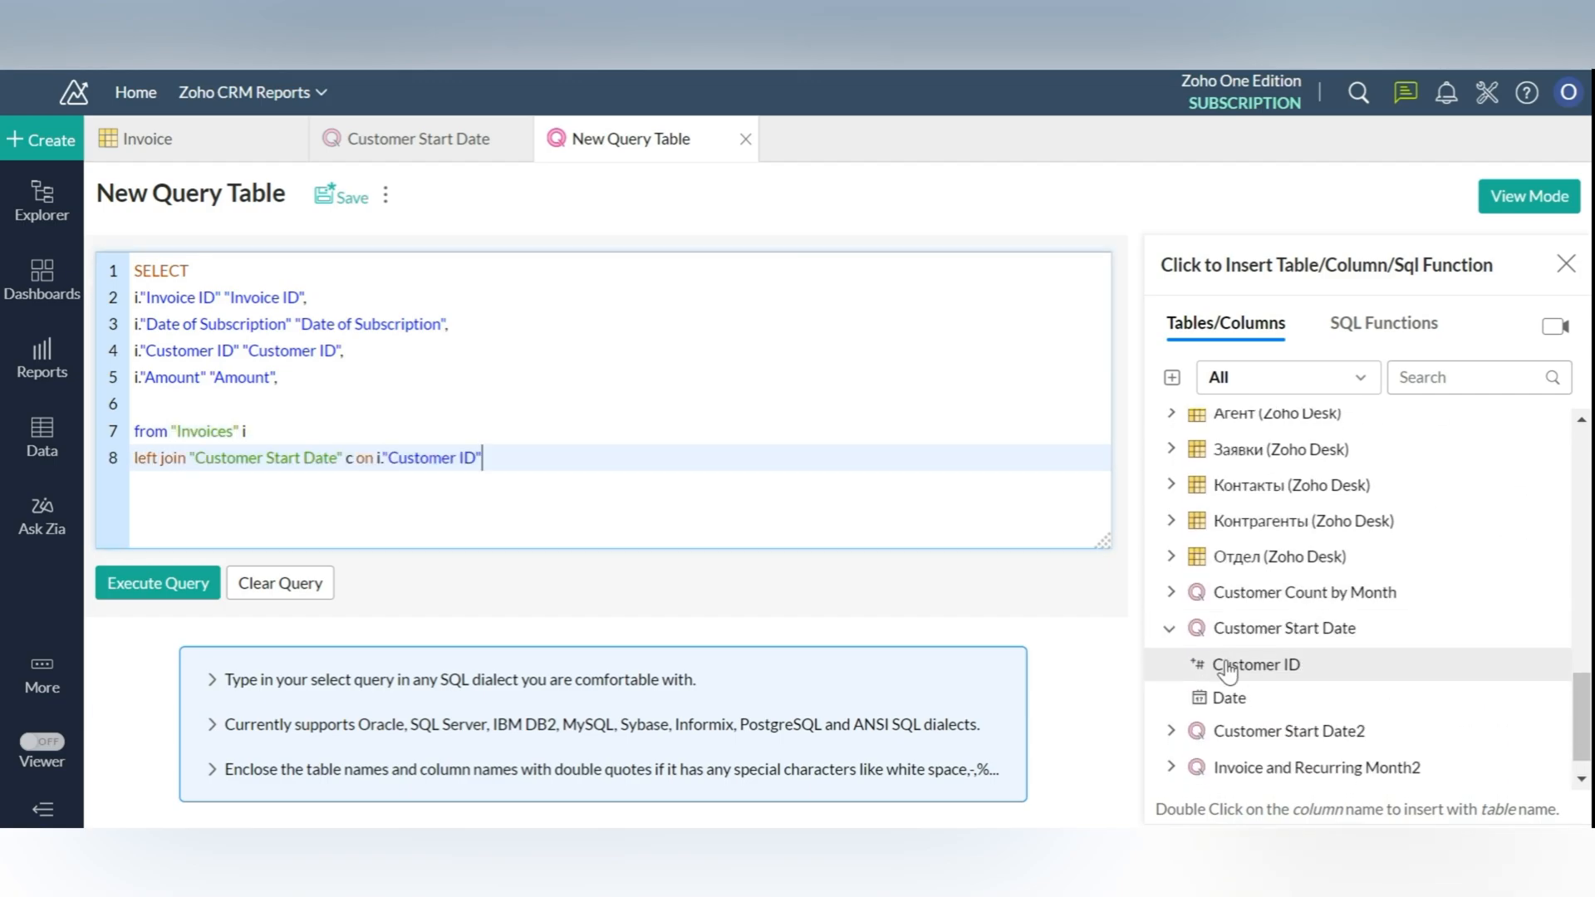
{"action": "type", "text": "=c."}
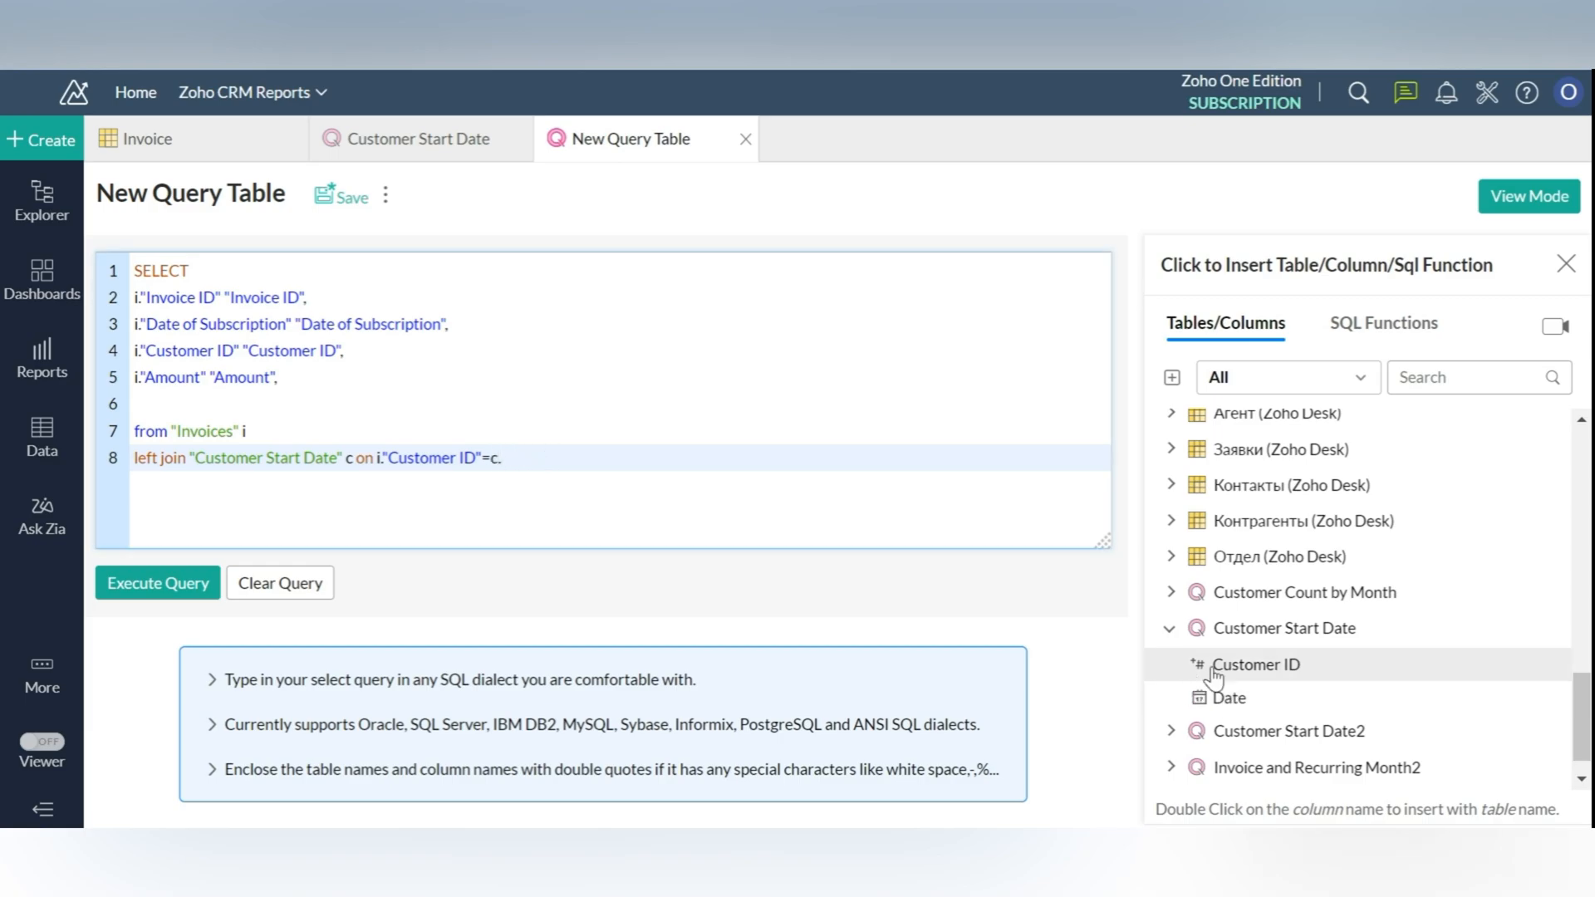
{"action": "double_click", "coordinate": [1255, 664]}
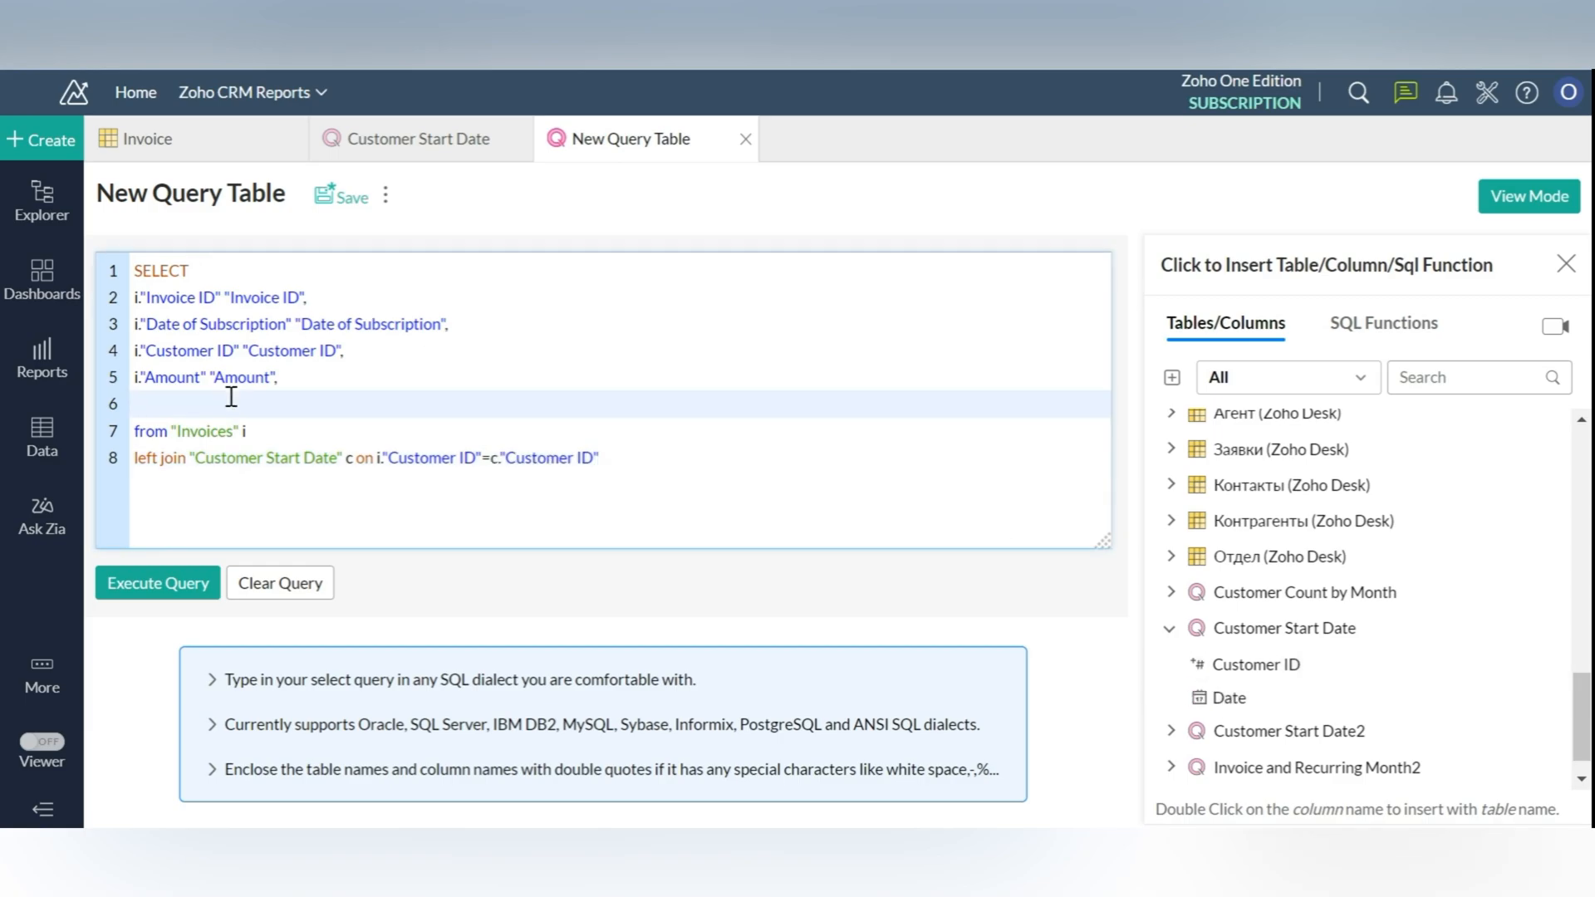
Add a month_diff column named "Month", then run, save and view the query table
{"action": "double_click", "coordinate": [1227, 698]}
{"action": "type", "text": "mont"}
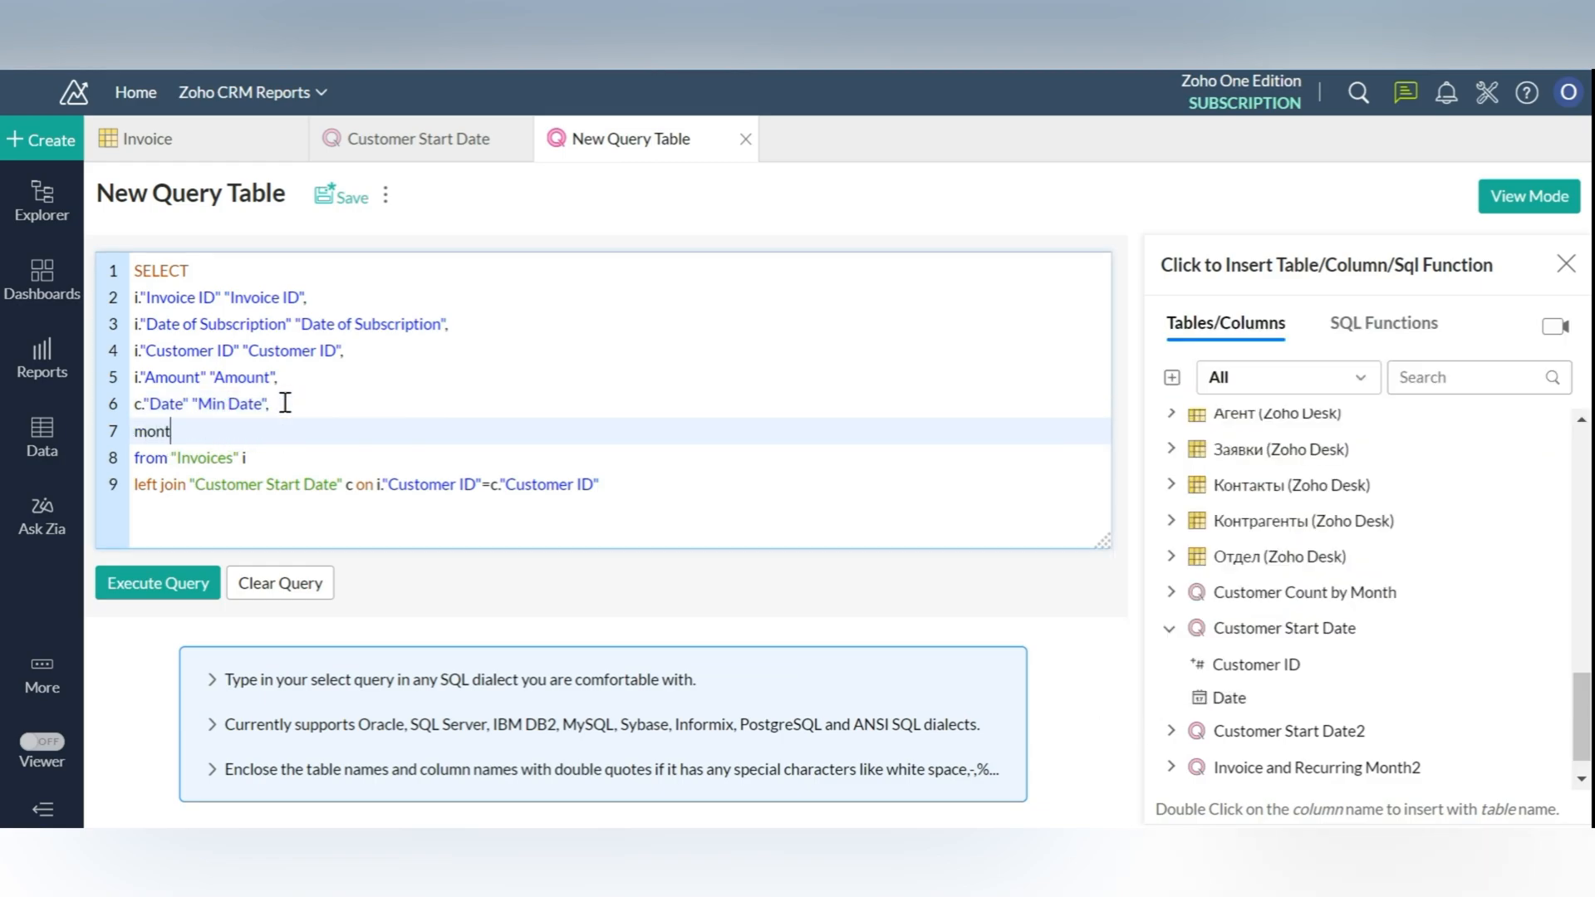
{"action": "type", "text": "h_diff()"}
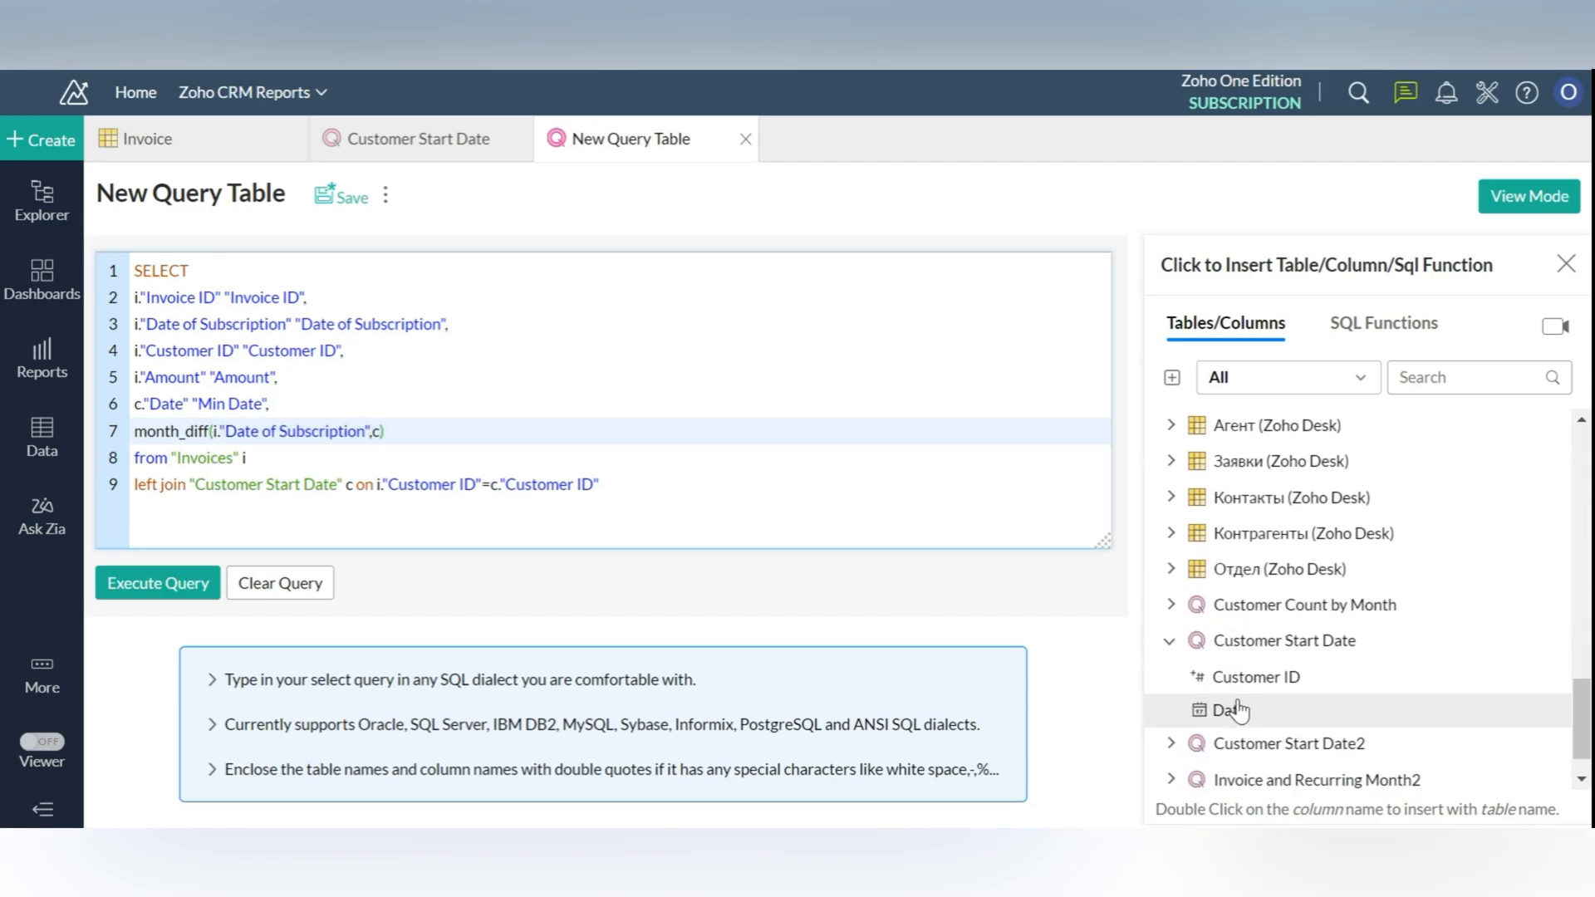
{"action": "double_click", "coordinate": [1228, 709]}
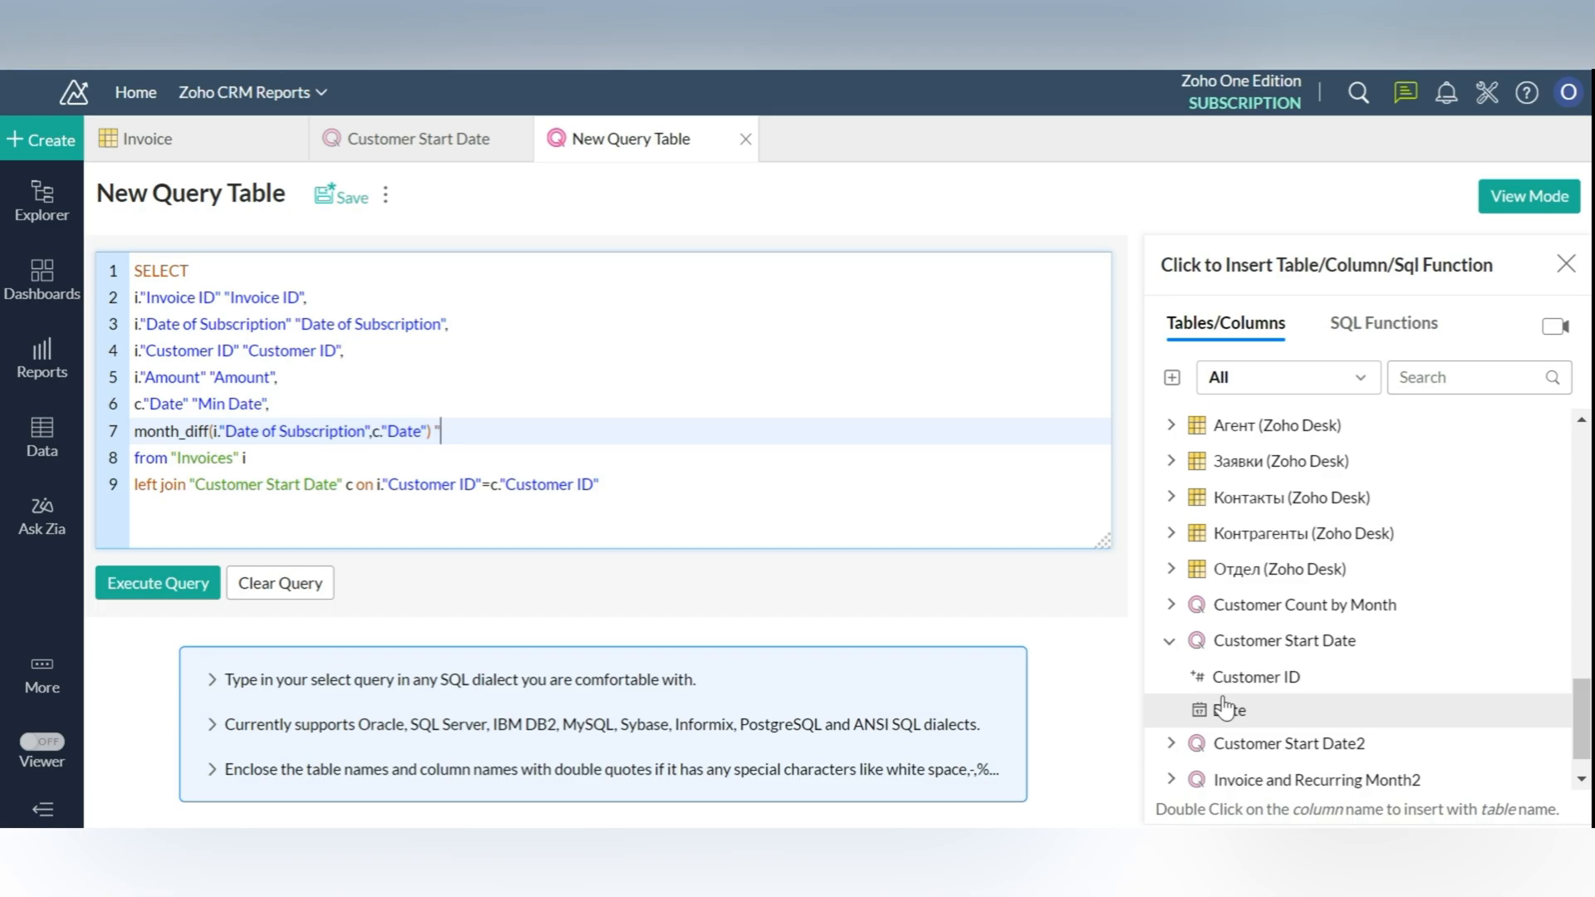
{"action": "type", "text": "Month\""}
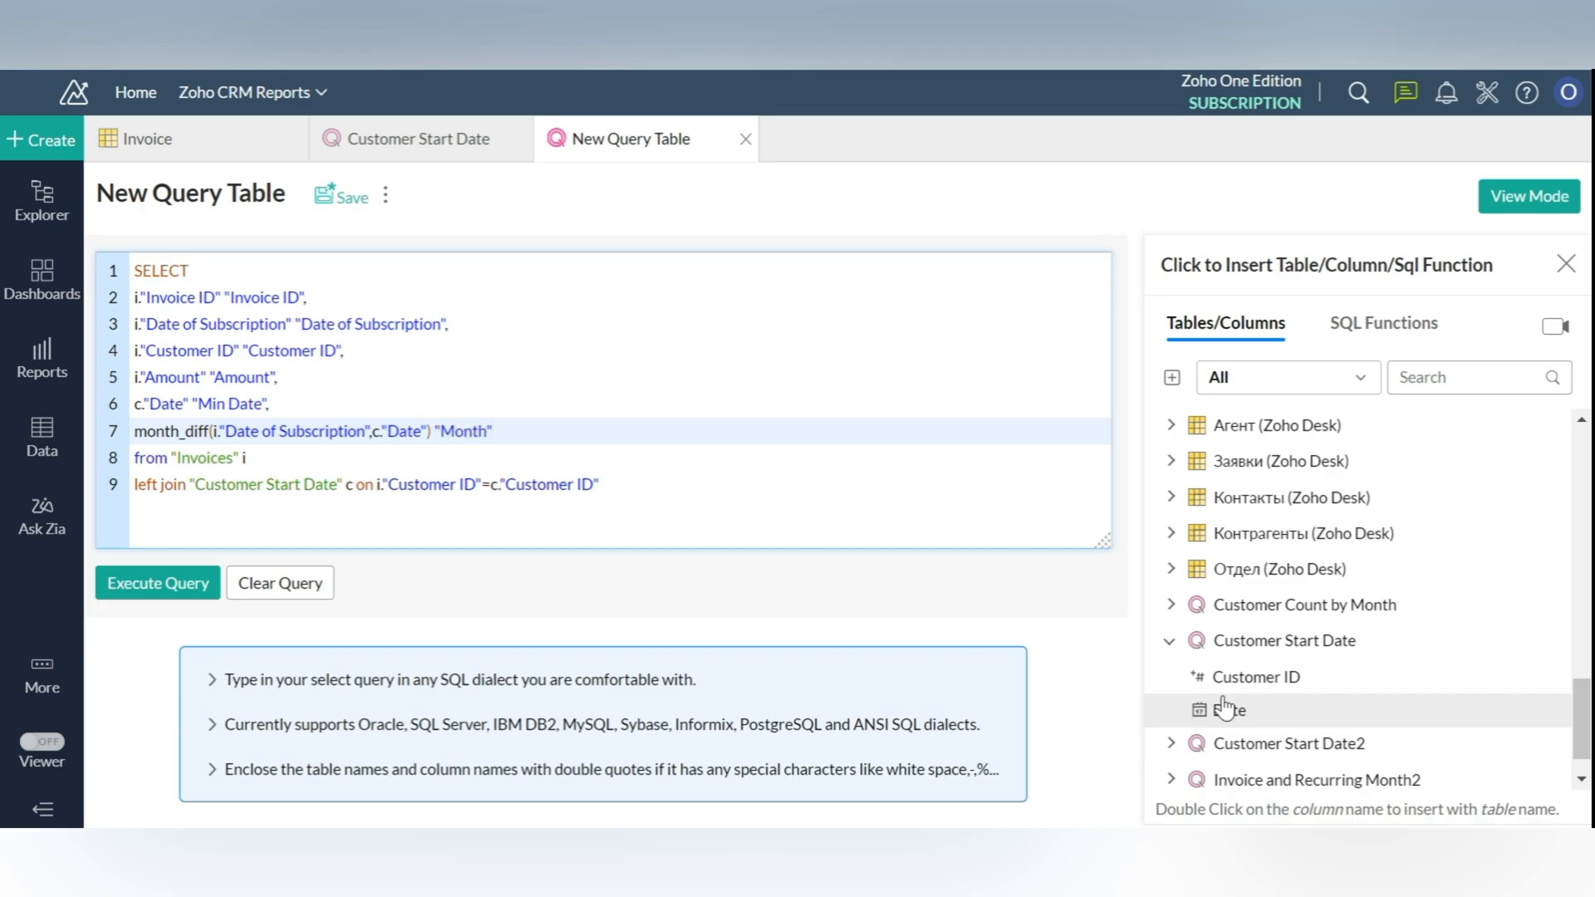
{"action": "left_click", "coordinate": [157, 583]}
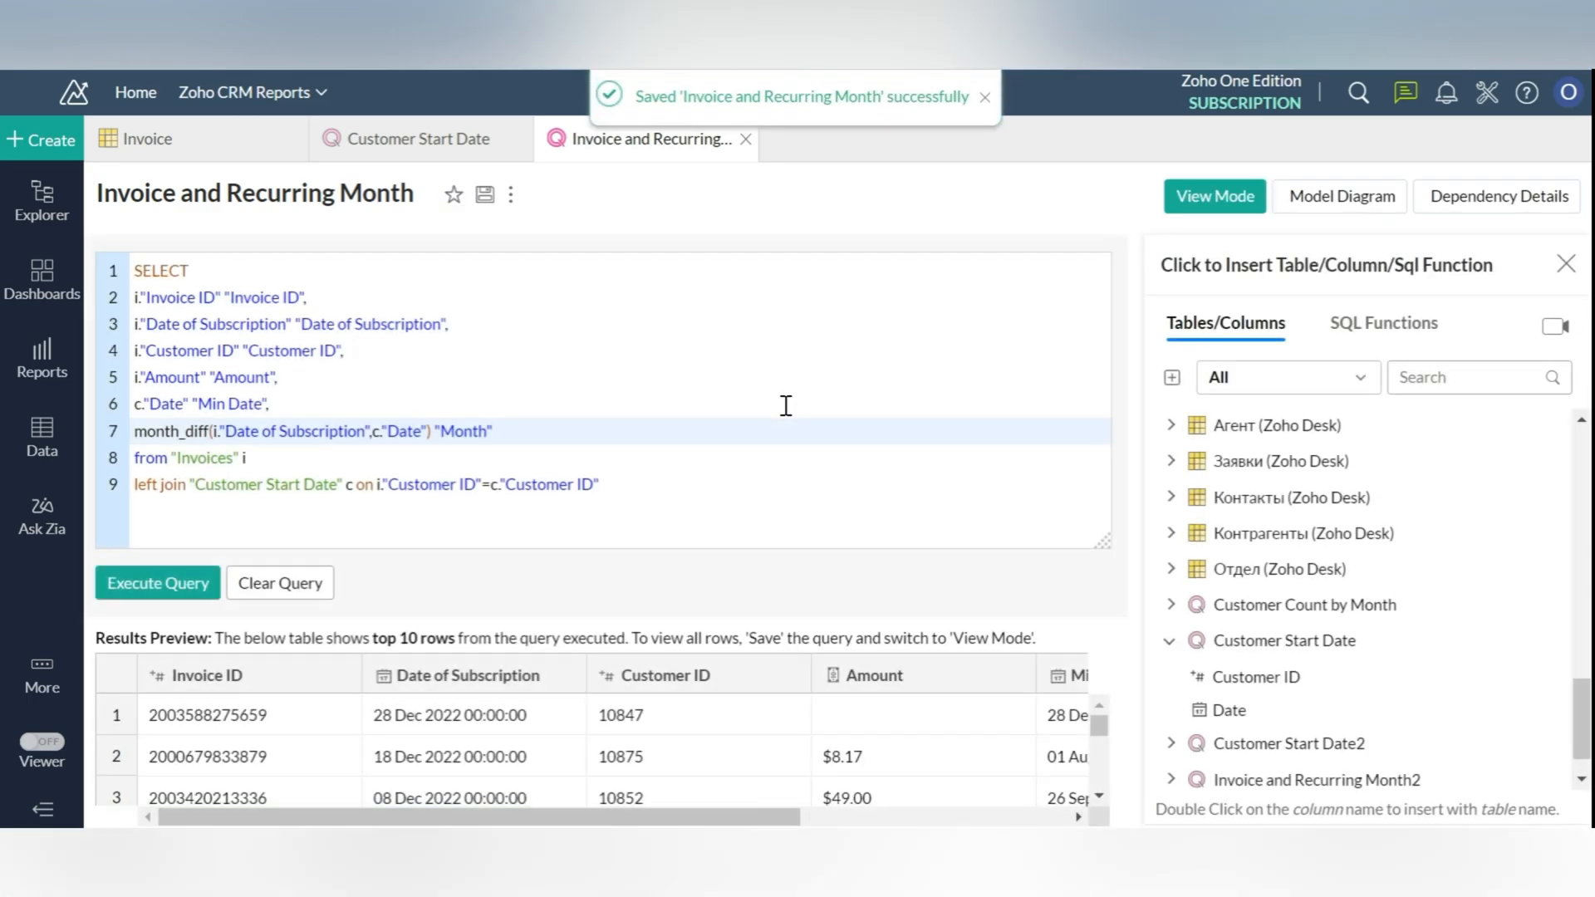
{"action": "left_click", "coordinate": [1213, 196]}
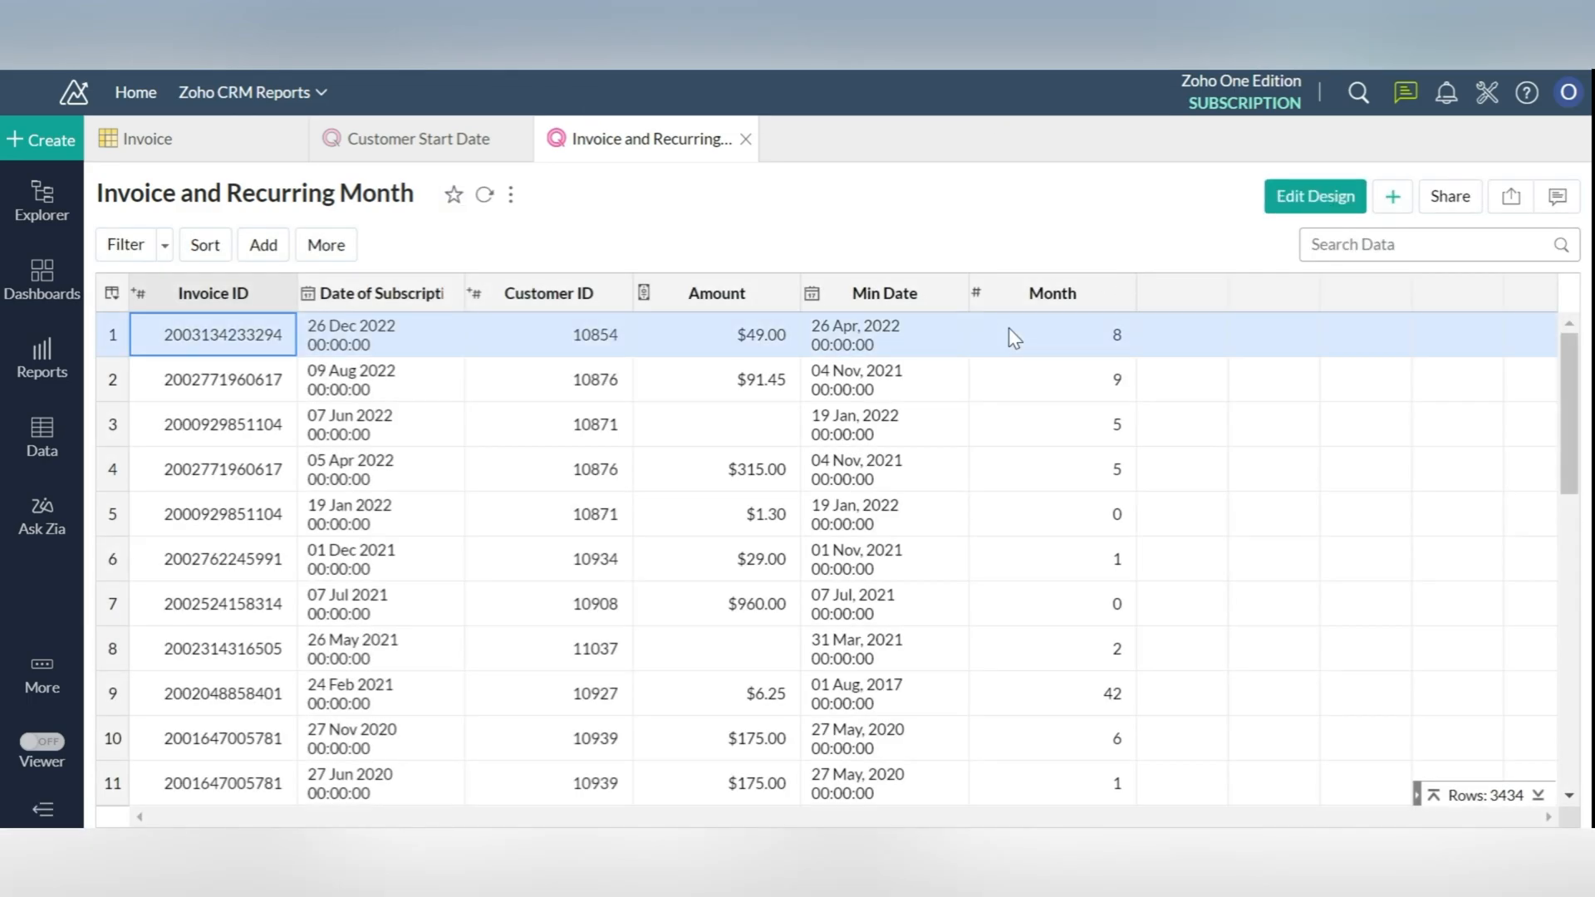
Create a pivot view based on the Invoice and Recurring Month table
{"action": "left_click", "coordinate": [40, 140]}
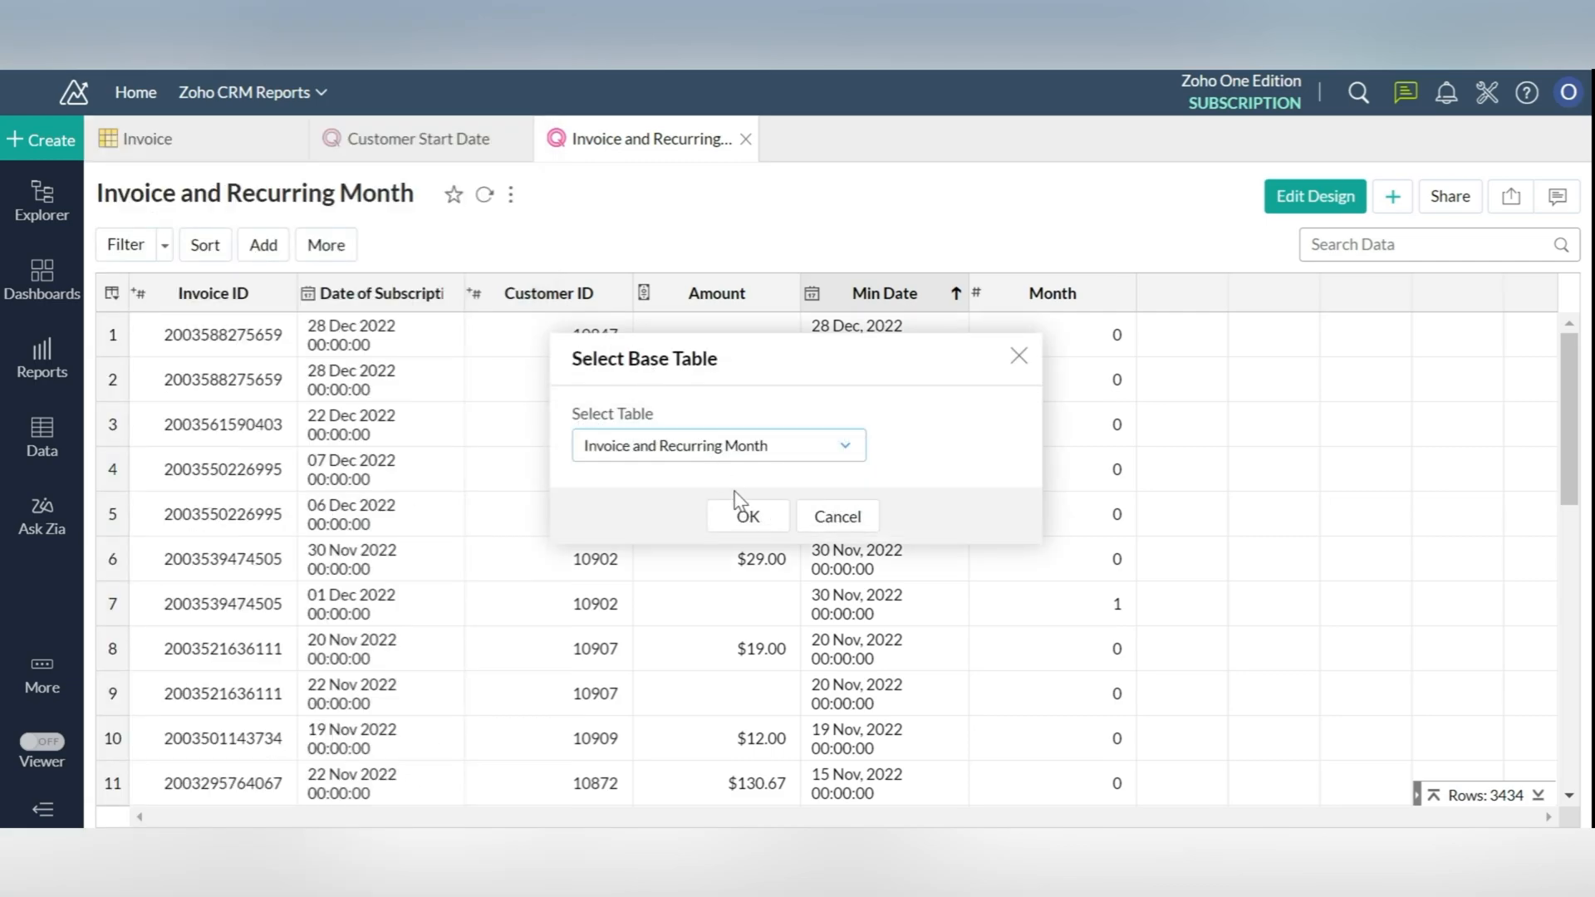
{"action": "left_click", "coordinate": [747, 515]}
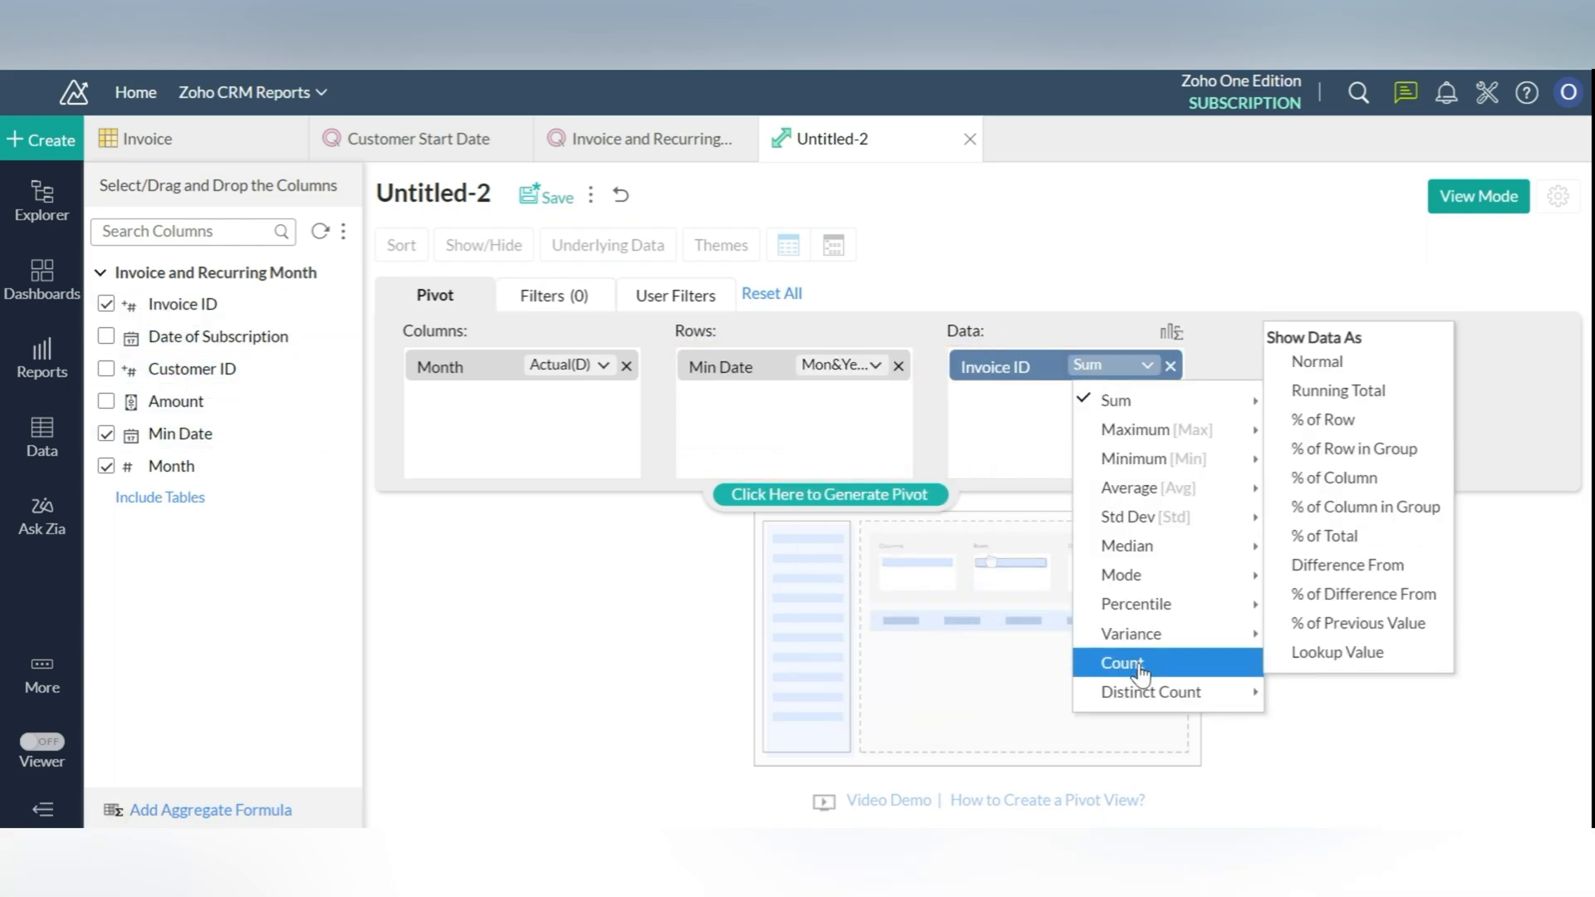
Count Invoice IDs, filter Min Date to last 12 months, and show a second count as % difference
{"action": "left_click", "coordinate": [553, 295]}
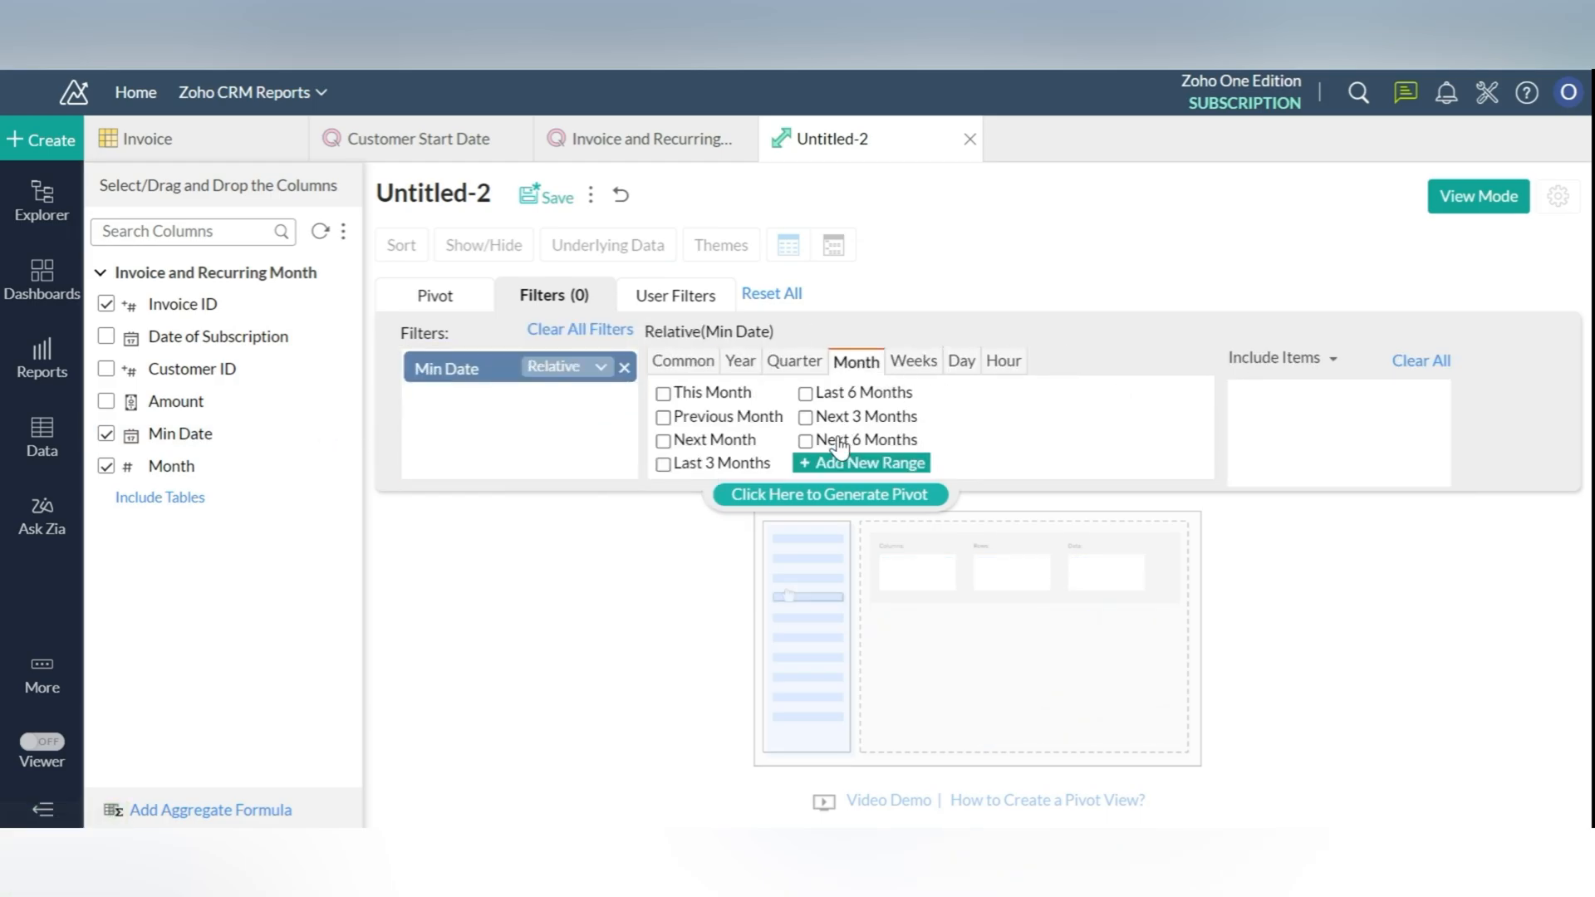
{"action": "left_click", "coordinate": [805, 462]}
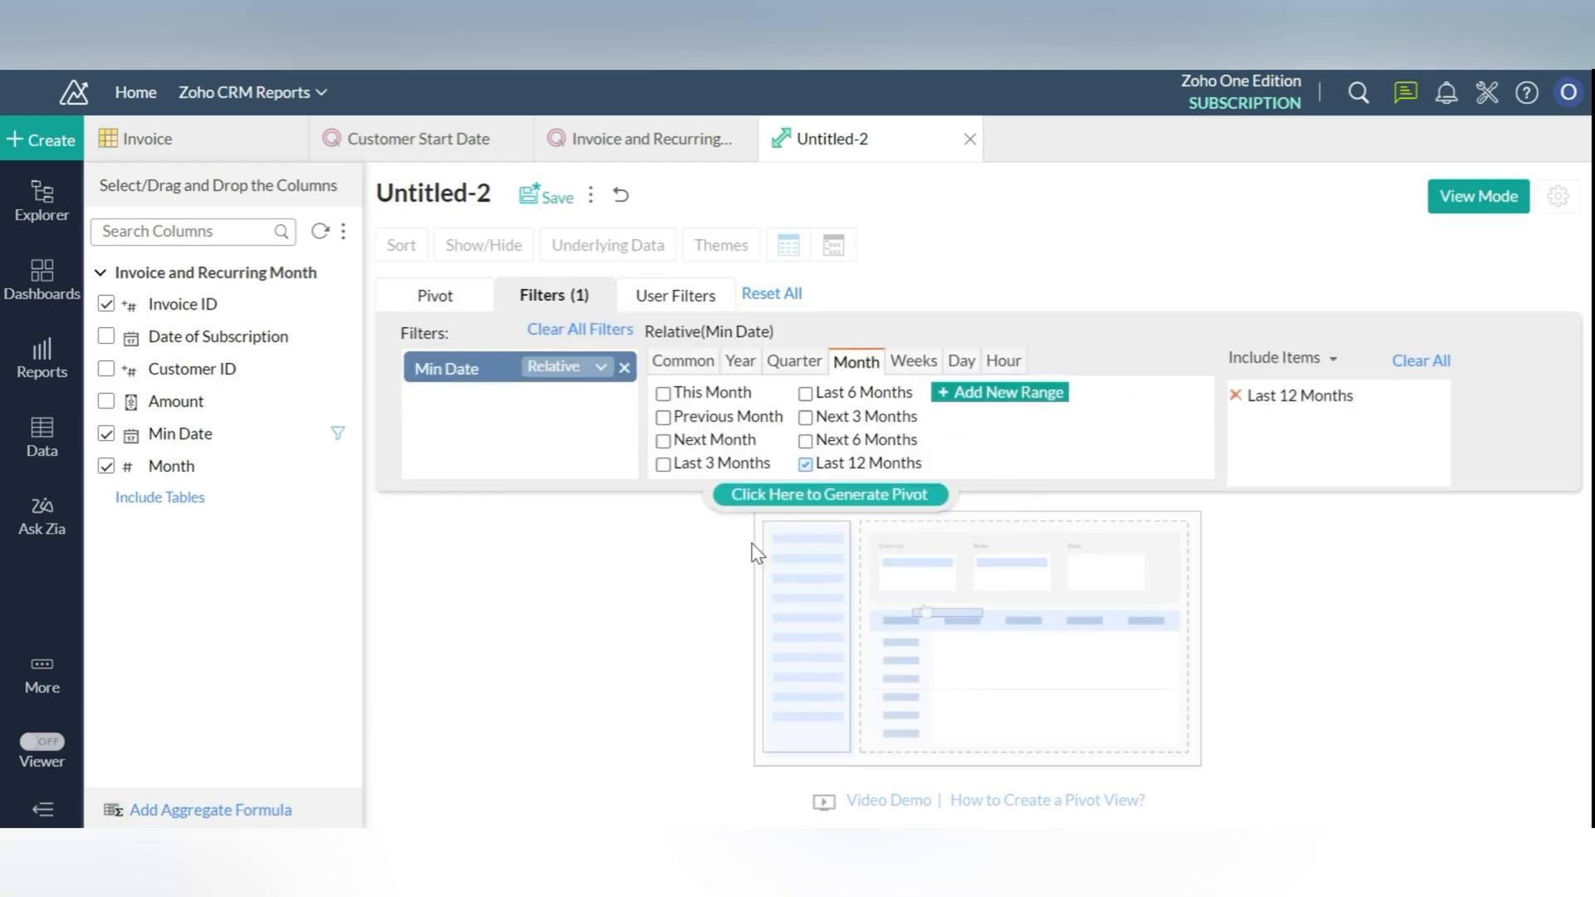
{"action": "left_click", "coordinate": [434, 294]}
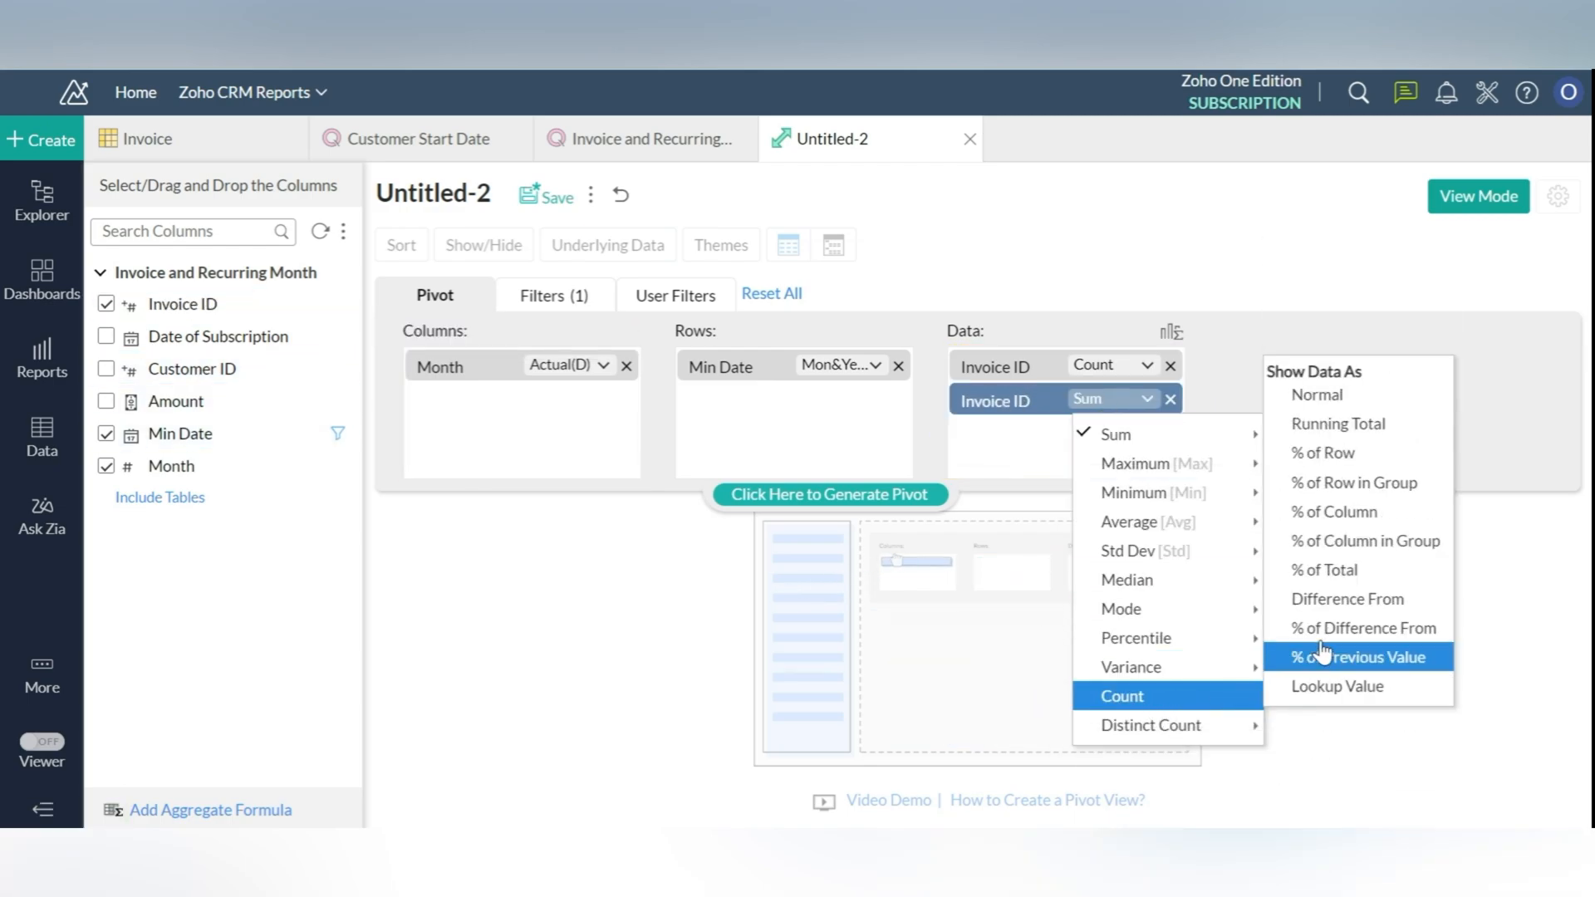
{"action": "left_click", "coordinate": [1362, 657]}
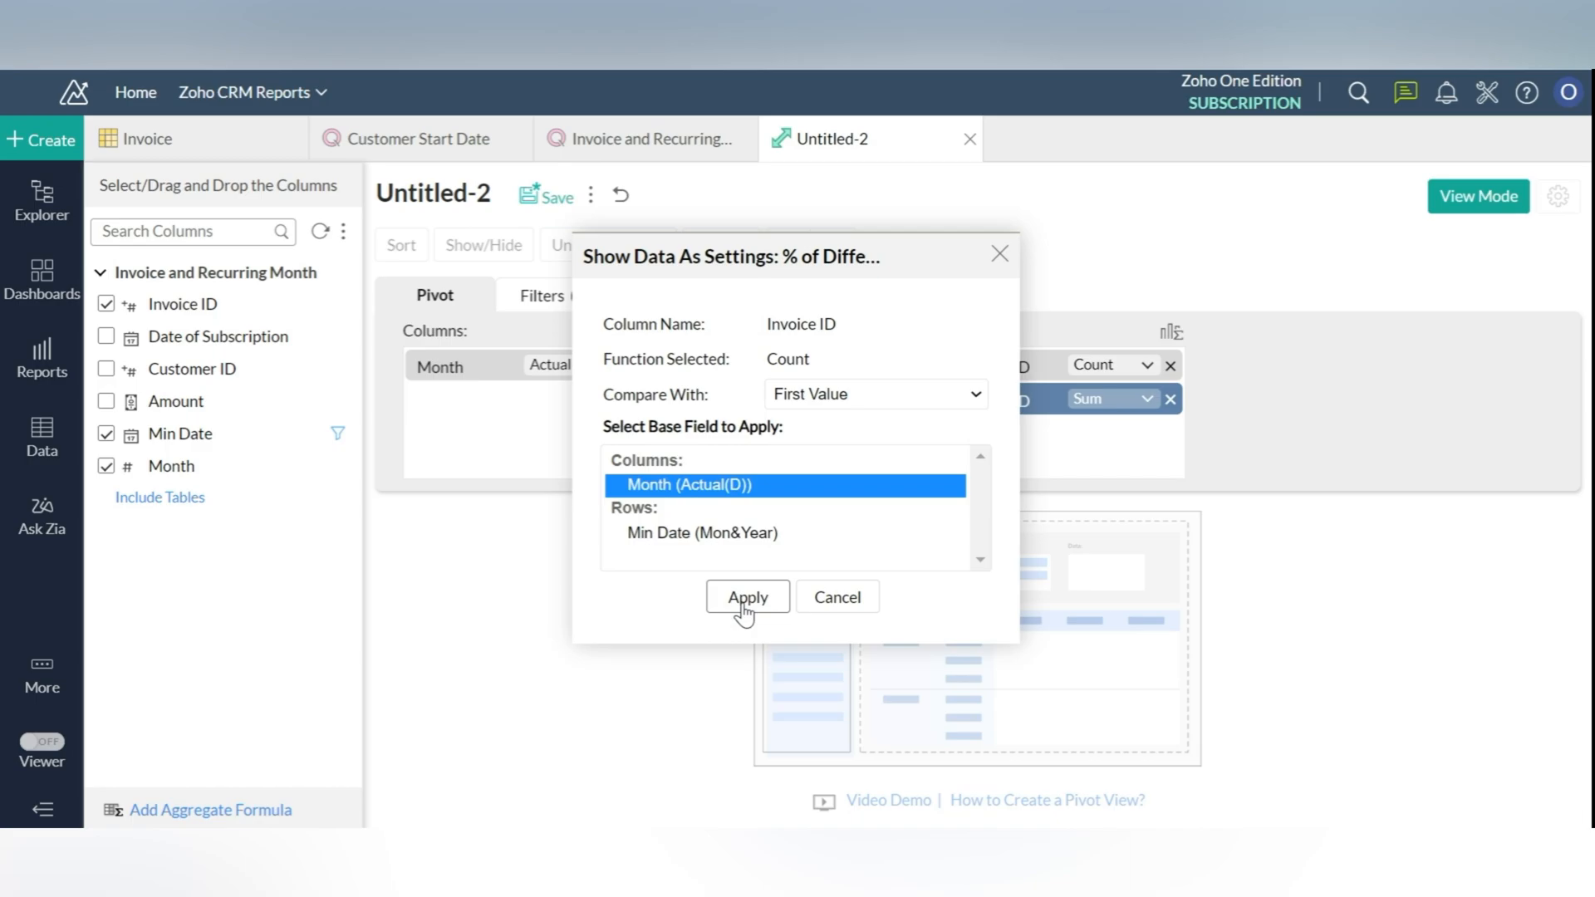
Compare each month against the first value and add a Percentage aggregate formula named %
{"action": "left_click", "coordinate": [747, 597]}
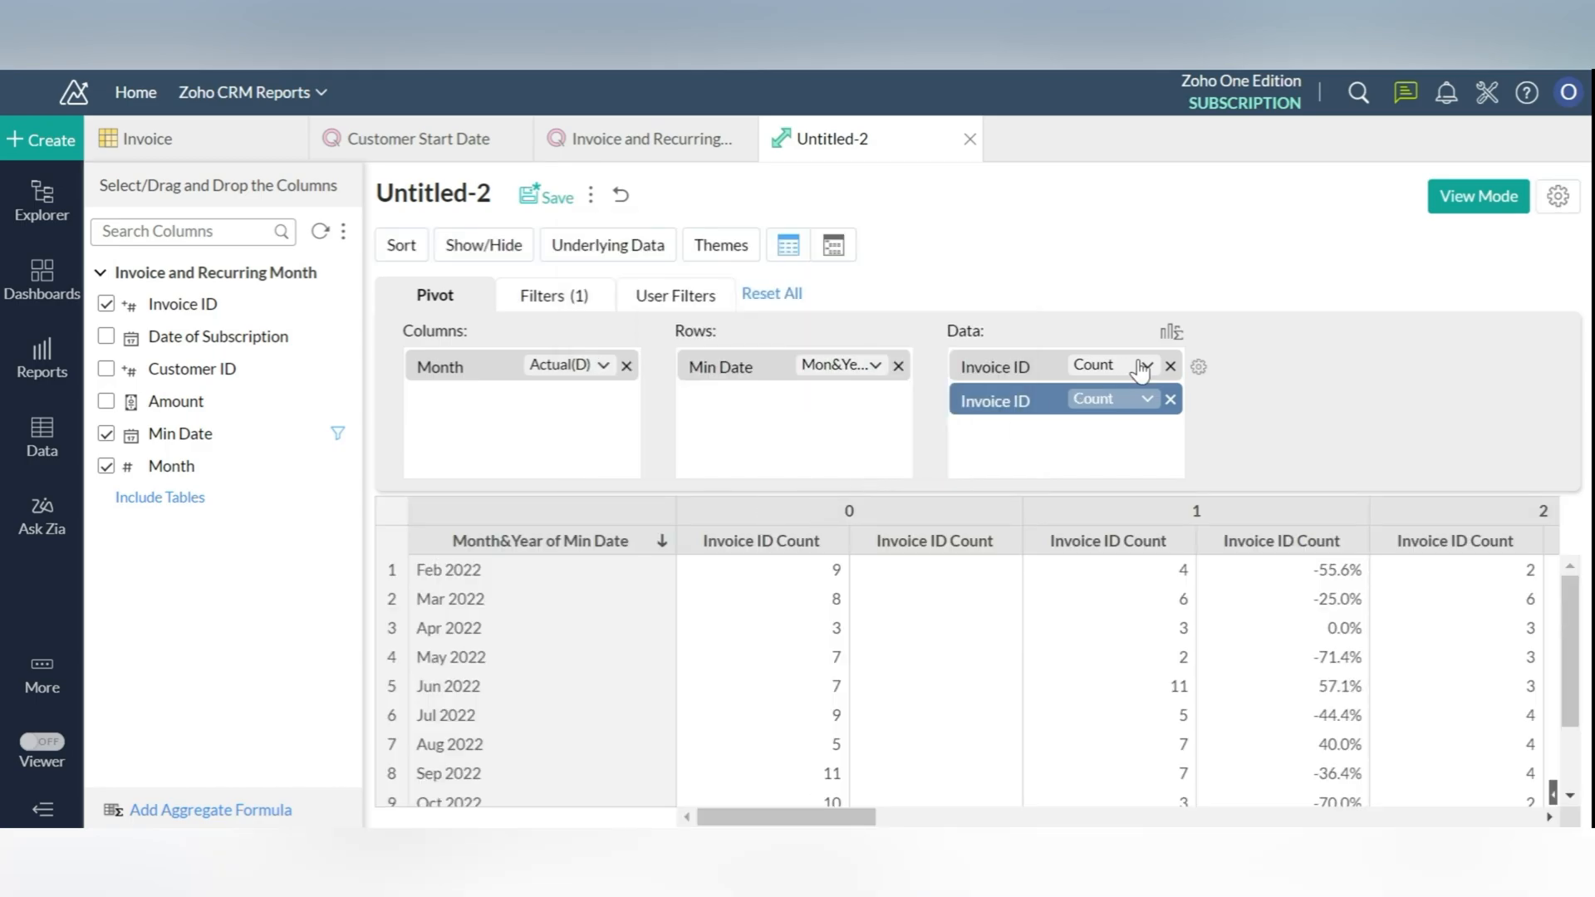
{"action": "left_click", "coordinate": [211, 810]}
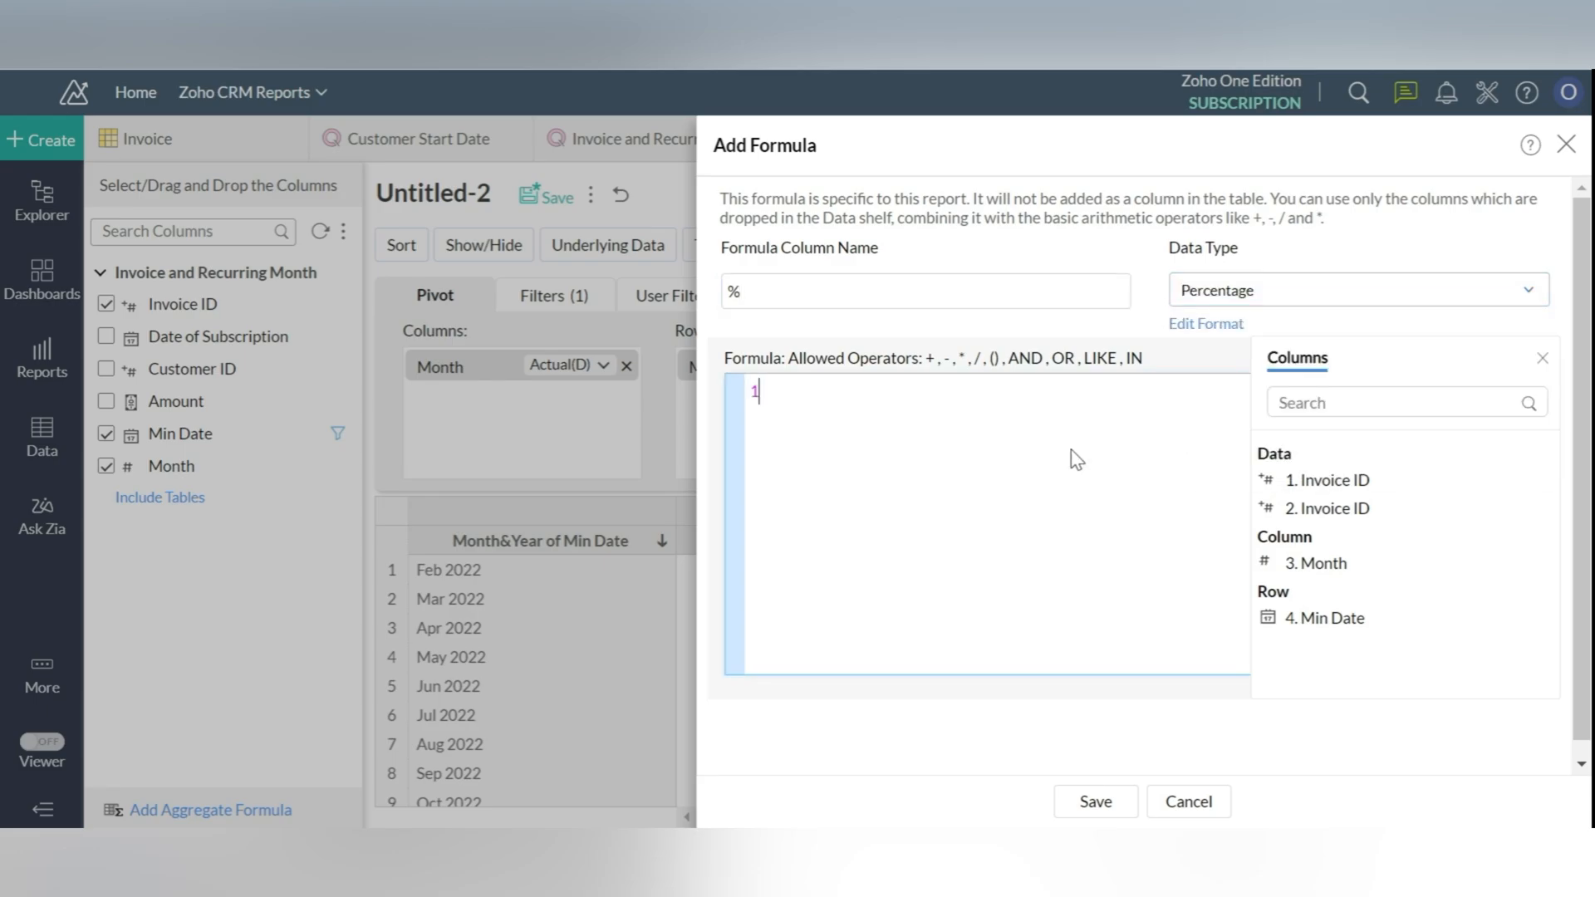
{"action": "left_click", "coordinate": [1095, 801]}
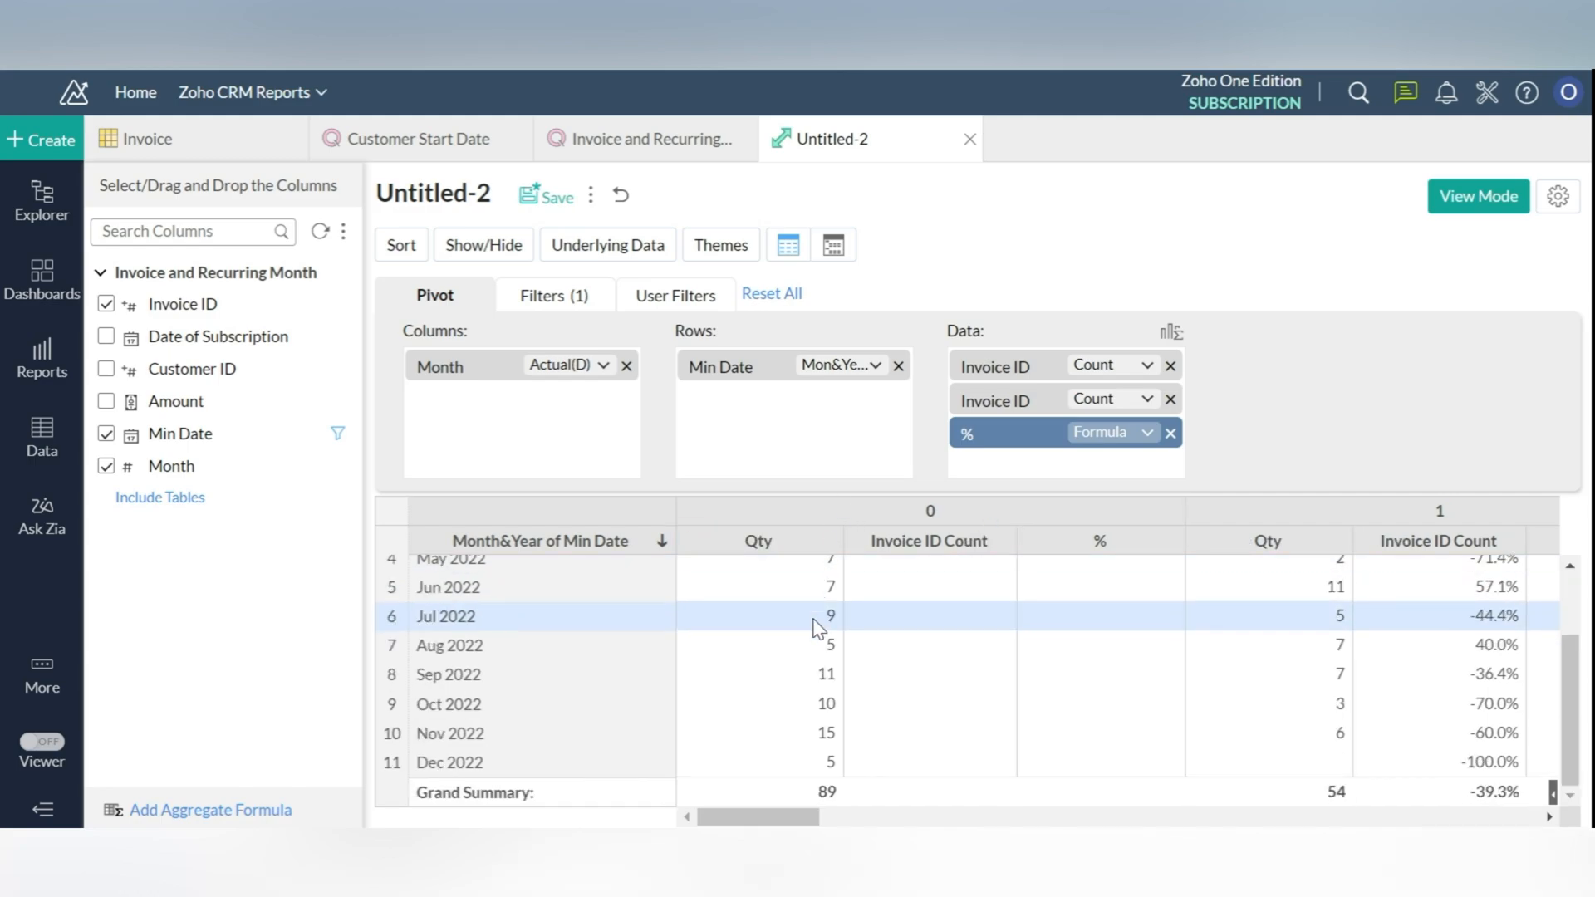
{"action": "left_click", "coordinate": [484, 244]}
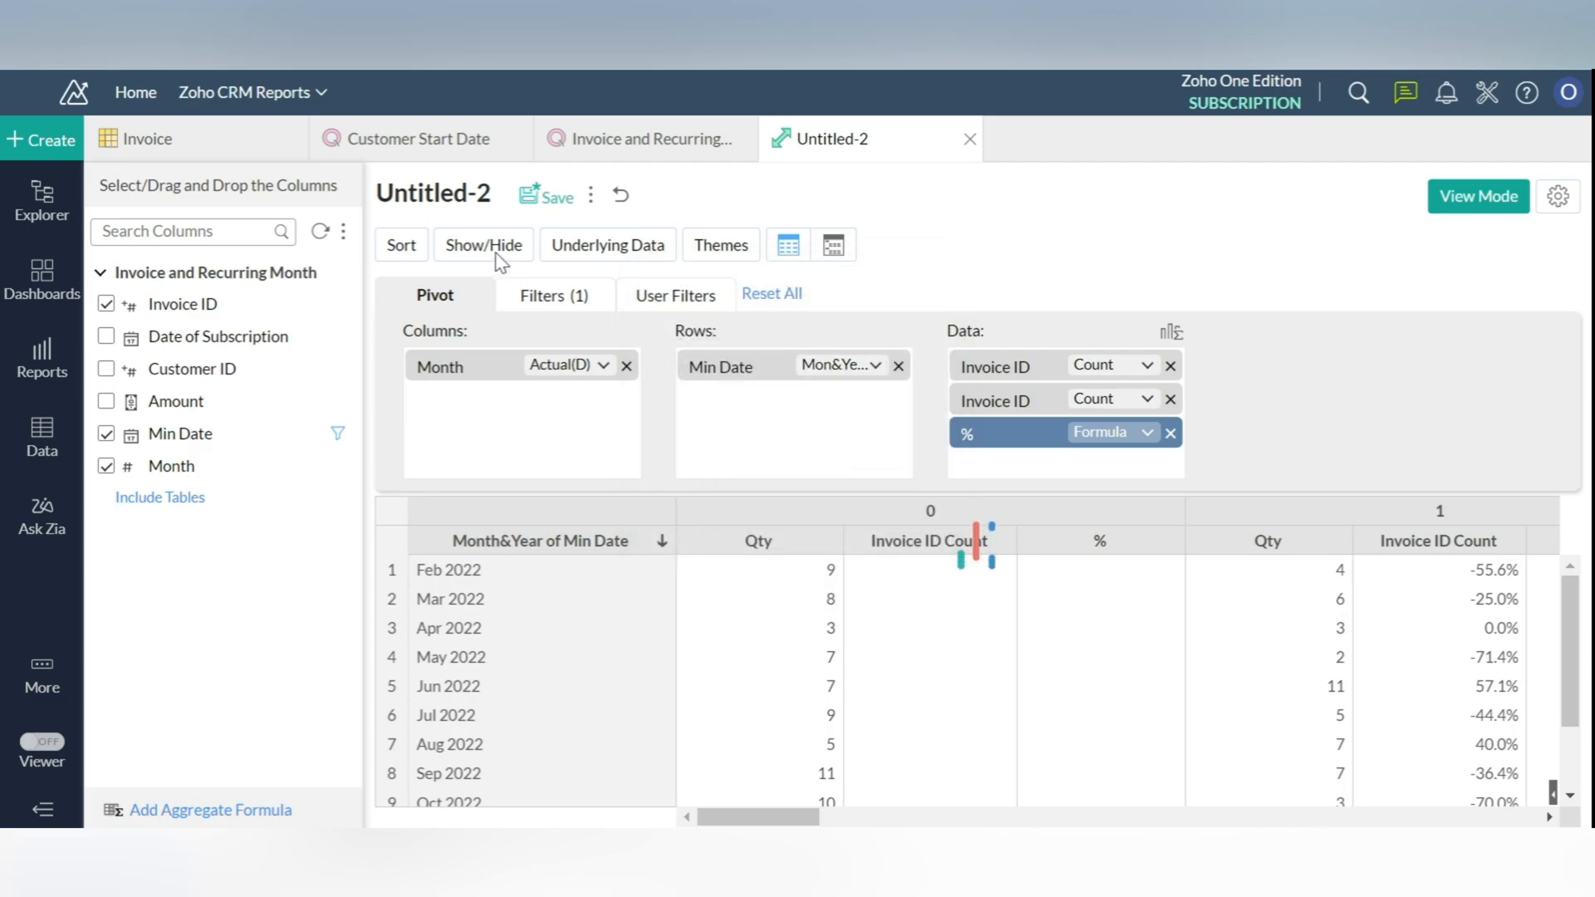
Set the pivot layout to a 100 px column width
{"action": "left_click", "coordinate": [1557, 196]}
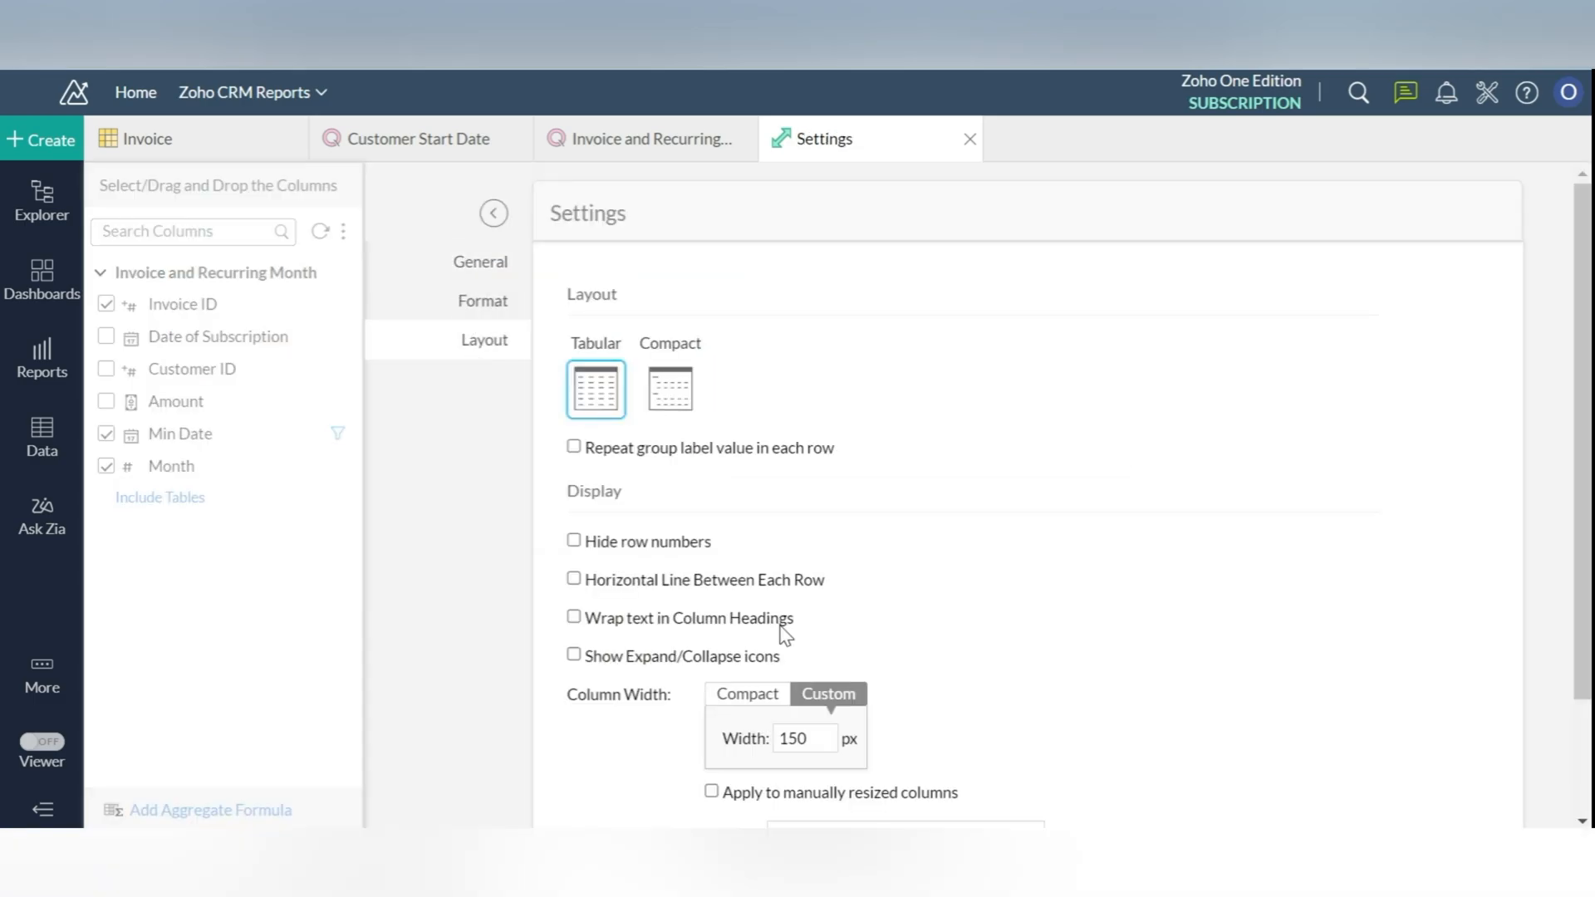
{"action": "scroll", "scroll_direction": "down", "scroll_amount": 3}
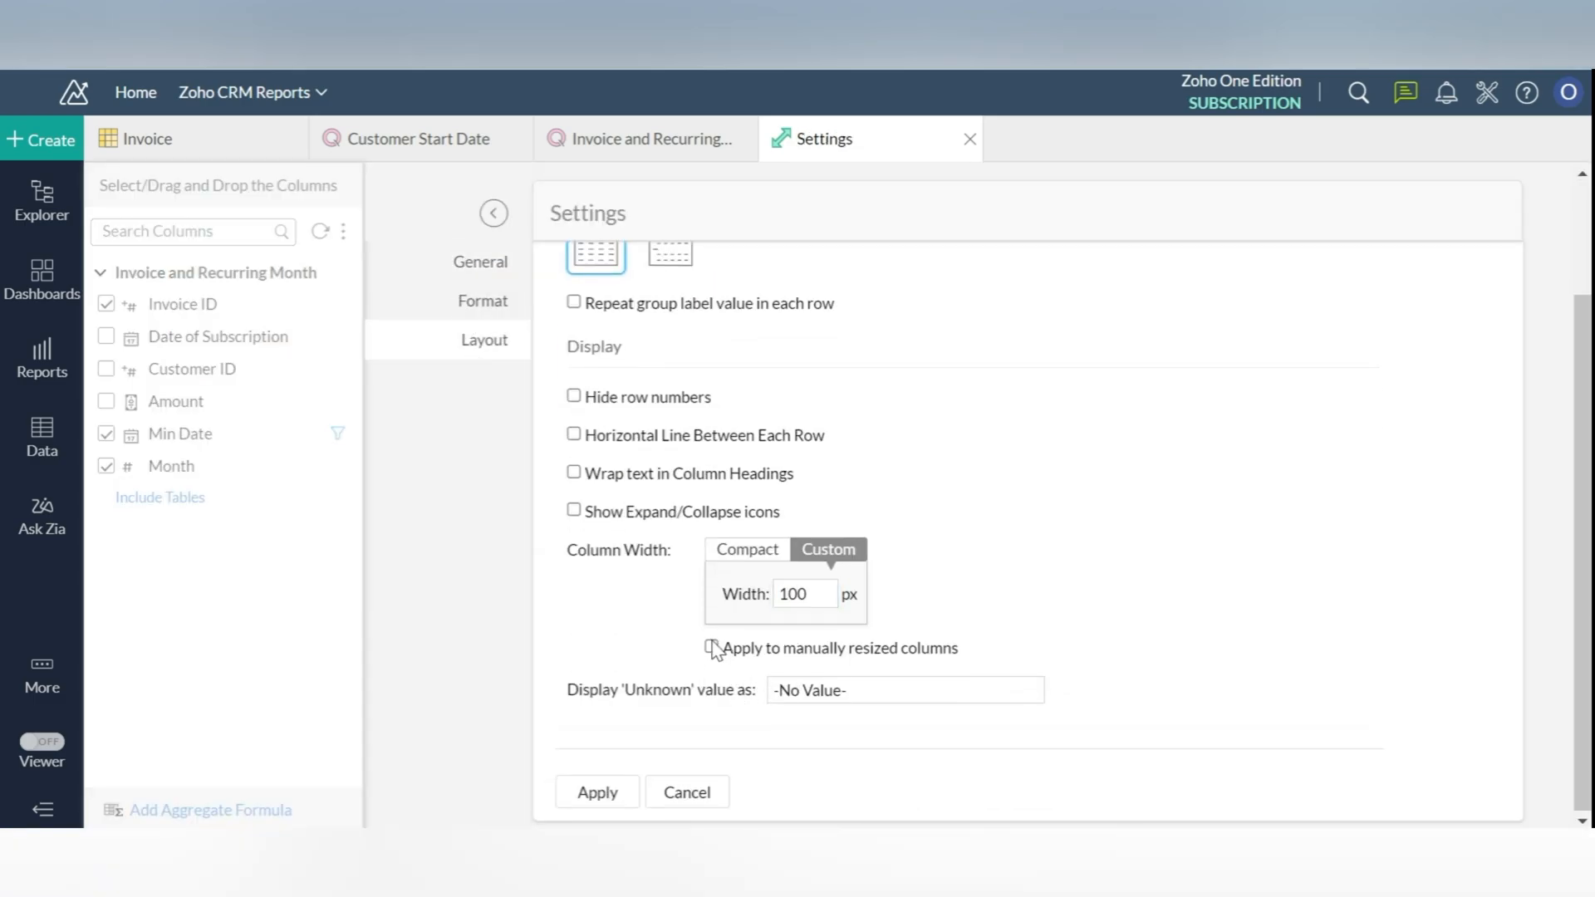
{"action": "left_click", "coordinate": [597, 792]}
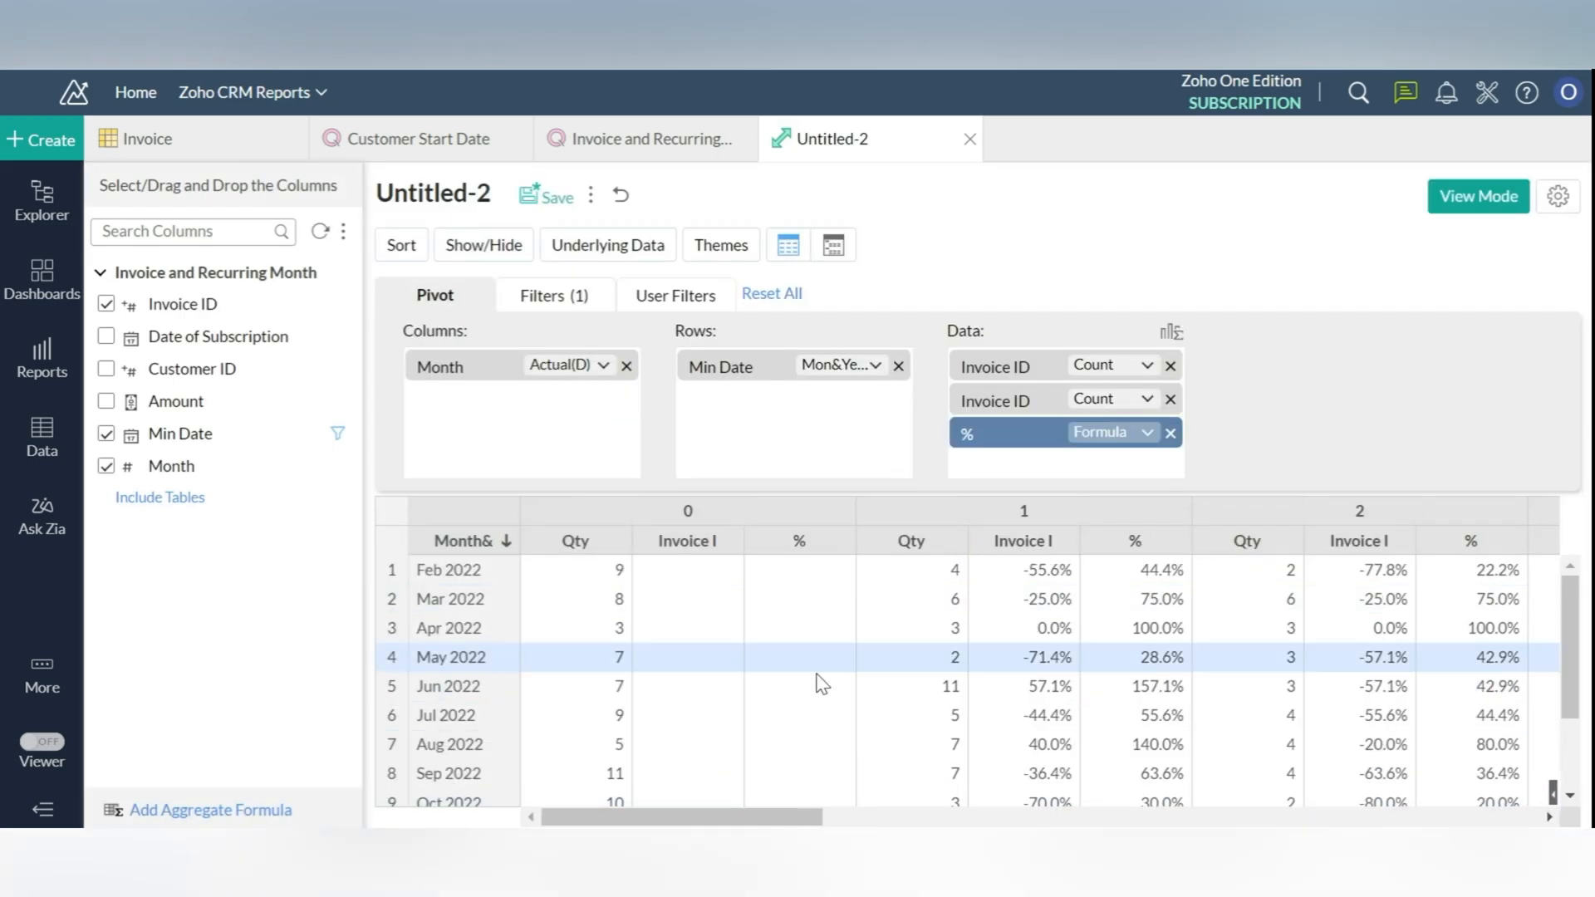
Hide the Invoice ID Count columns and the % column under month 0
{"action": "left_click", "coordinate": [484, 244]}
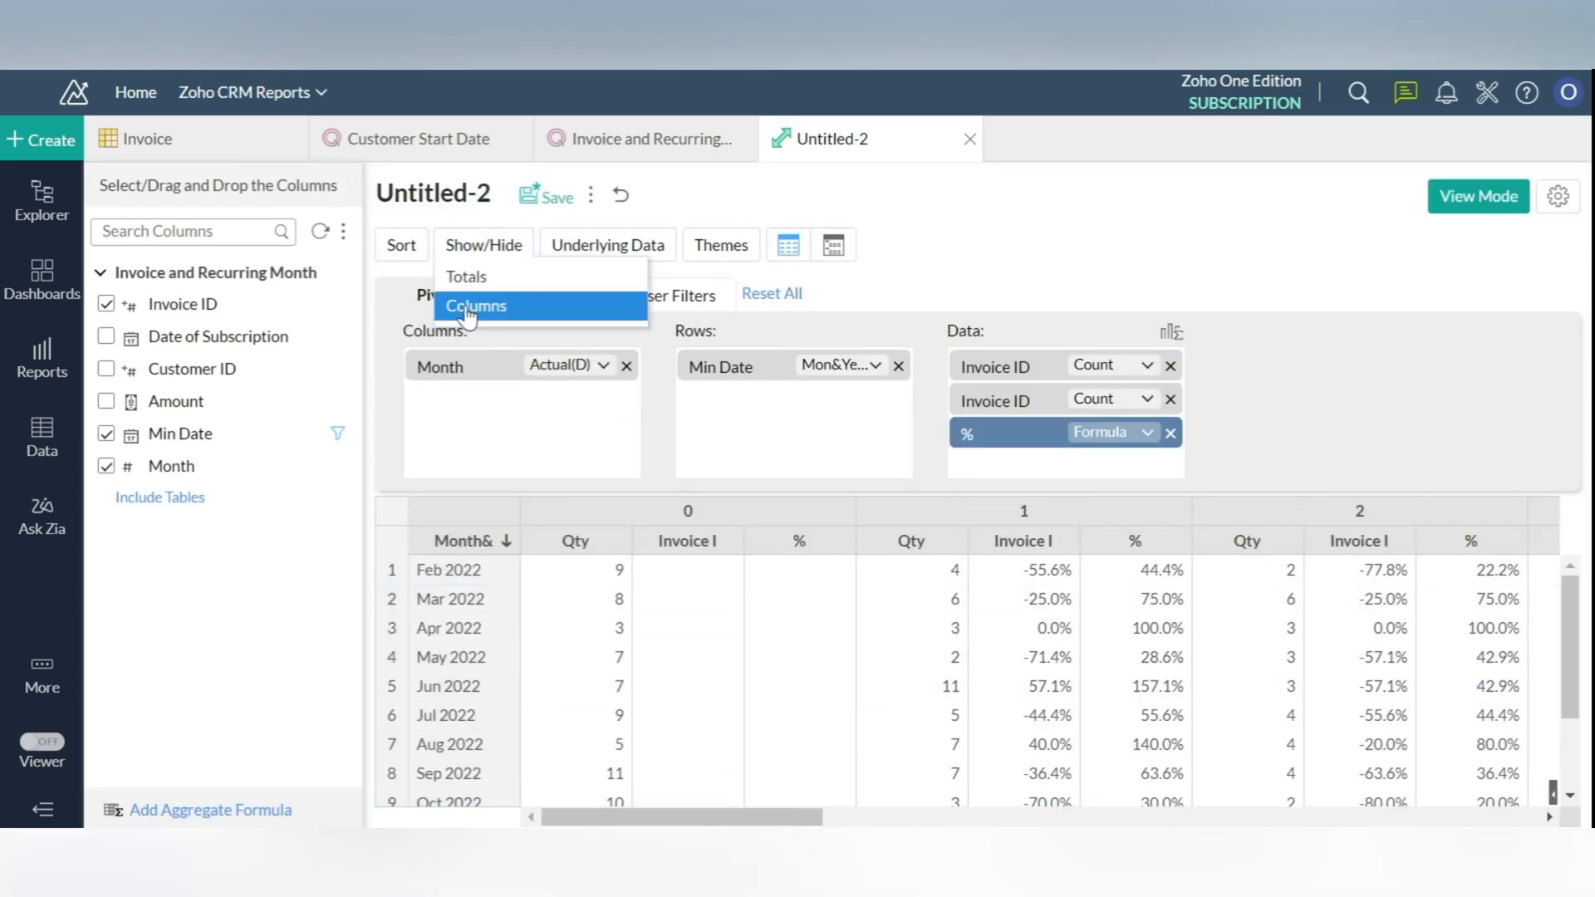
{"action": "left_click", "coordinate": [476, 305]}
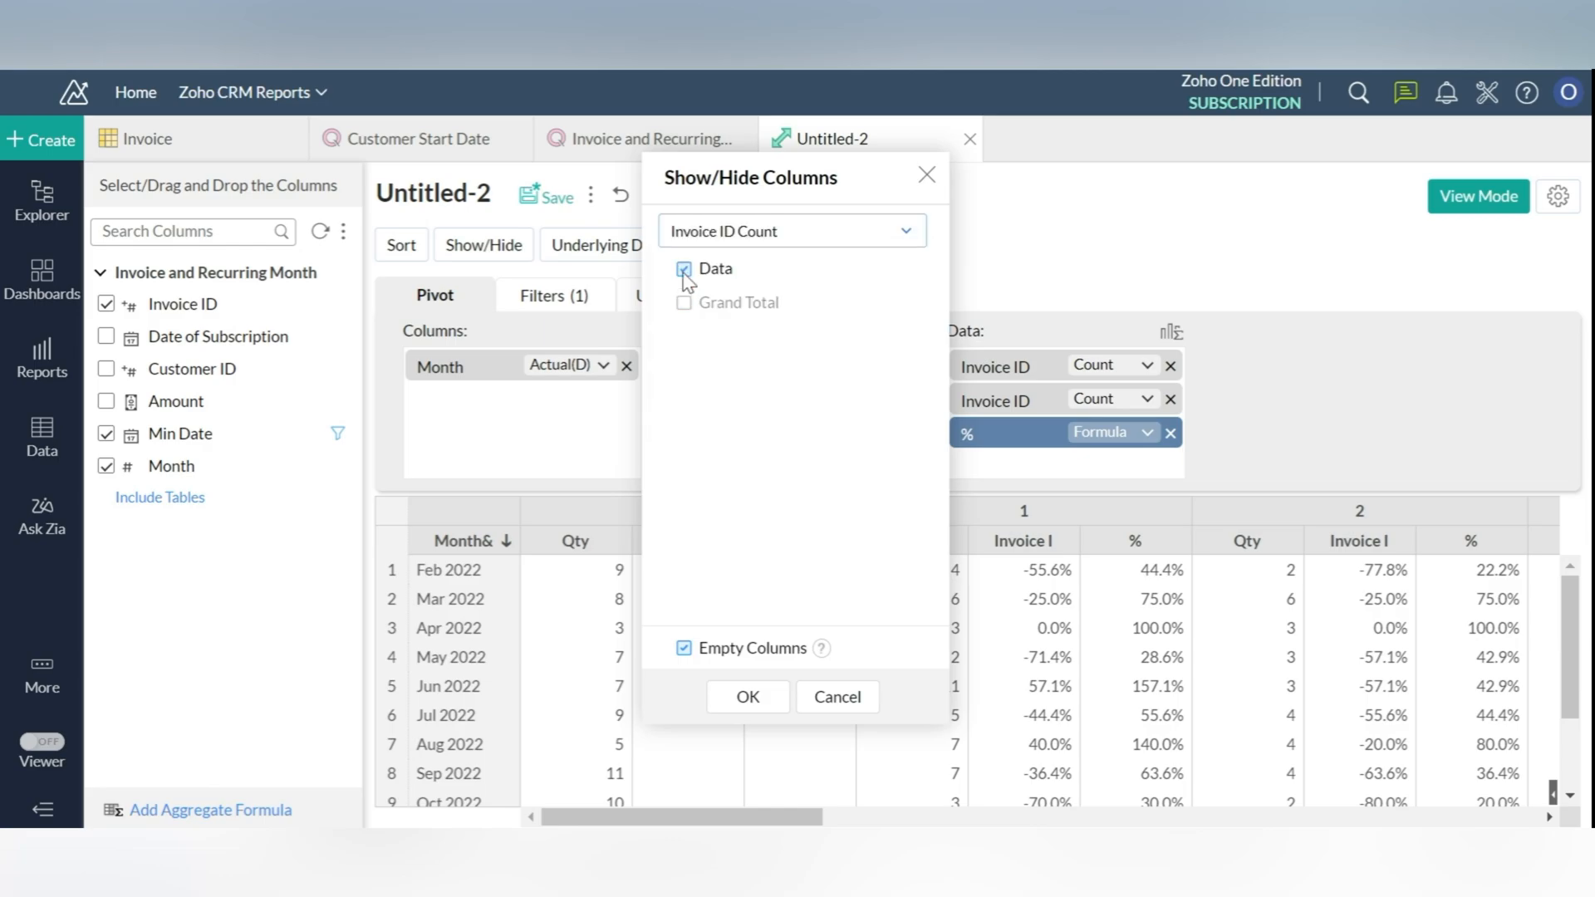
{"action": "left_click", "coordinate": [747, 696]}
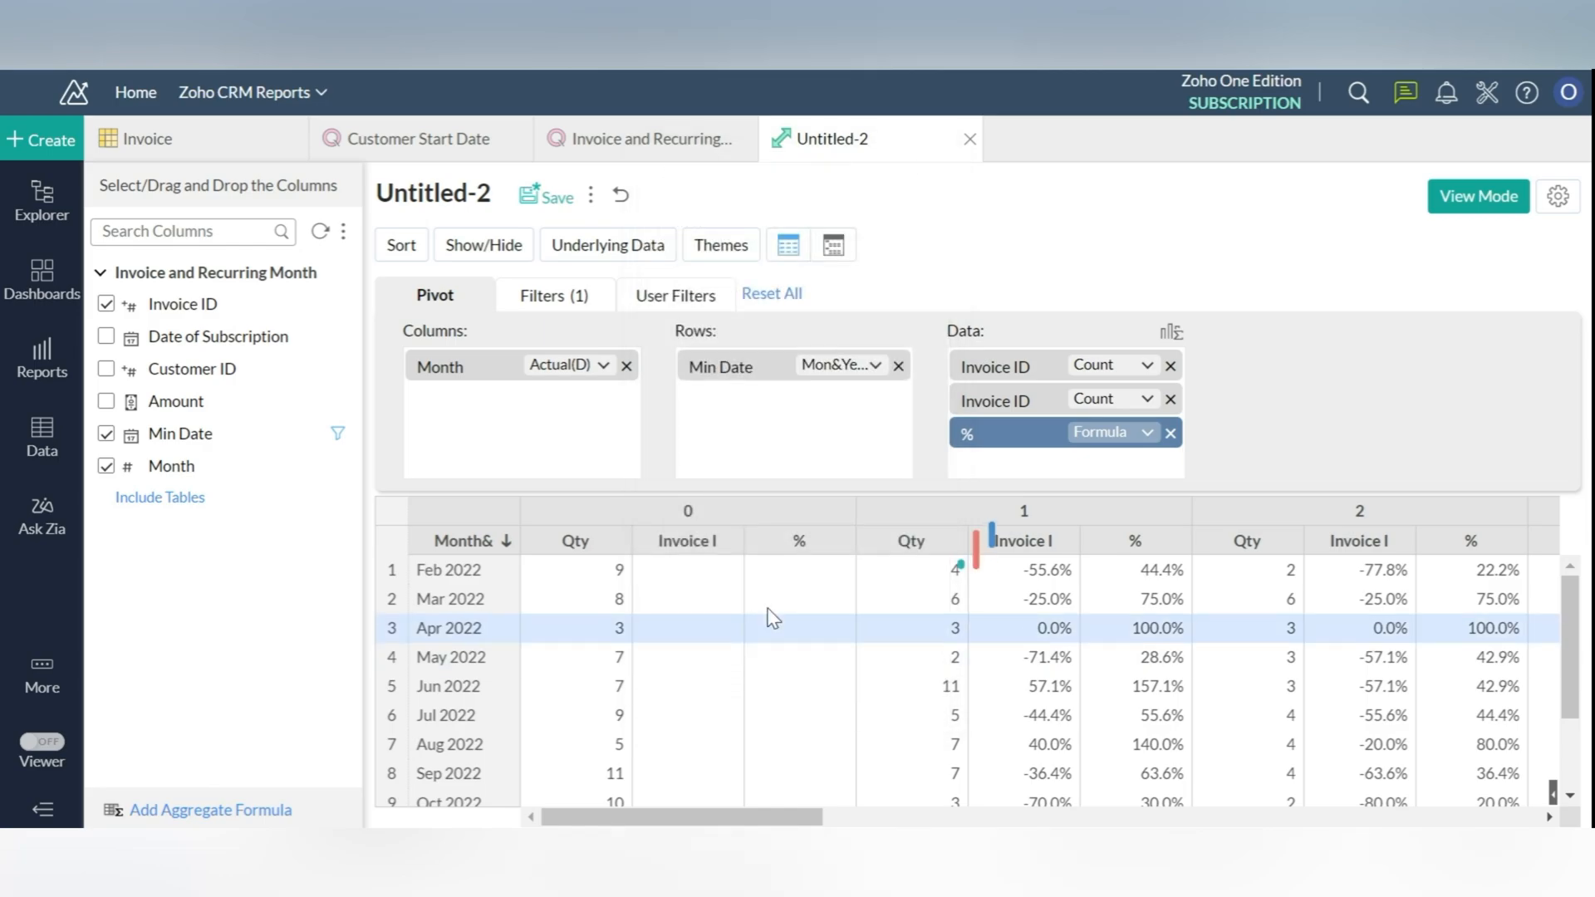
{"action": "left_click", "coordinate": [483, 244]}
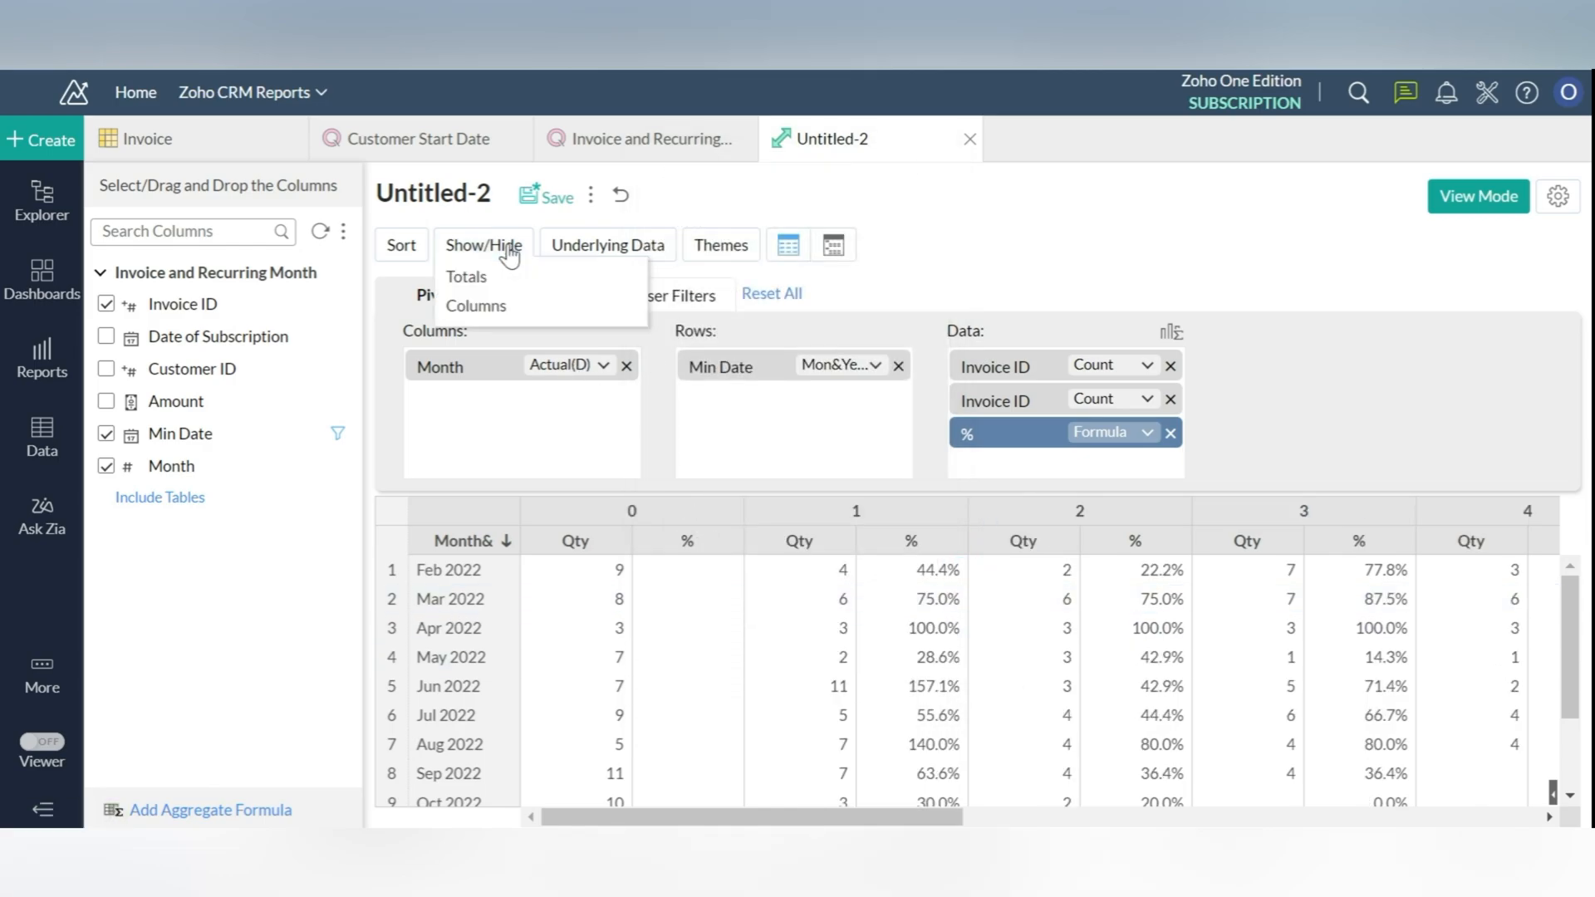
{"action": "left_click", "coordinate": [475, 305]}
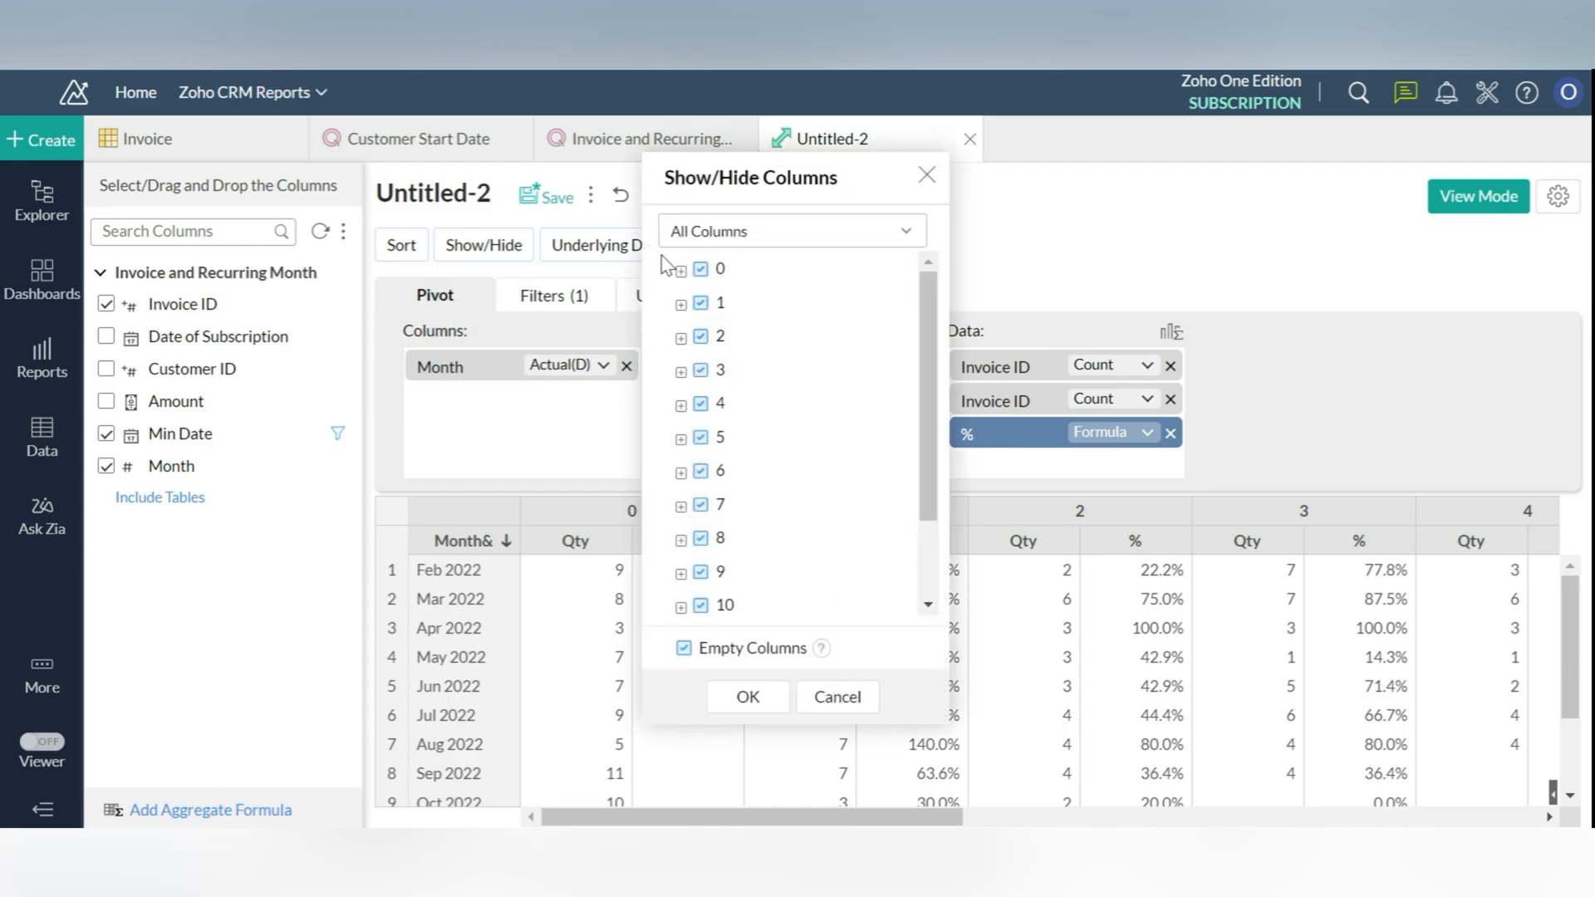
{"action": "left_click", "coordinate": [680, 268]}
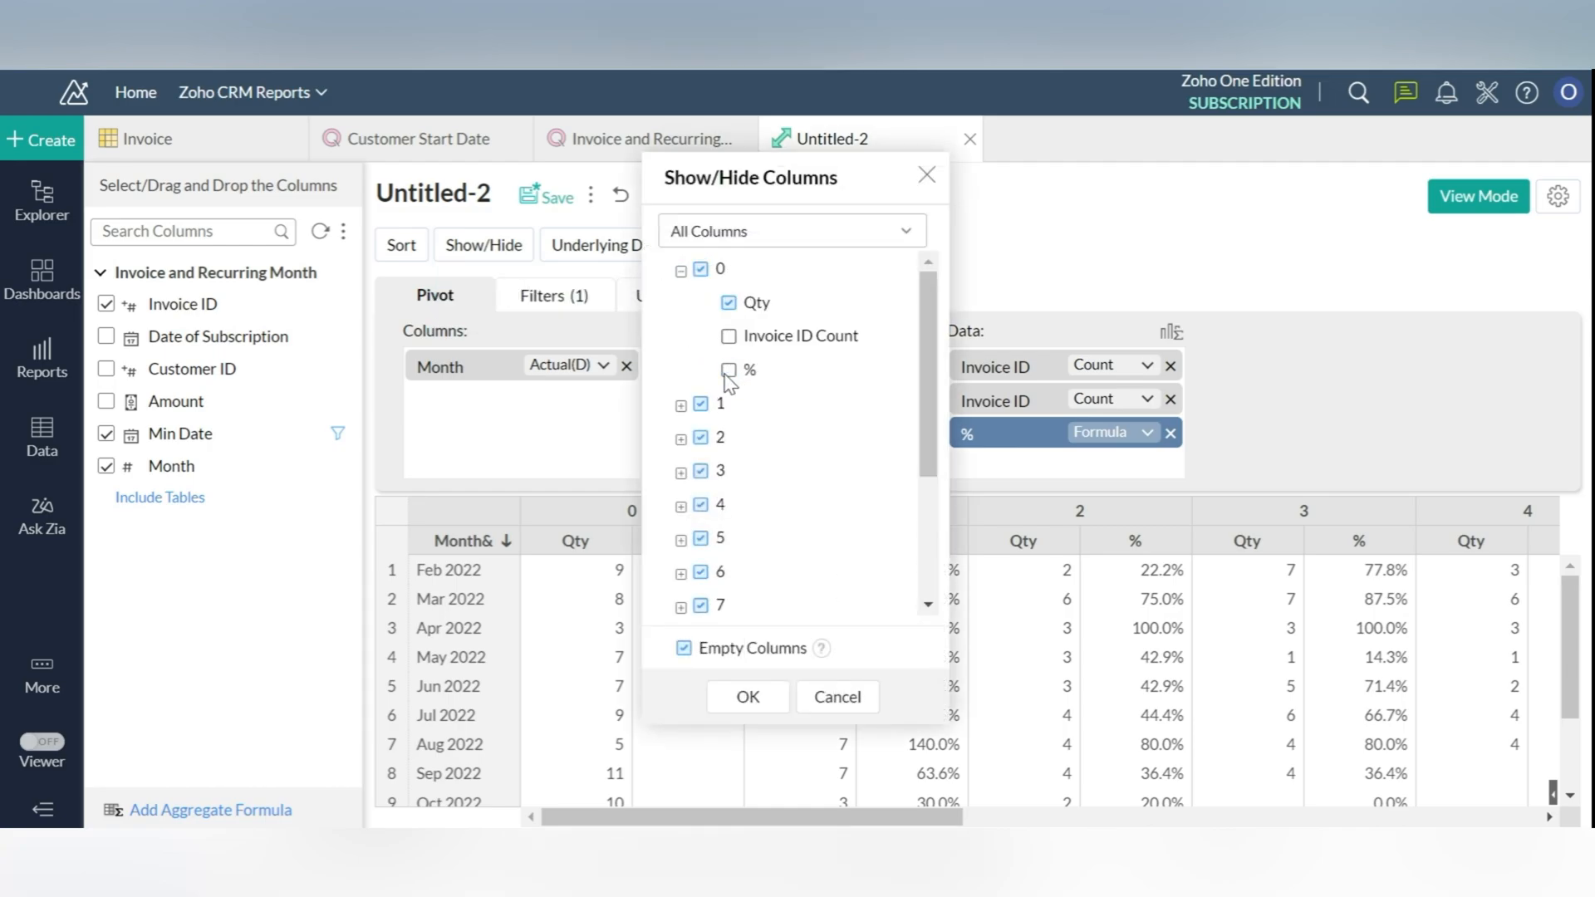
{"action": "left_click", "coordinate": [747, 697]}
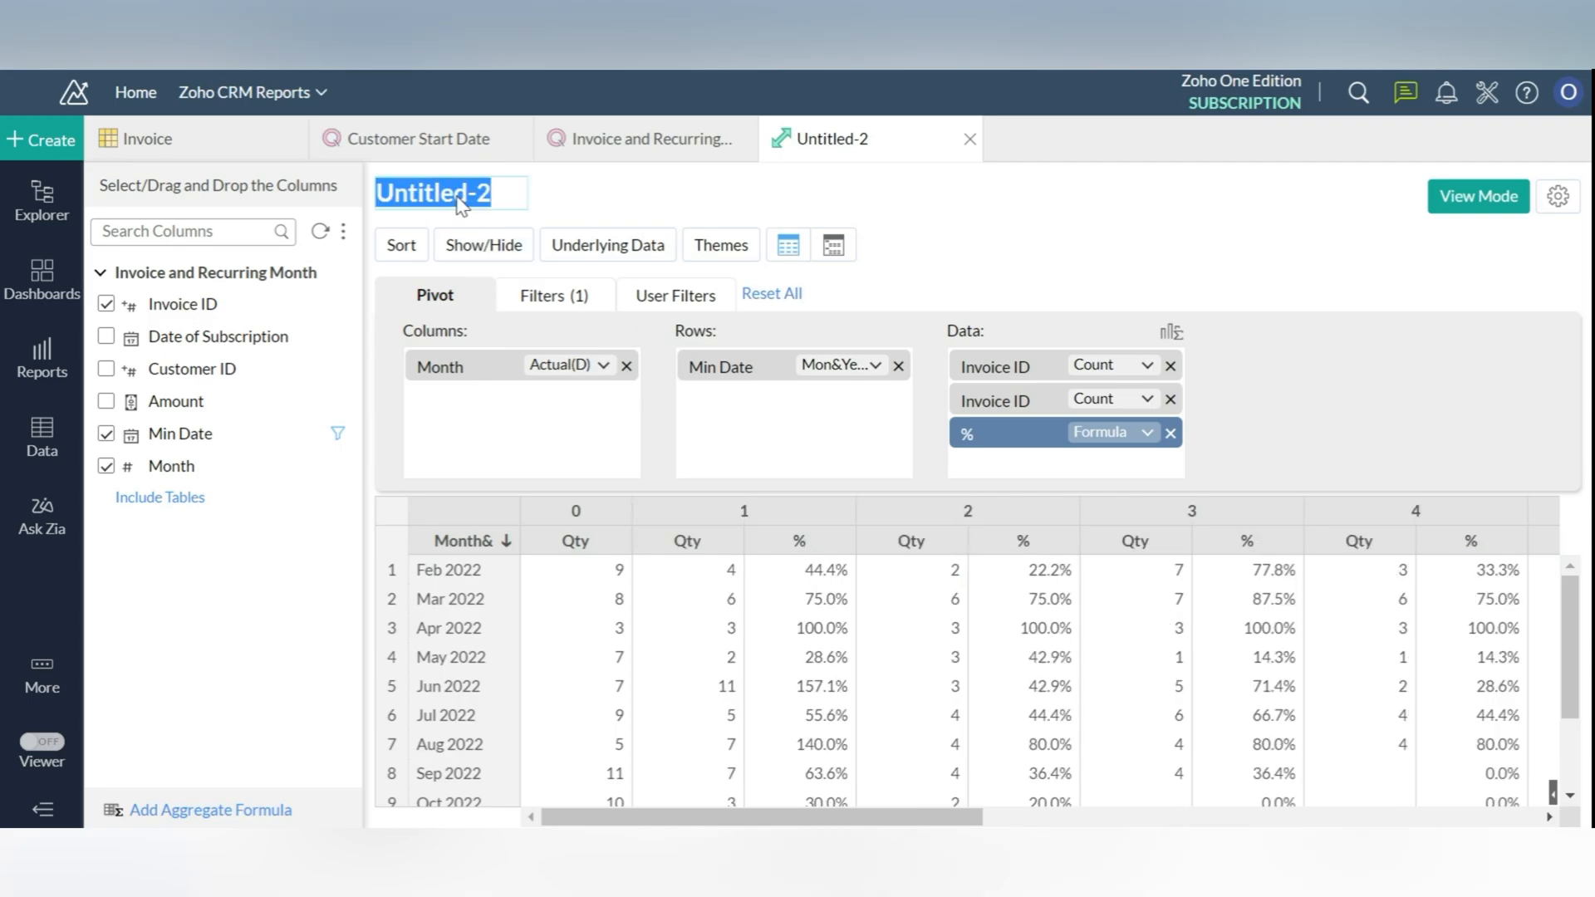
Rename the Untitled-2 pivot report to 'Customer Retention'
{"action": "type", "text": "C"}
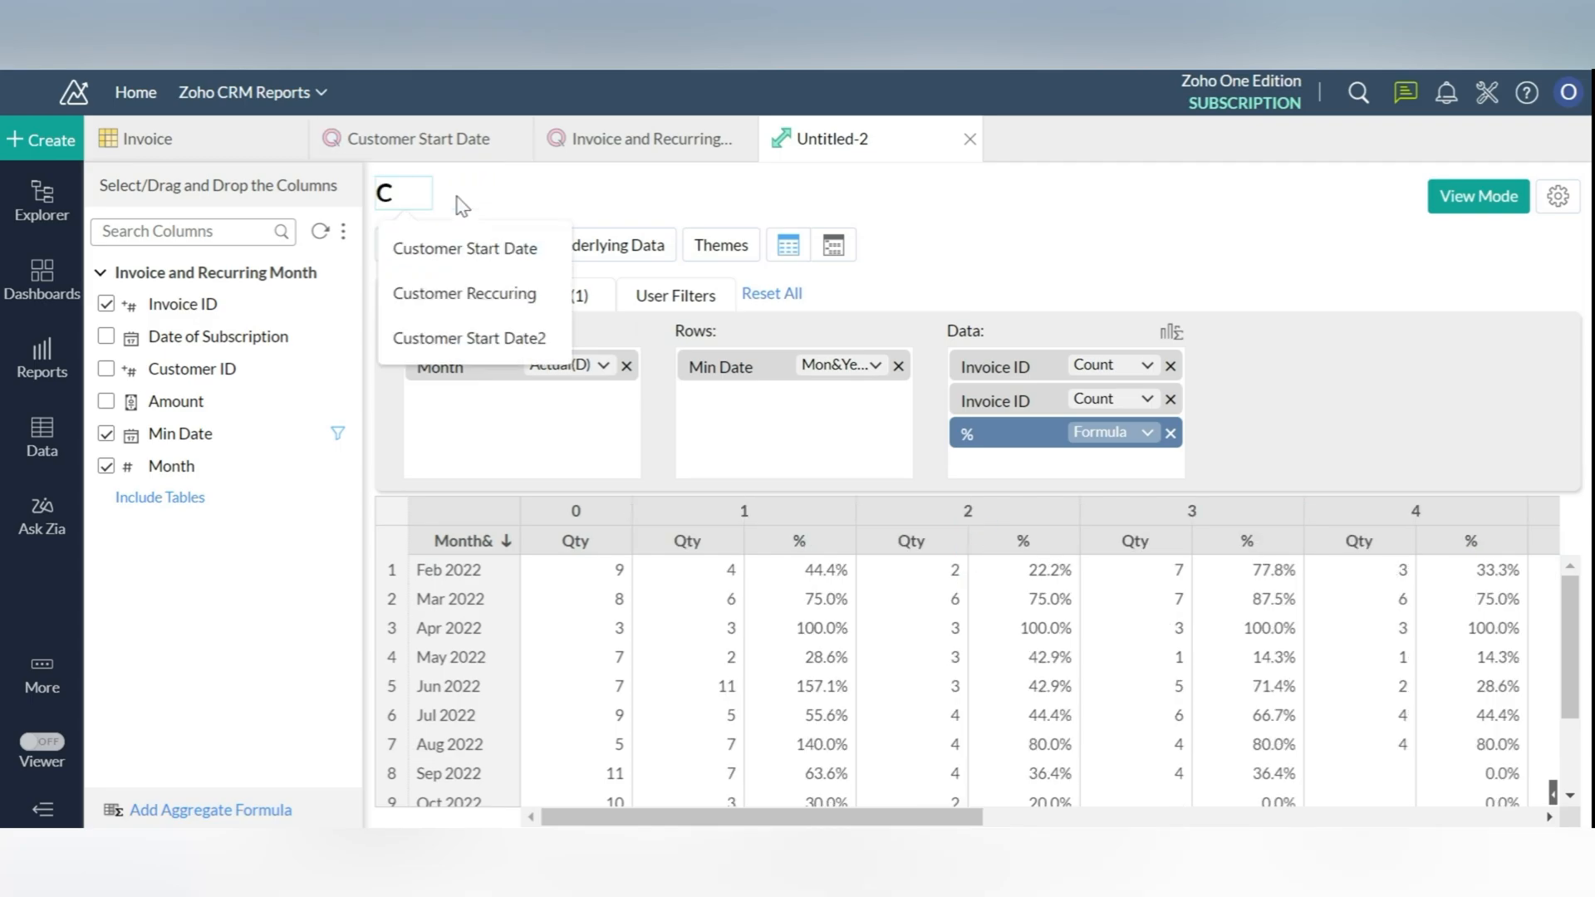
{"action": "type", "text": "ustomer Retention"}
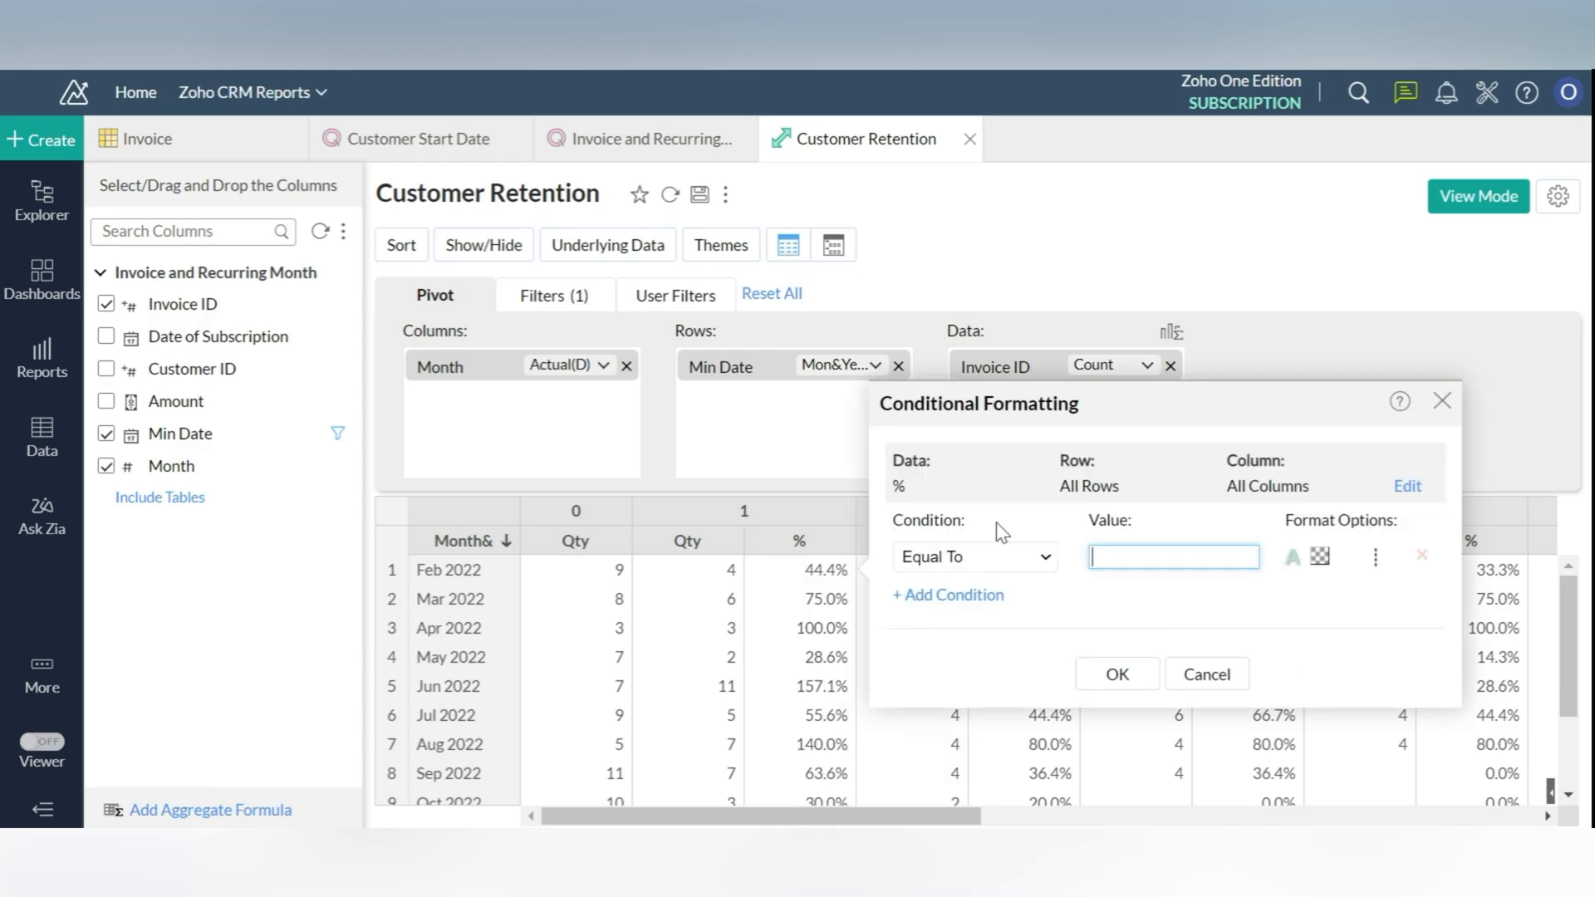
Add Greater Than/Less Than rules with green fills to % values, then save the report
{"action": "left_click", "coordinate": [1292, 557]}
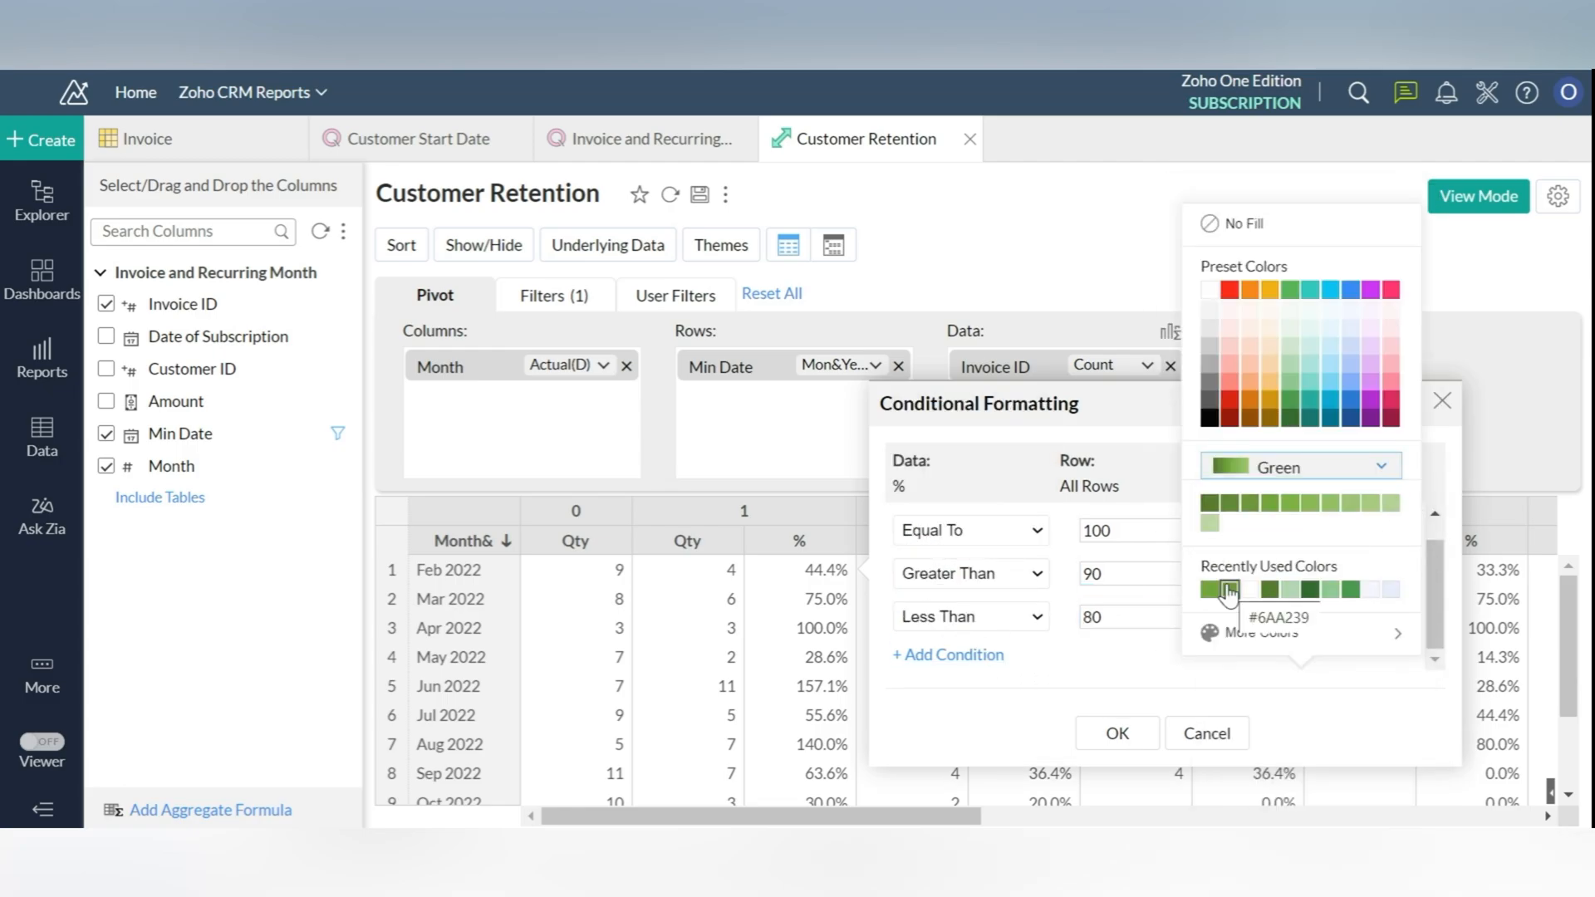
{"action": "left_click", "coordinate": [1224, 590]}
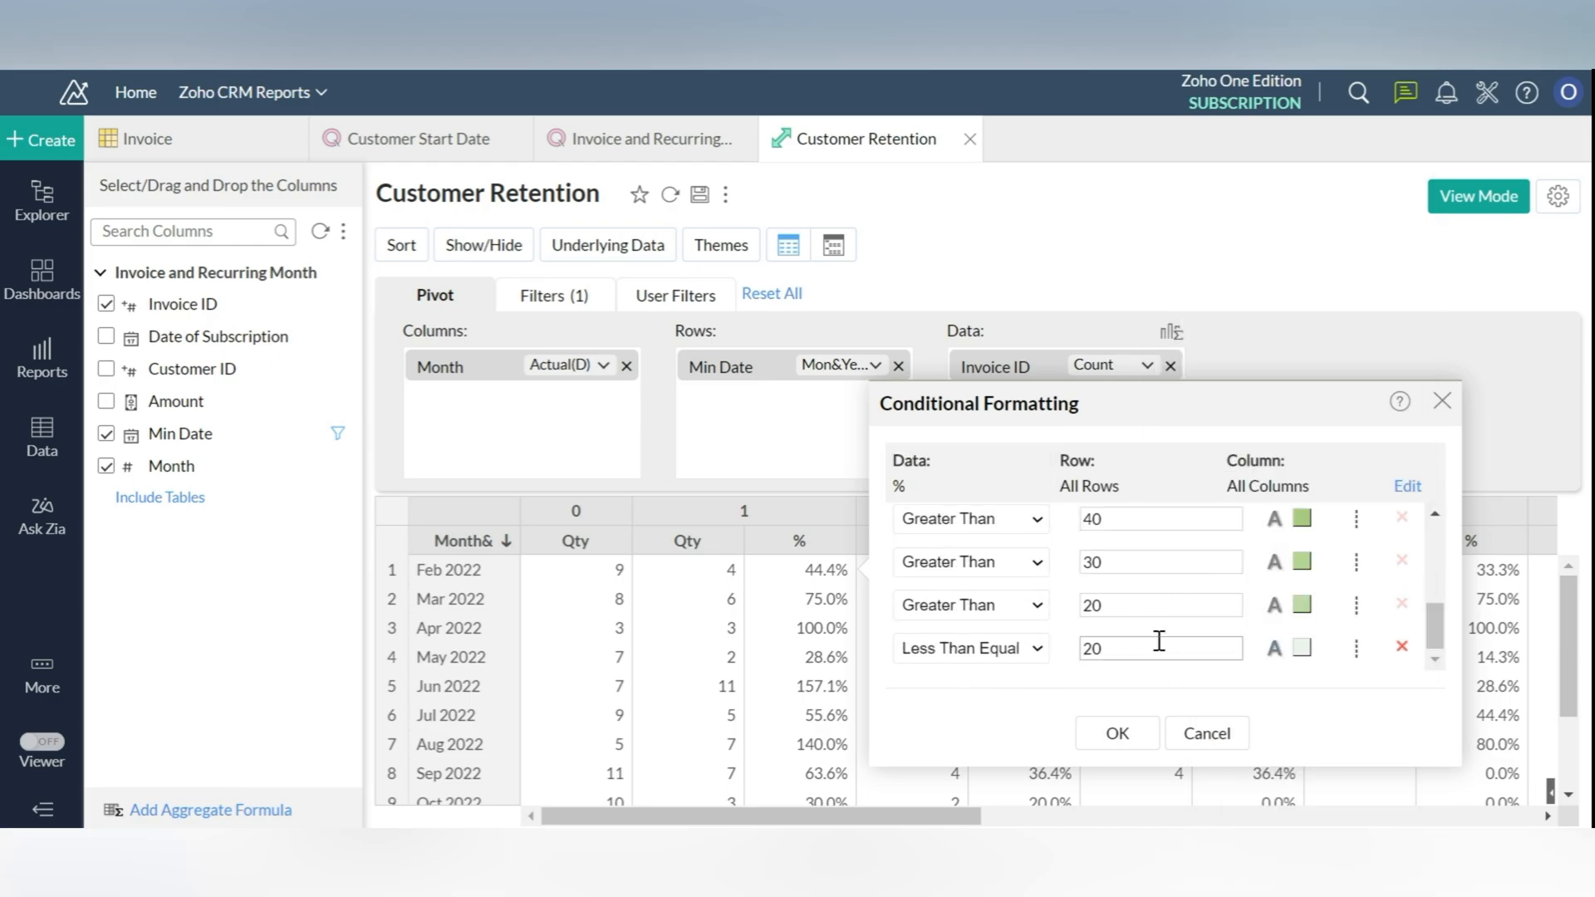
{"action": "left_click", "coordinate": [1116, 733]}
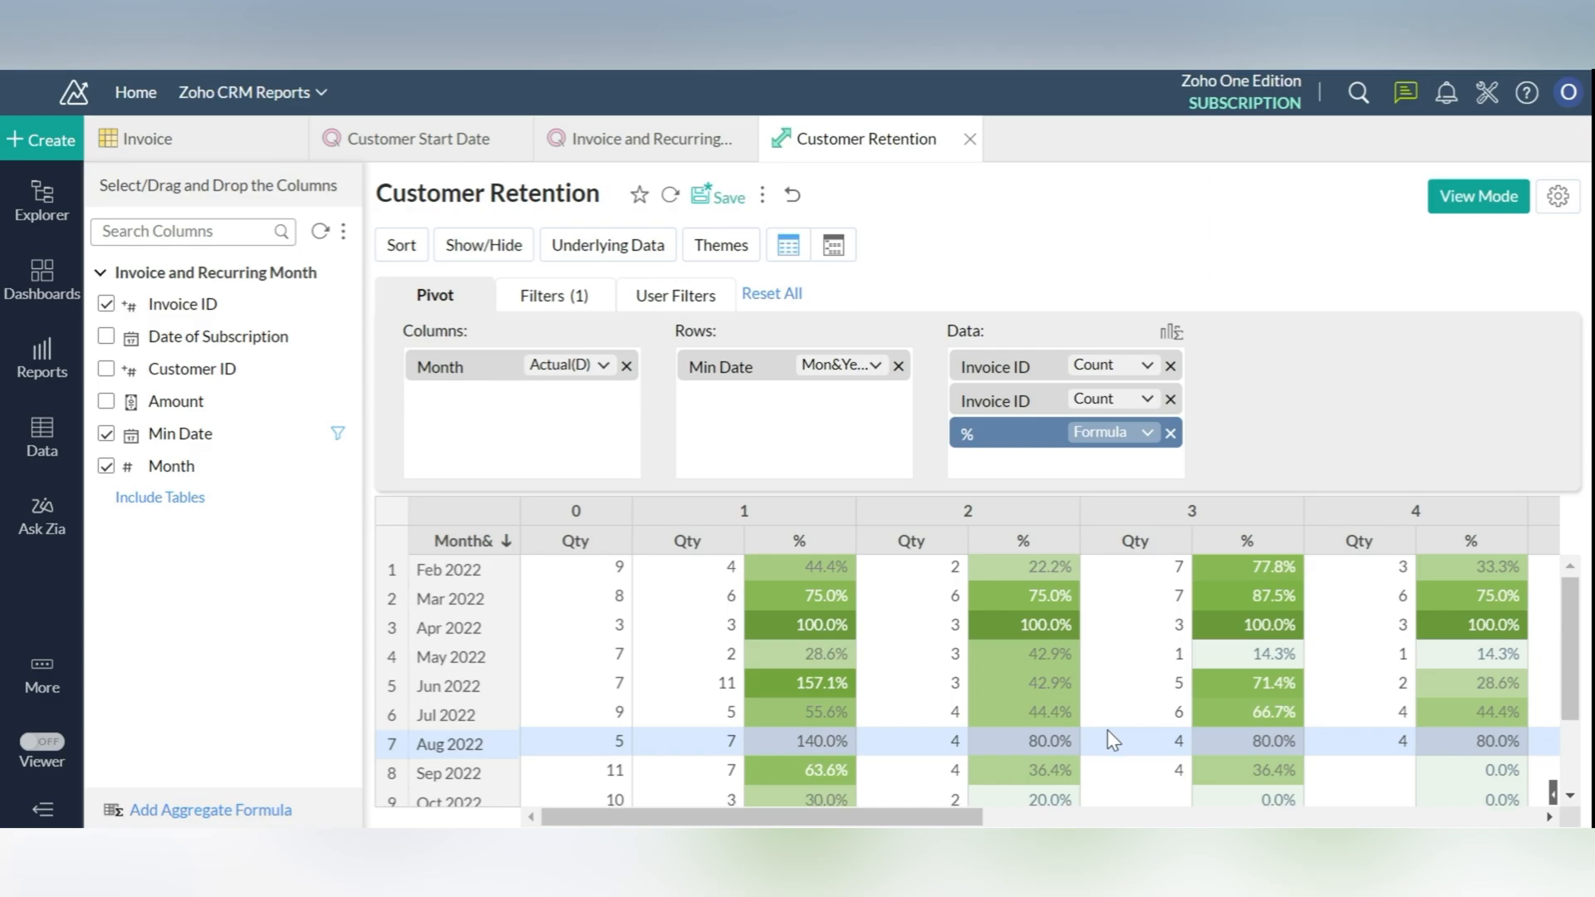
{"action": "scroll", "scroll_direction": "down", "scroll_amount": 3}
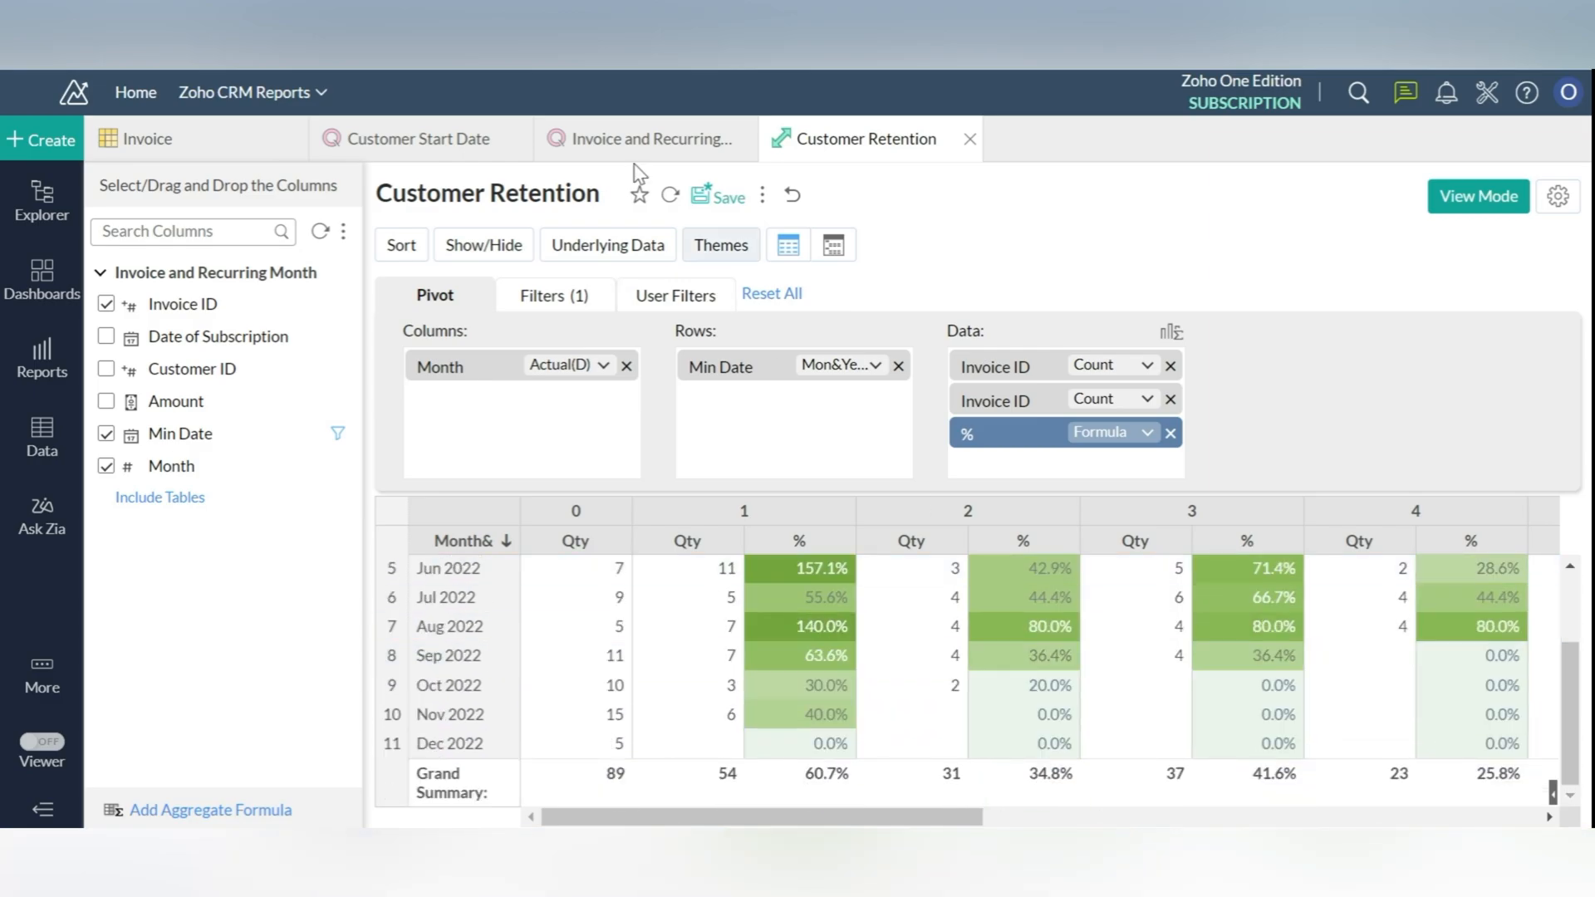
{"action": "left_click", "coordinate": [724, 195]}
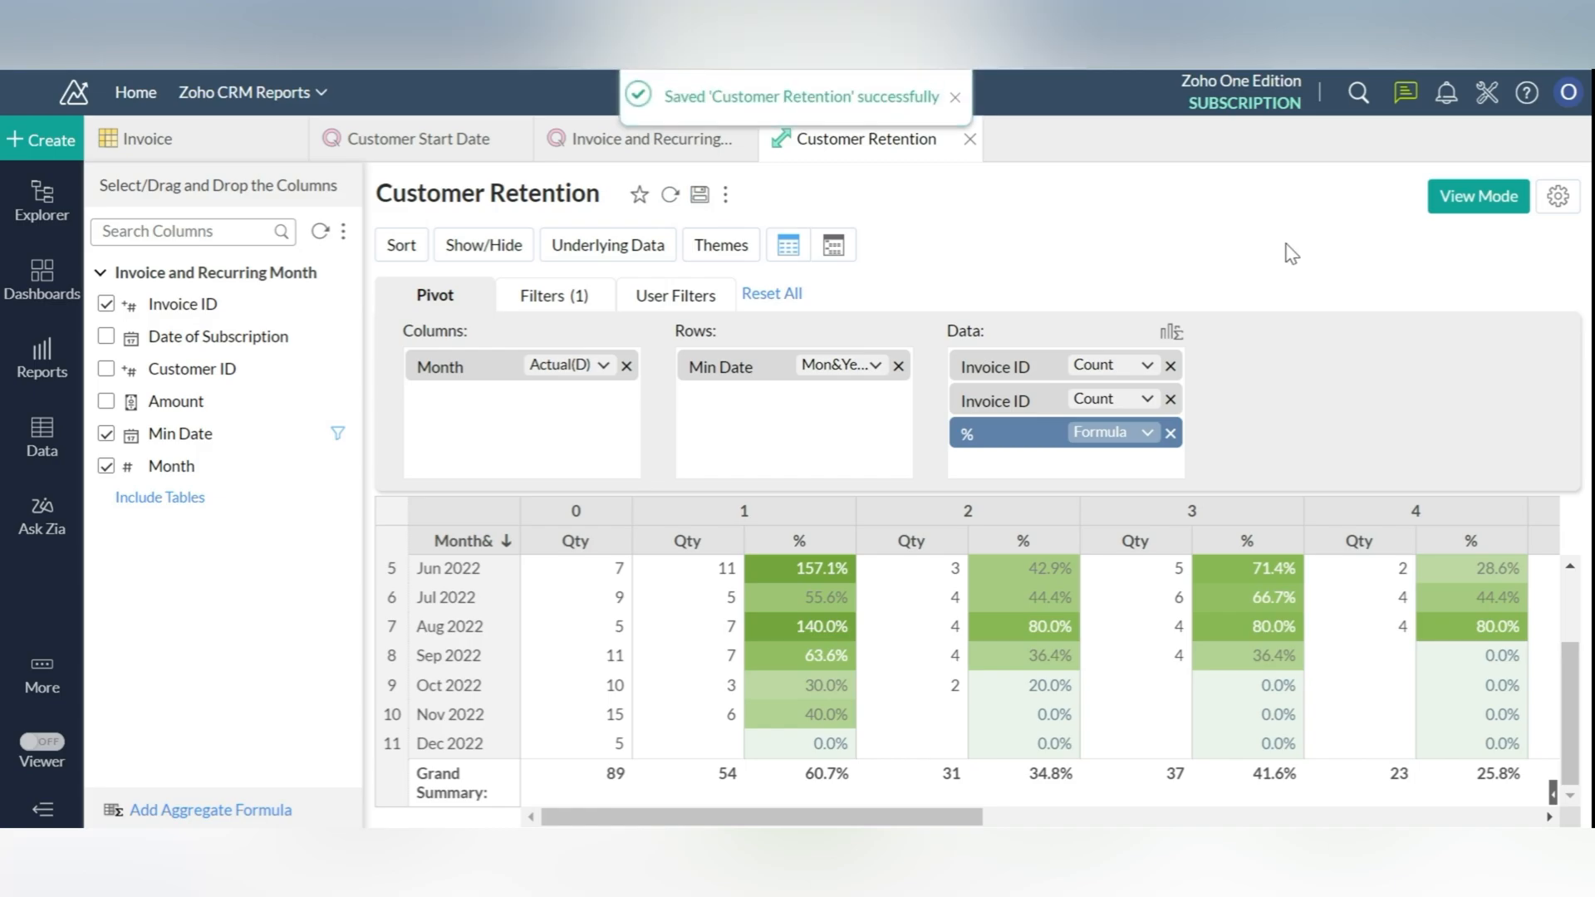
{"action": "left_click", "coordinate": [1477, 195]}
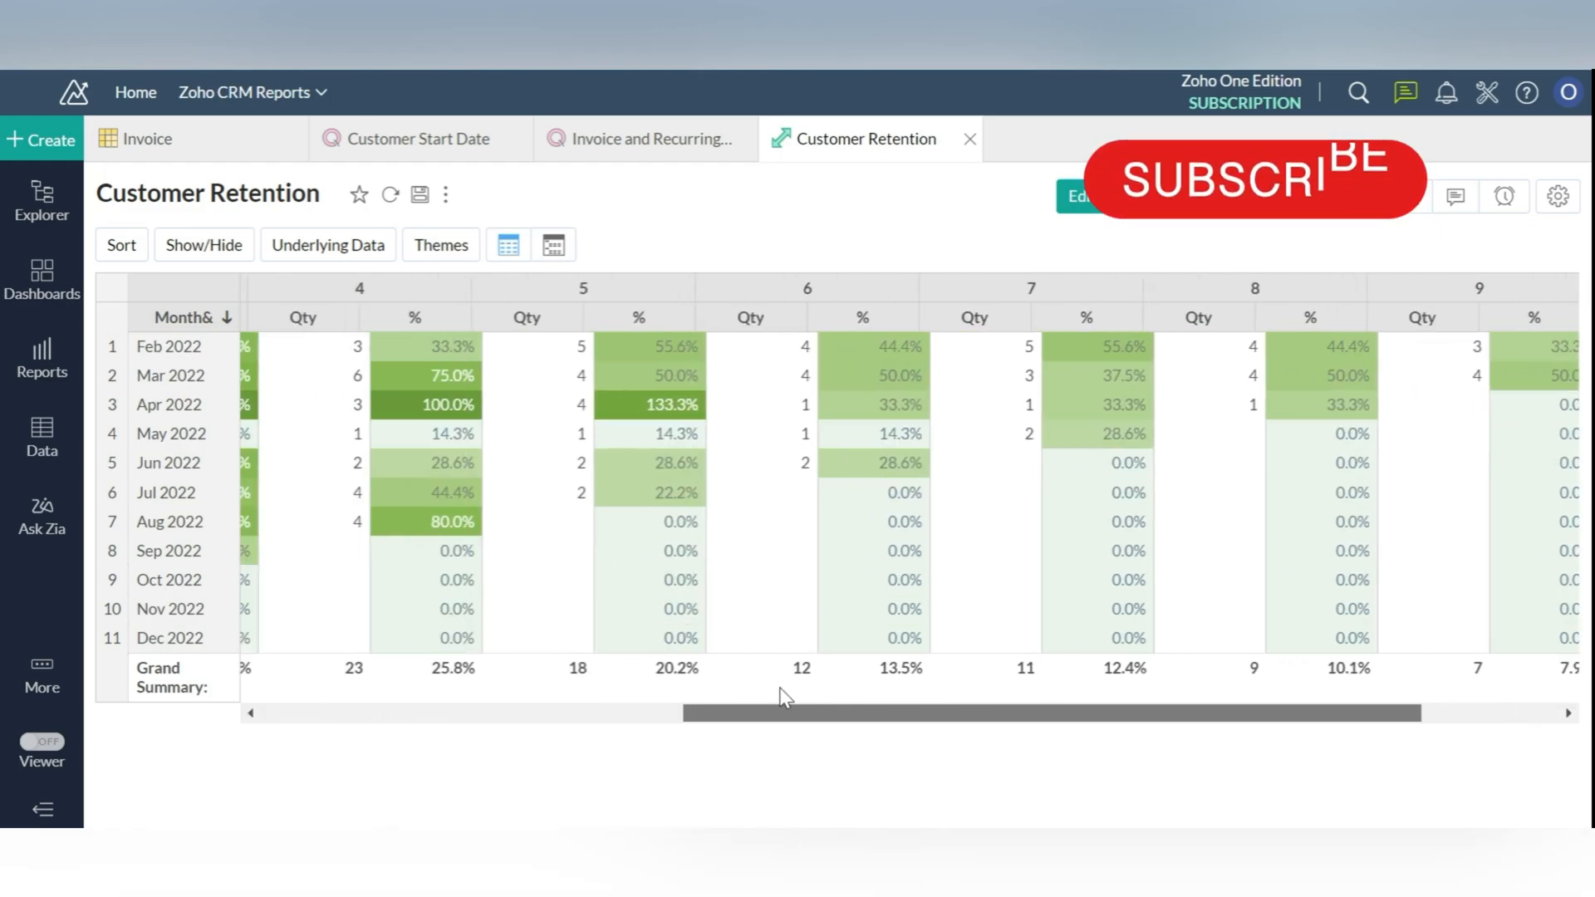
{"action": "scroll", "scroll_direction": "left", "scroll_amount": 3}
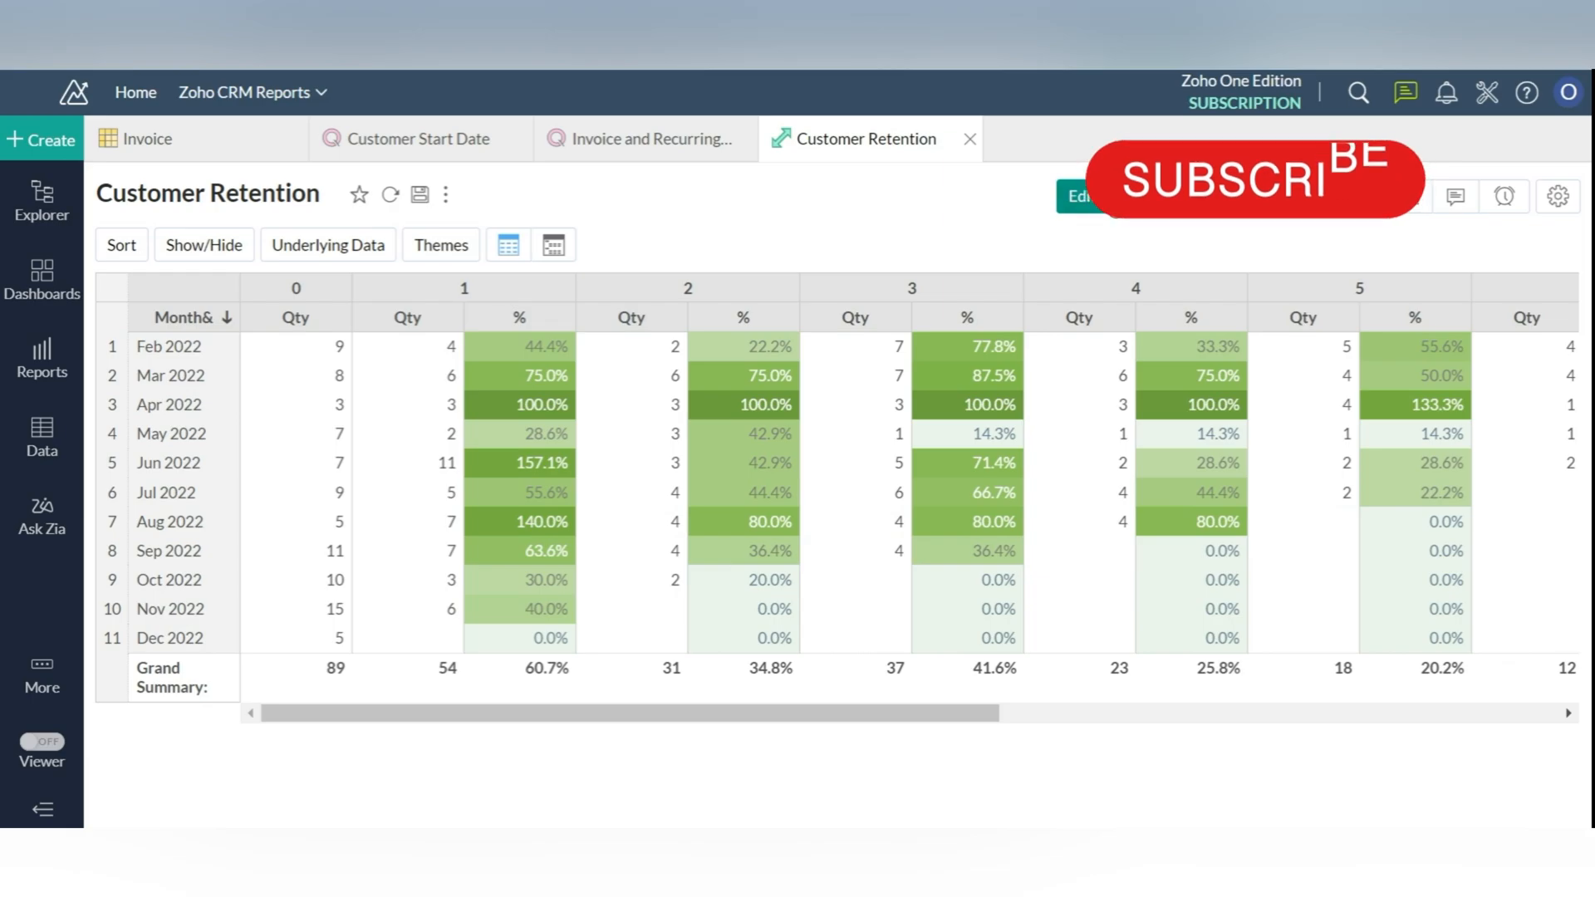
{"action": "left_click", "coordinate": [1083, 195]}
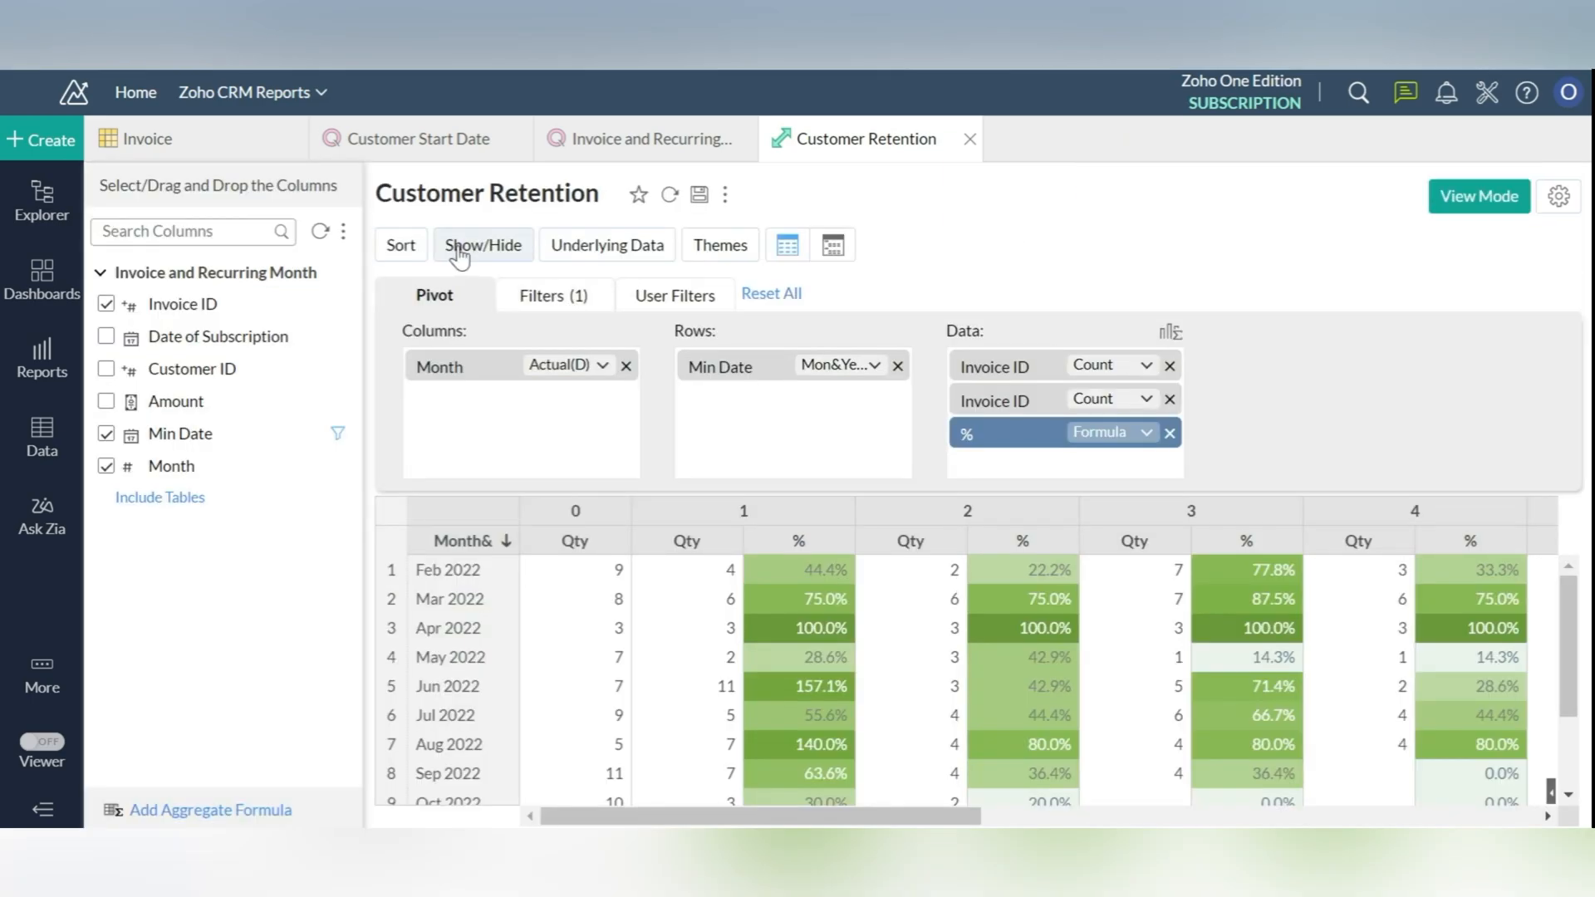
In Show/Hide Columns, filter to Qty and uncheck its data columns
{"action": "left_click", "coordinate": [482, 244]}
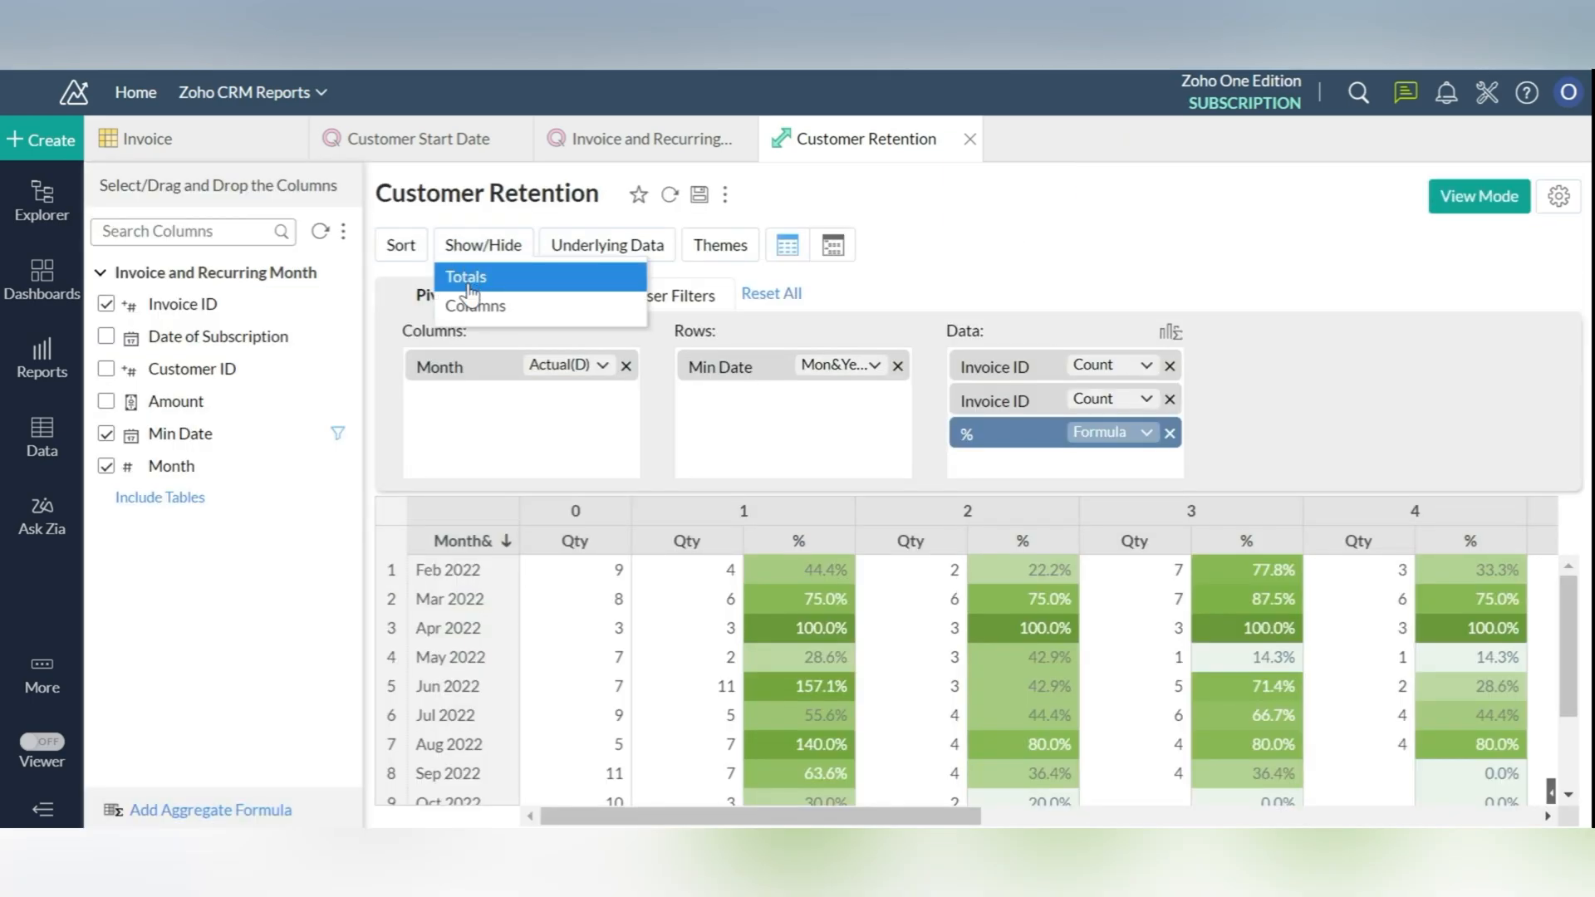
{"action": "left_click", "coordinate": [475, 305]}
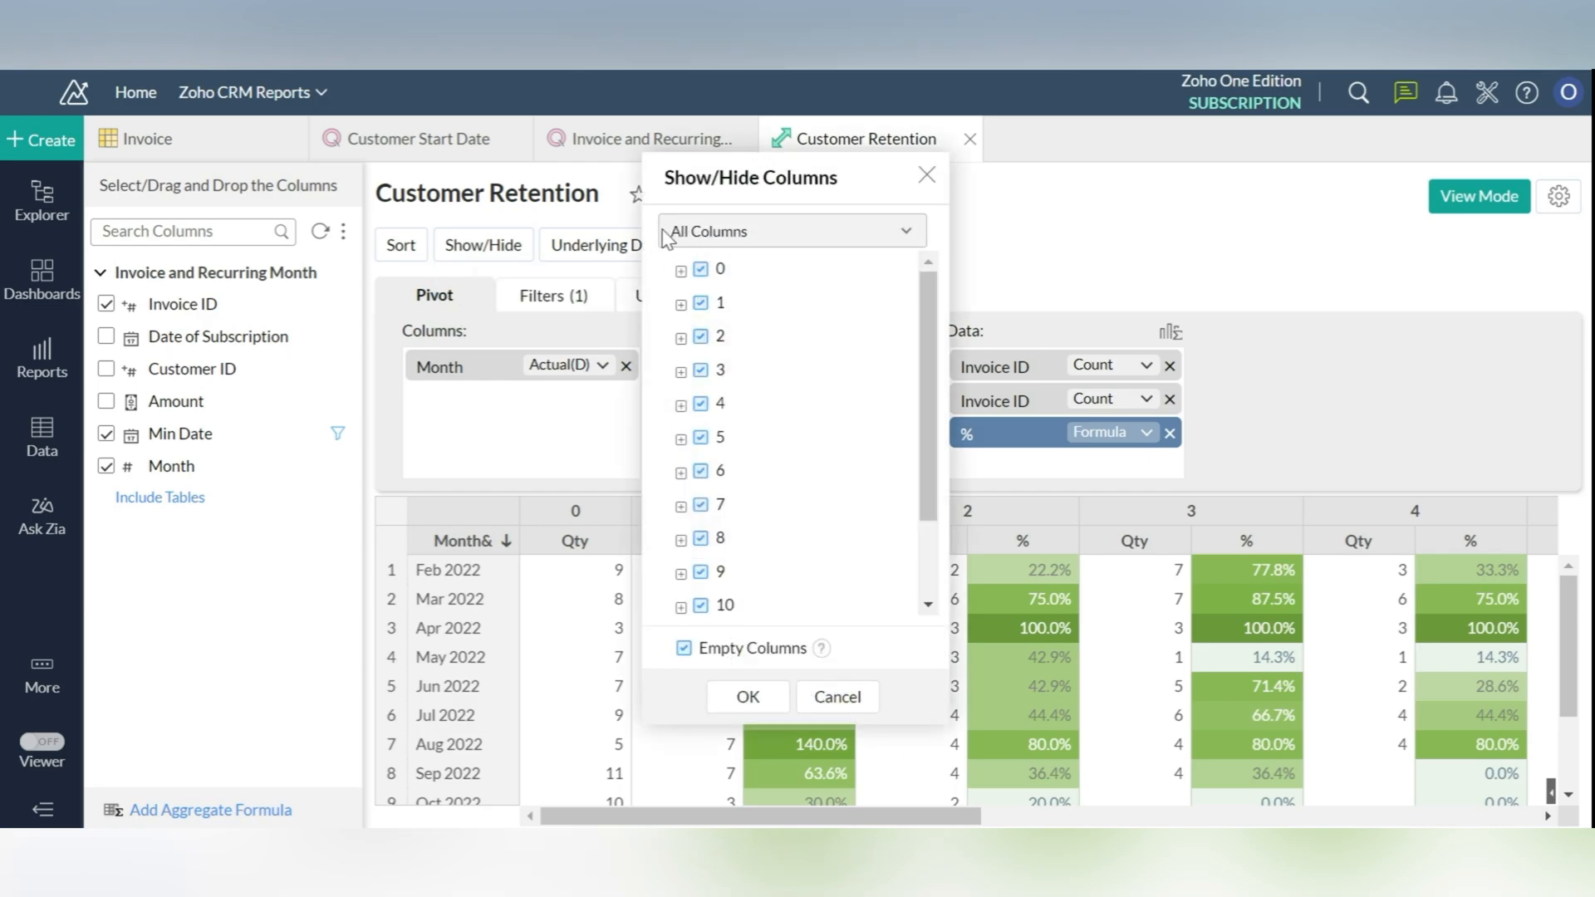
{"action": "left_click", "coordinate": [791, 231]}
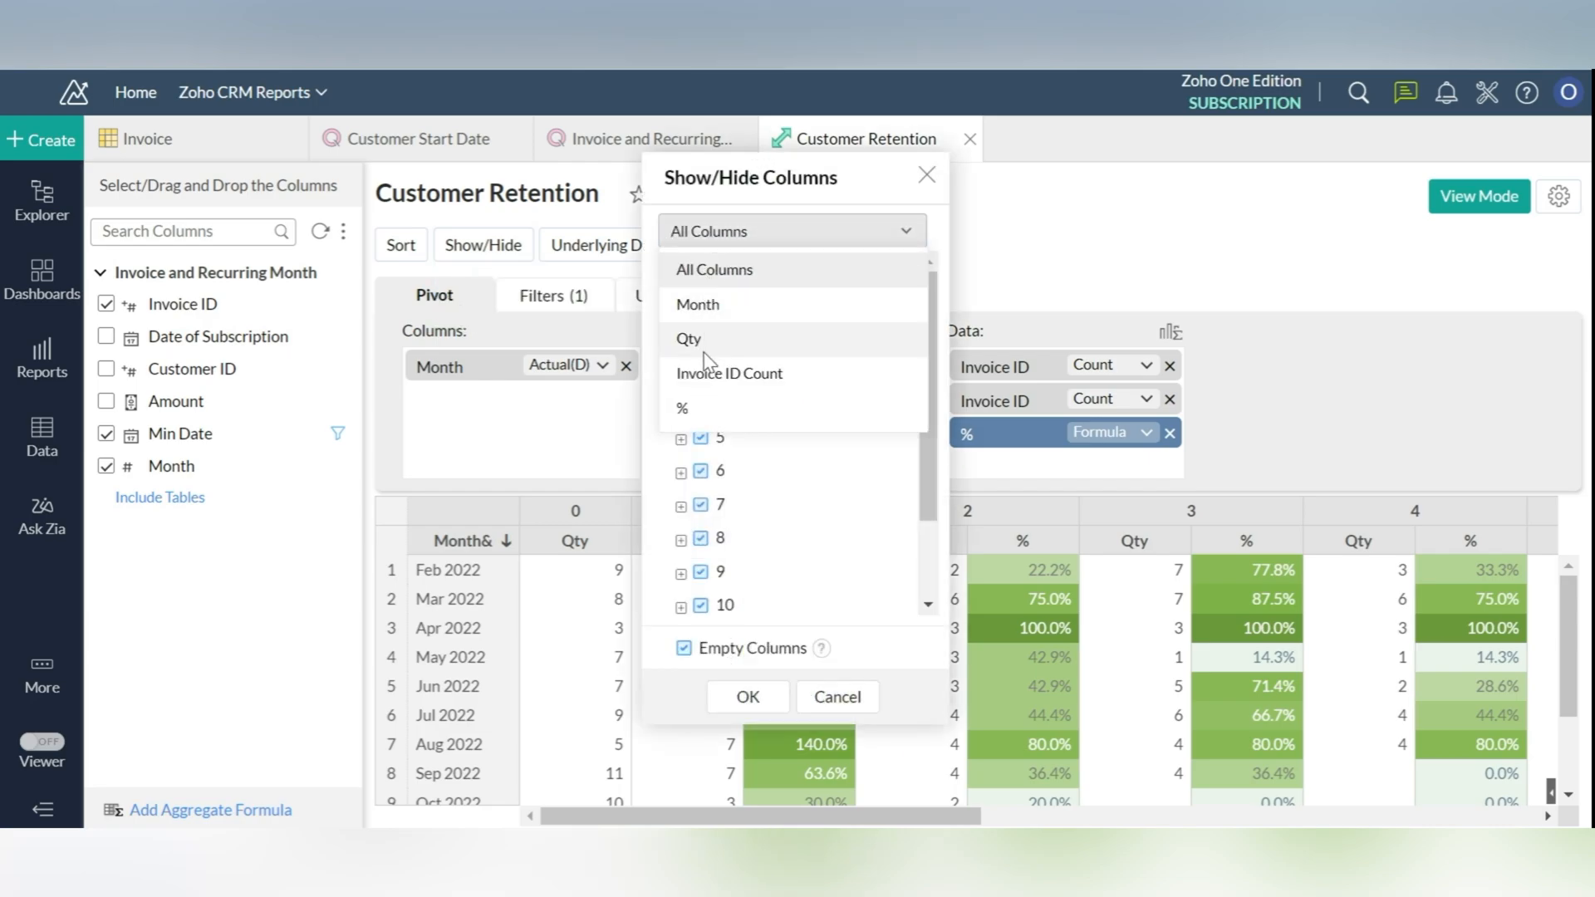
{"action": "left_click", "coordinate": [689, 339]}
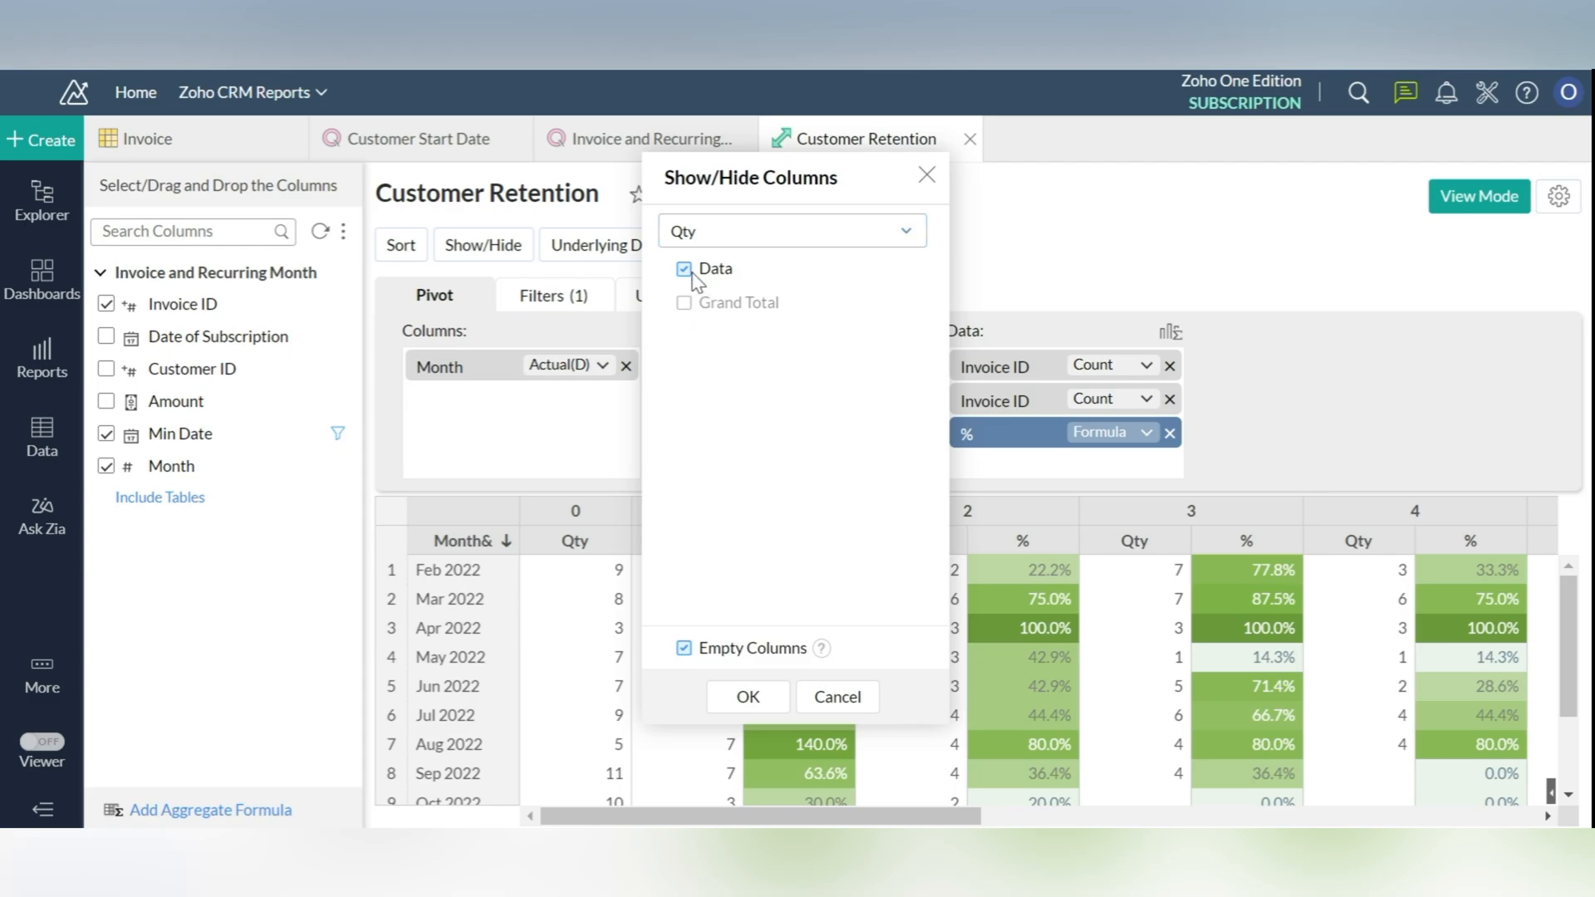
{"action": "left_click", "coordinate": [791, 231]}
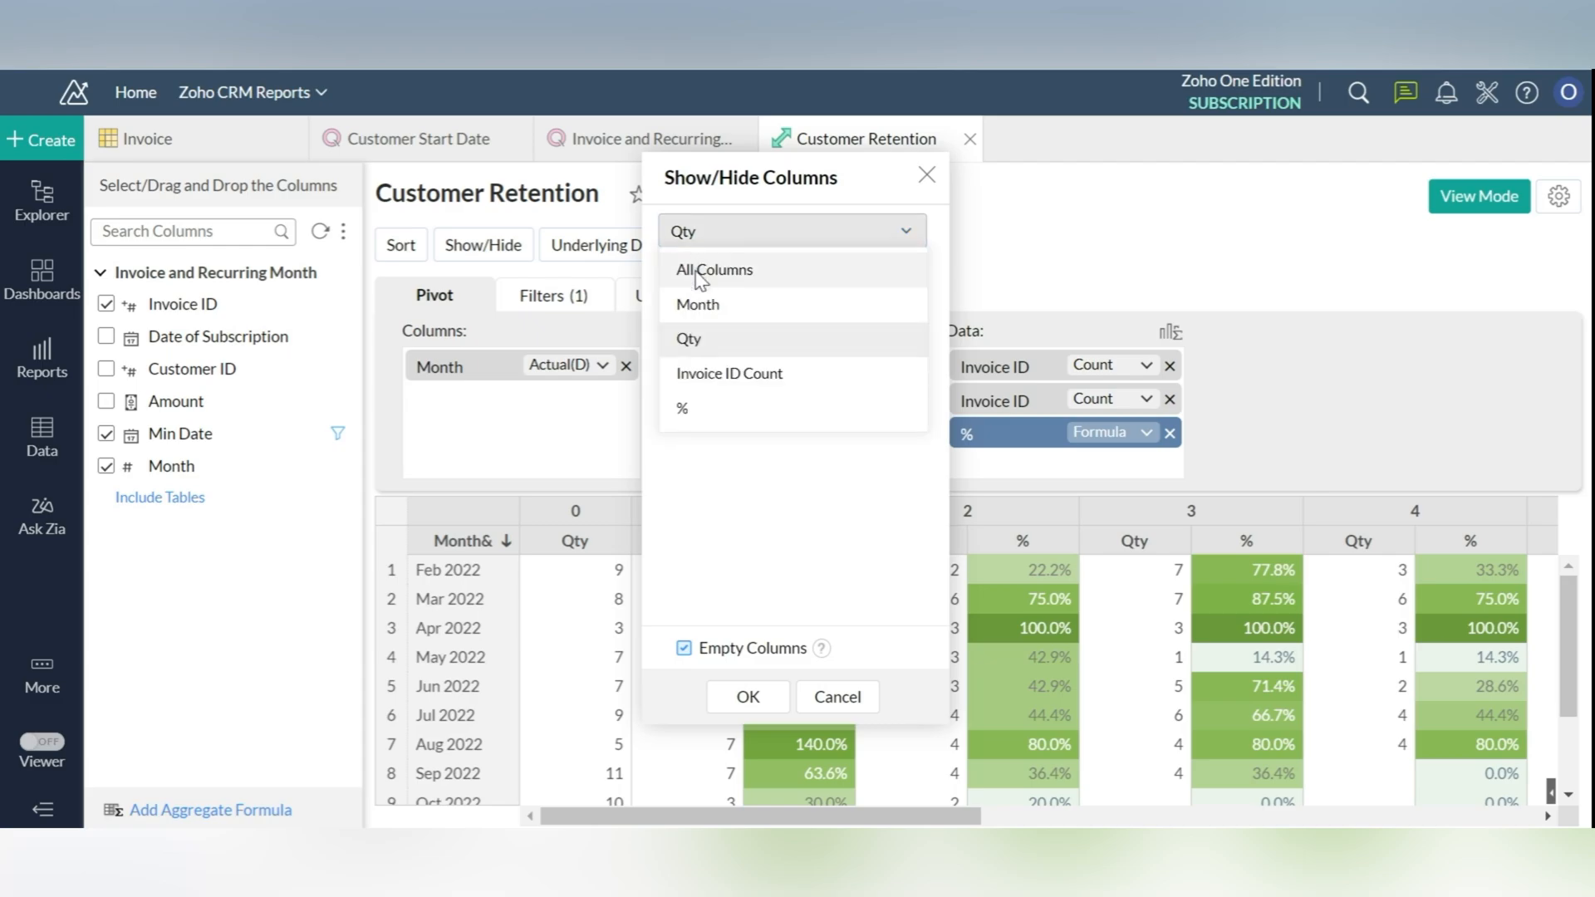
{"action": "left_click", "coordinate": [712, 268]}
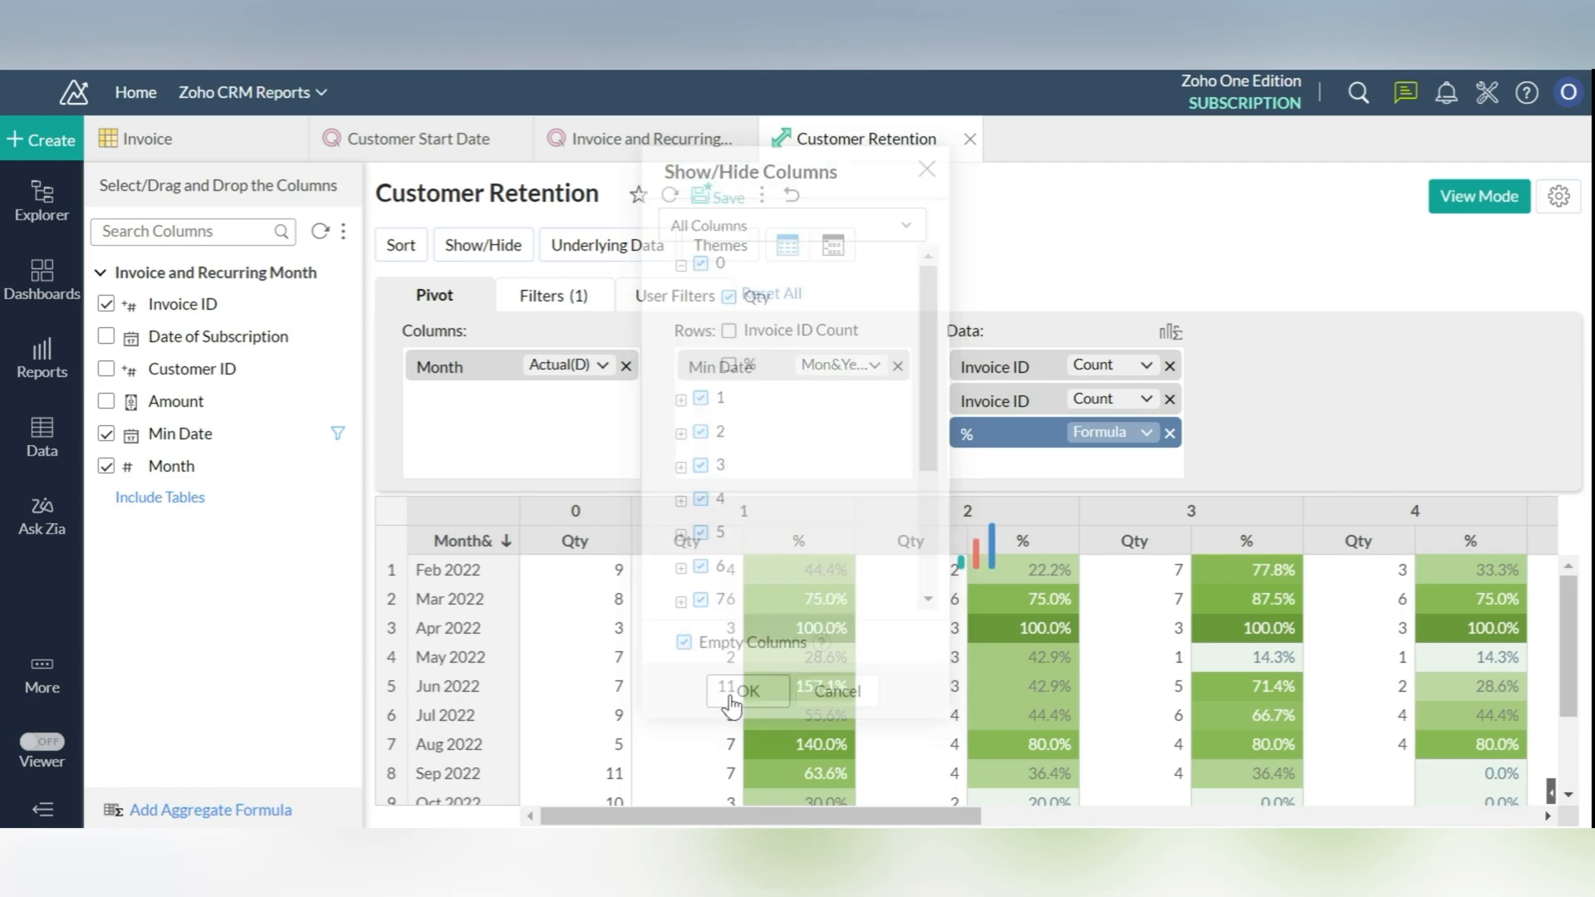
Apply the column changes, re-save Customer Retention and preview it in View Mode
{"action": "left_click", "coordinate": [747, 692]}
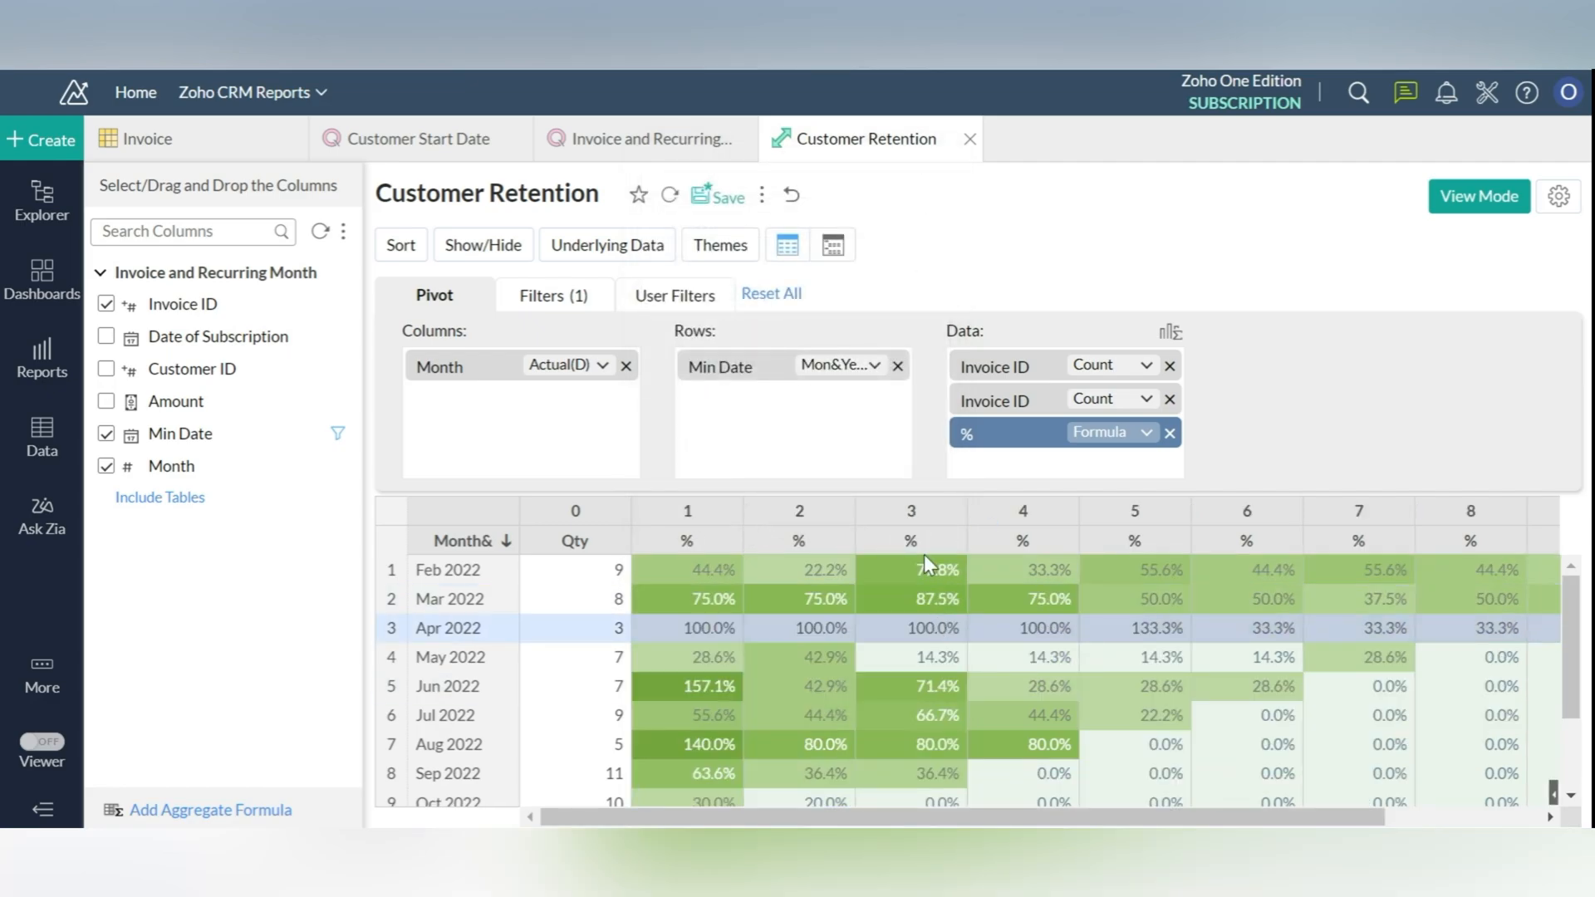
{"action": "left_click", "coordinate": [717, 195]}
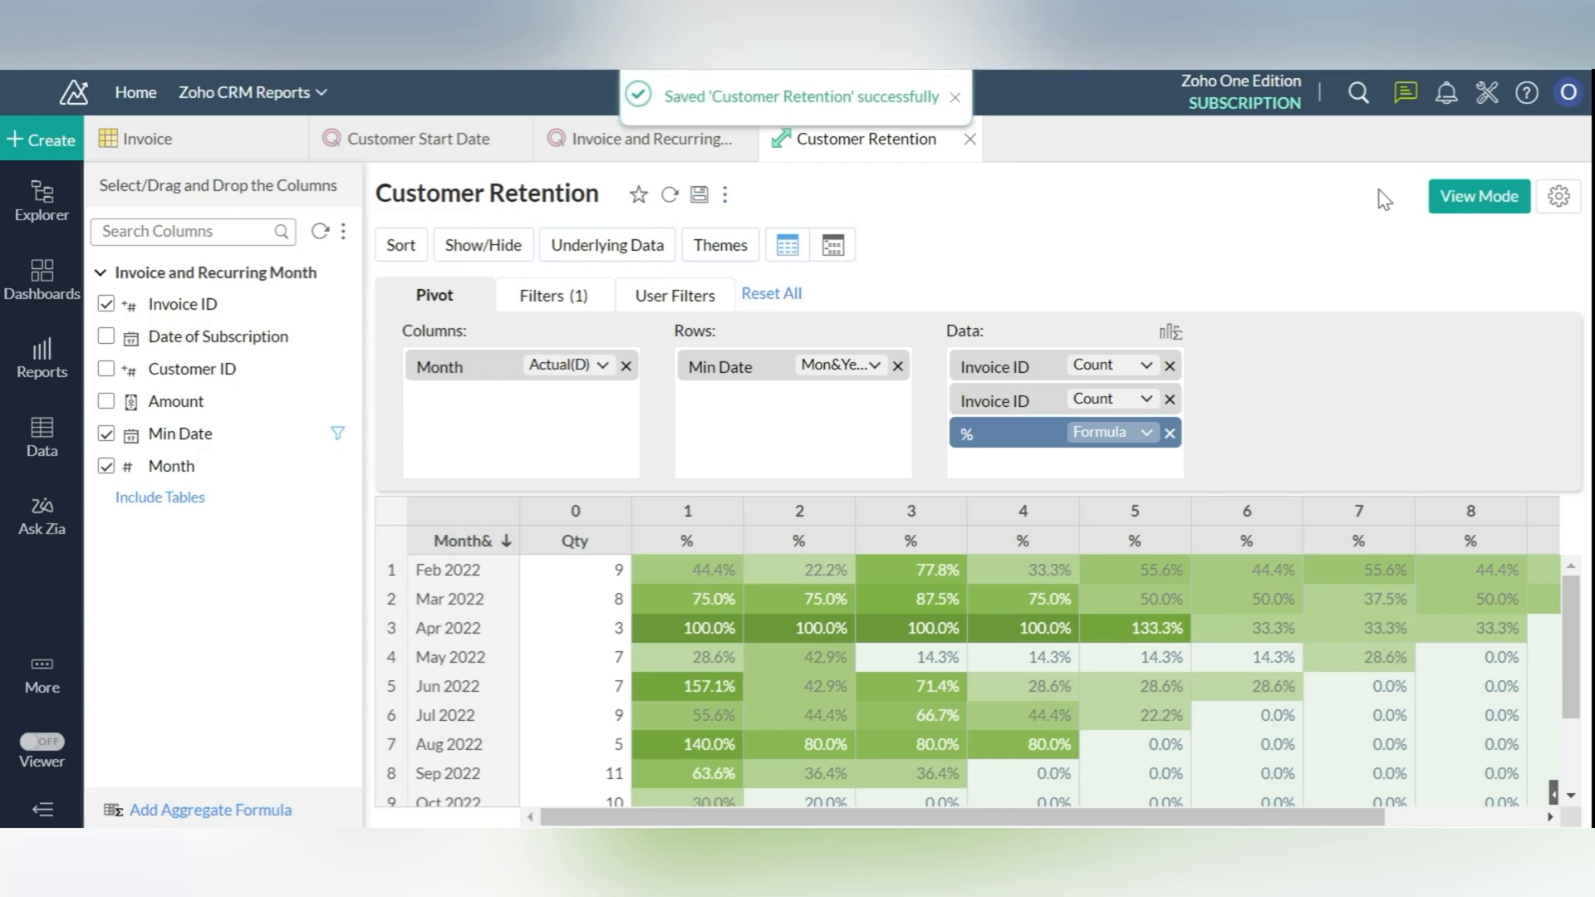
{"action": "left_click", "coordinate": [1478, 196]}
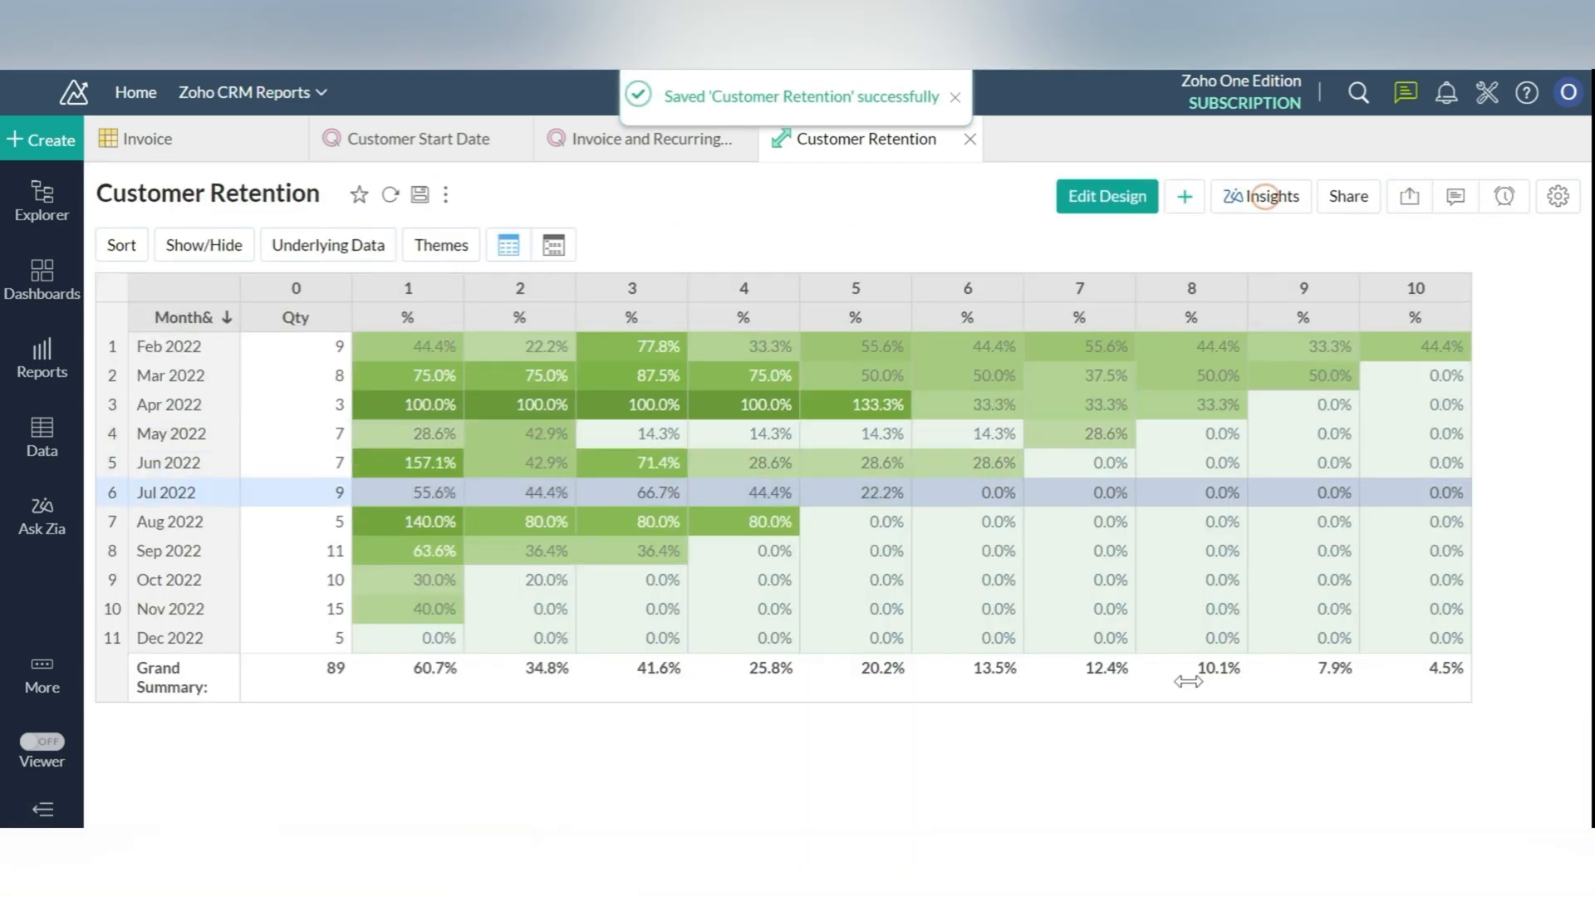